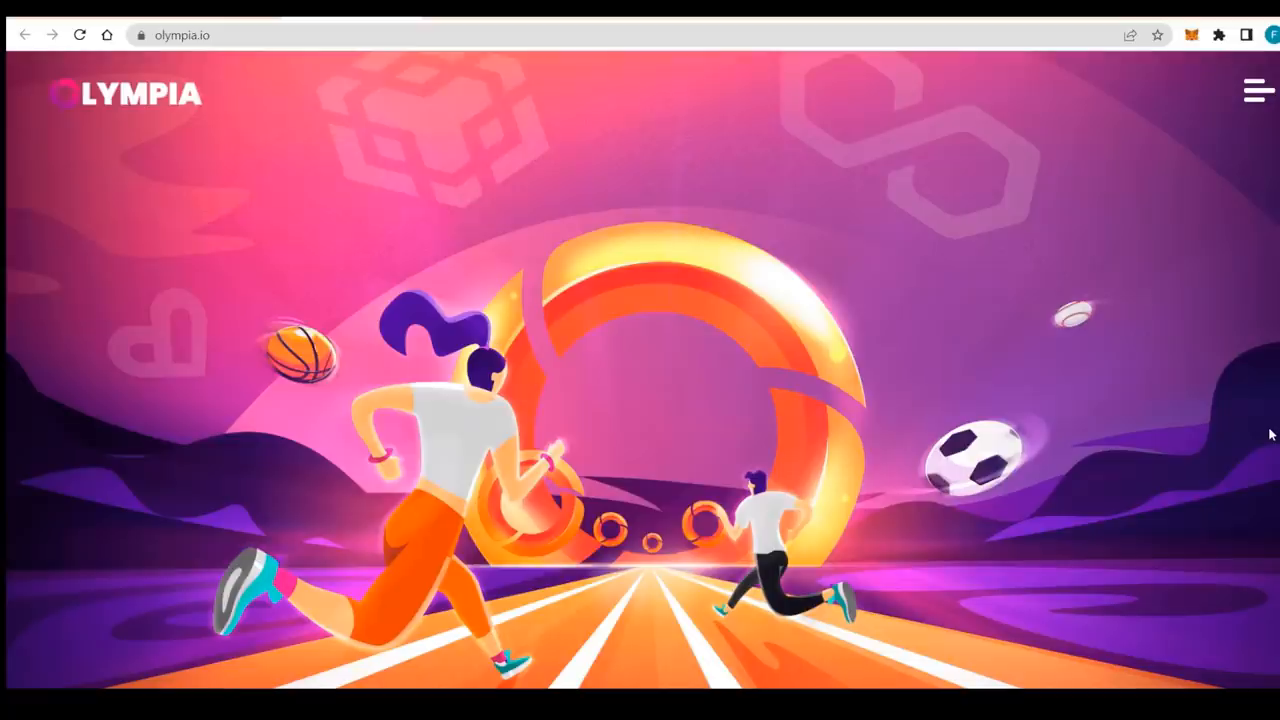
{"action": "mouse_move", "coordinate": [700, 290]}
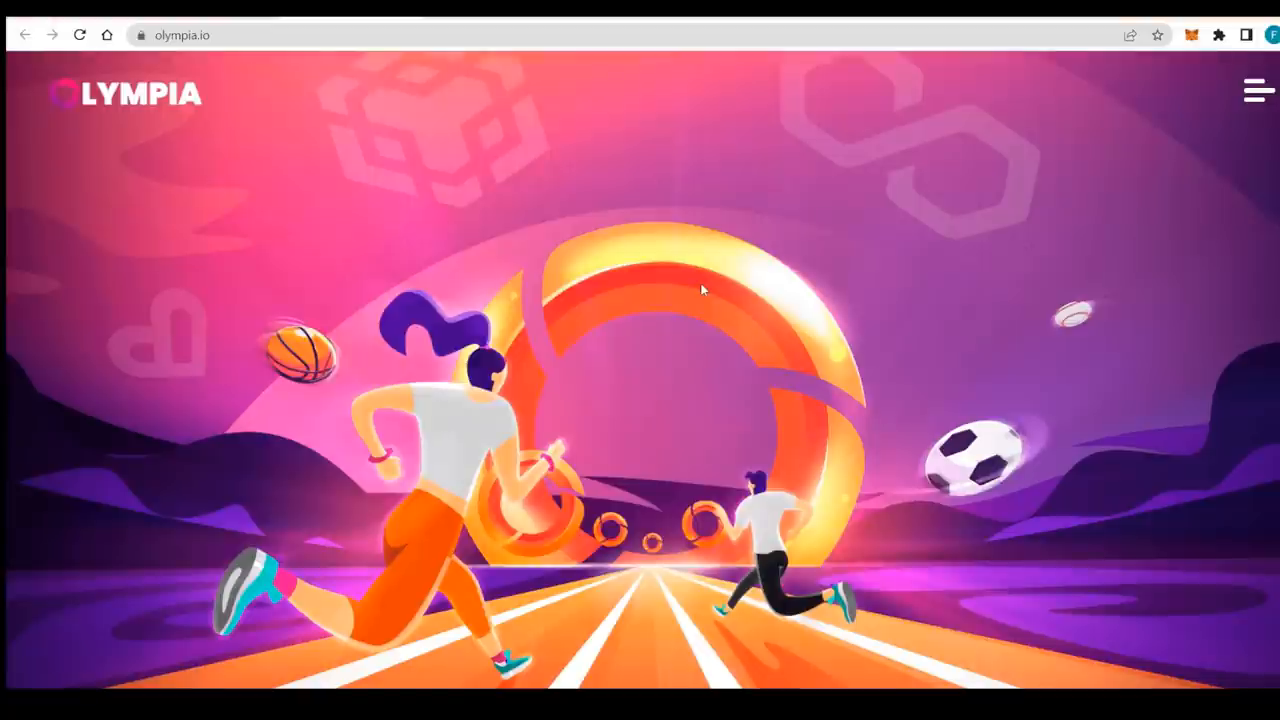
- Scroll below the hero to the Move-to-Earn Sports Superapp intro and $OLX Pre-Sale offer
{"action": "scroll", "scroll_direction": "down", "scroll_amount": 3}
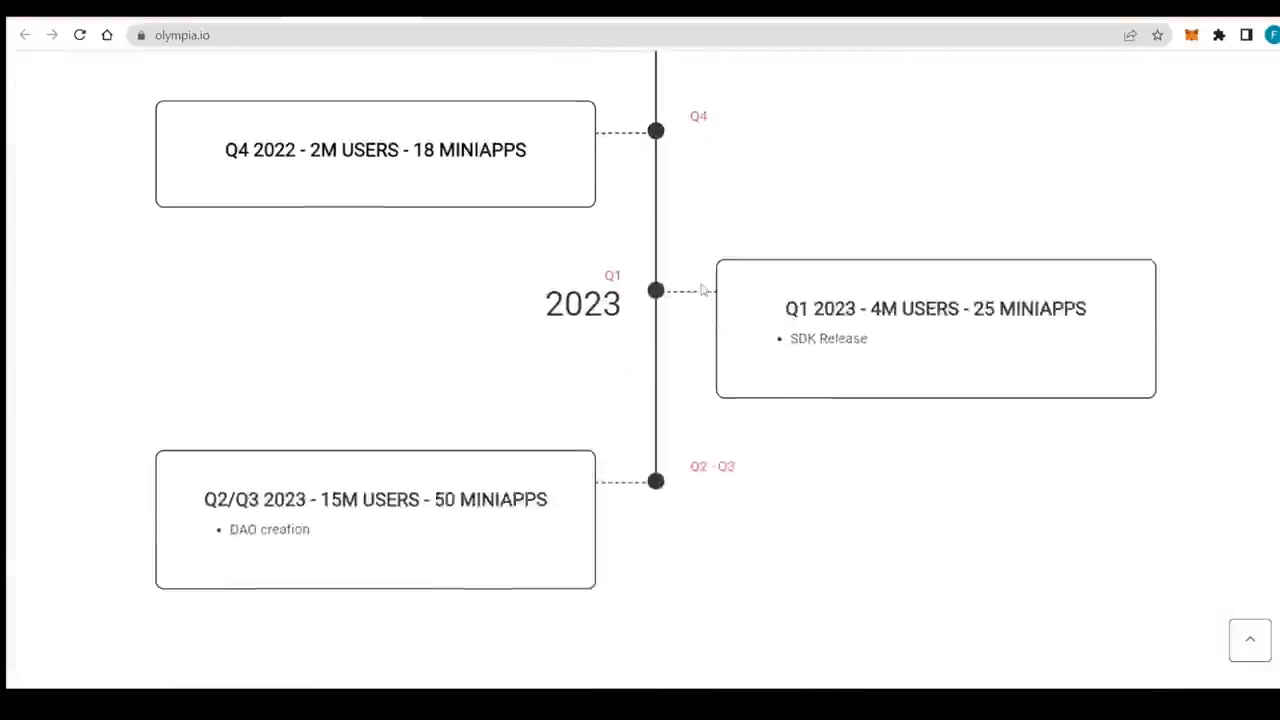
{"action": "scroll", "scroll_direction": "down", "scroll_amount": 3}
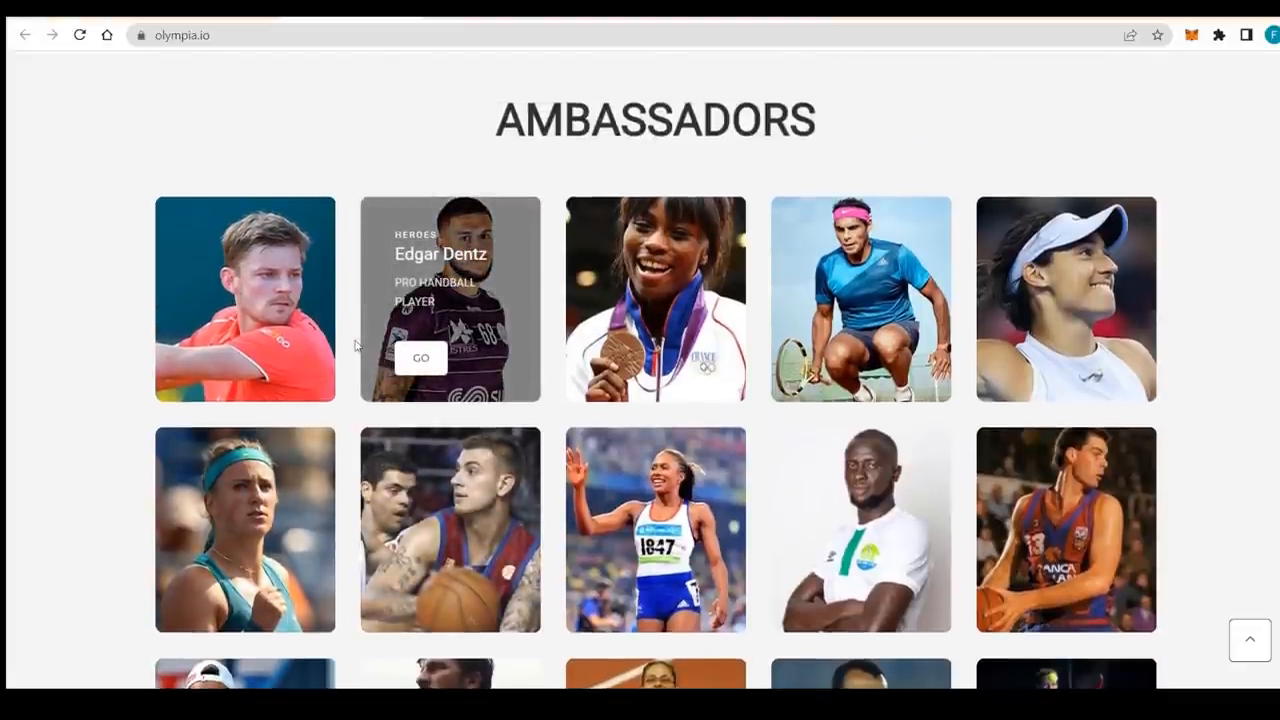
{"action": "mouse_move", "coordinate": [298, 372]}
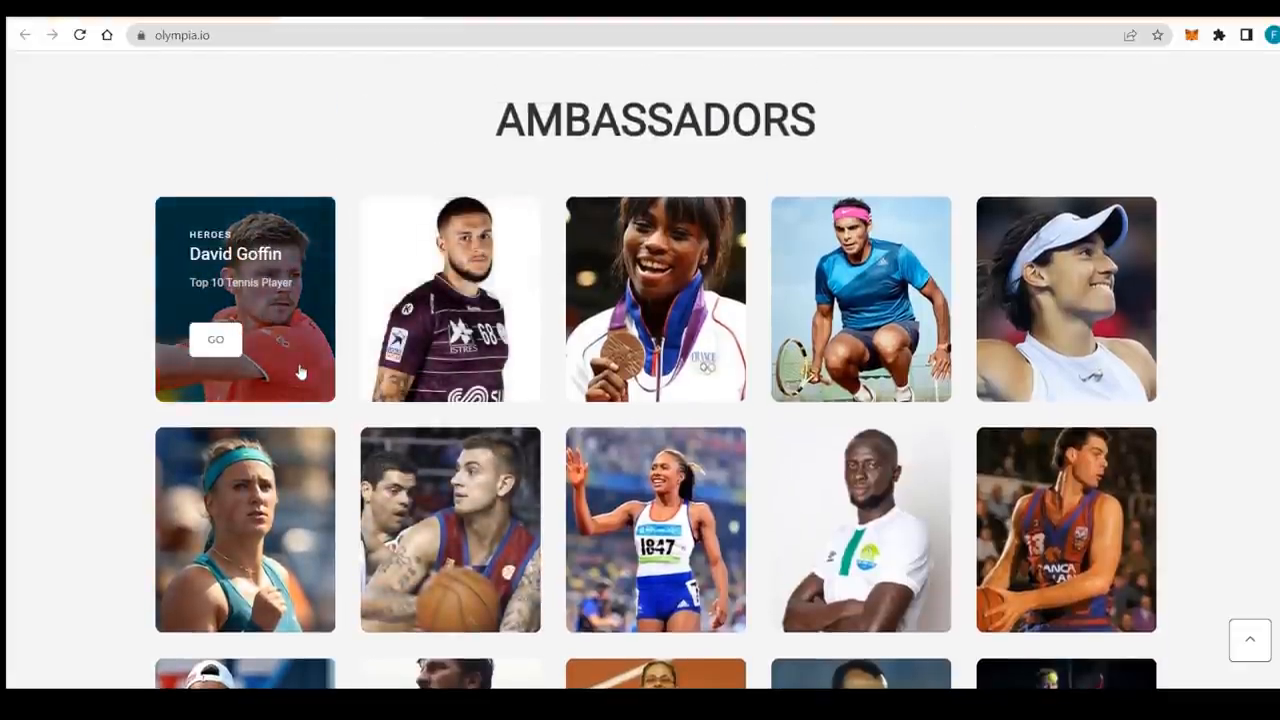
{"action": "scroll", "scroll_direction": "down", "scroll_amount": 3}
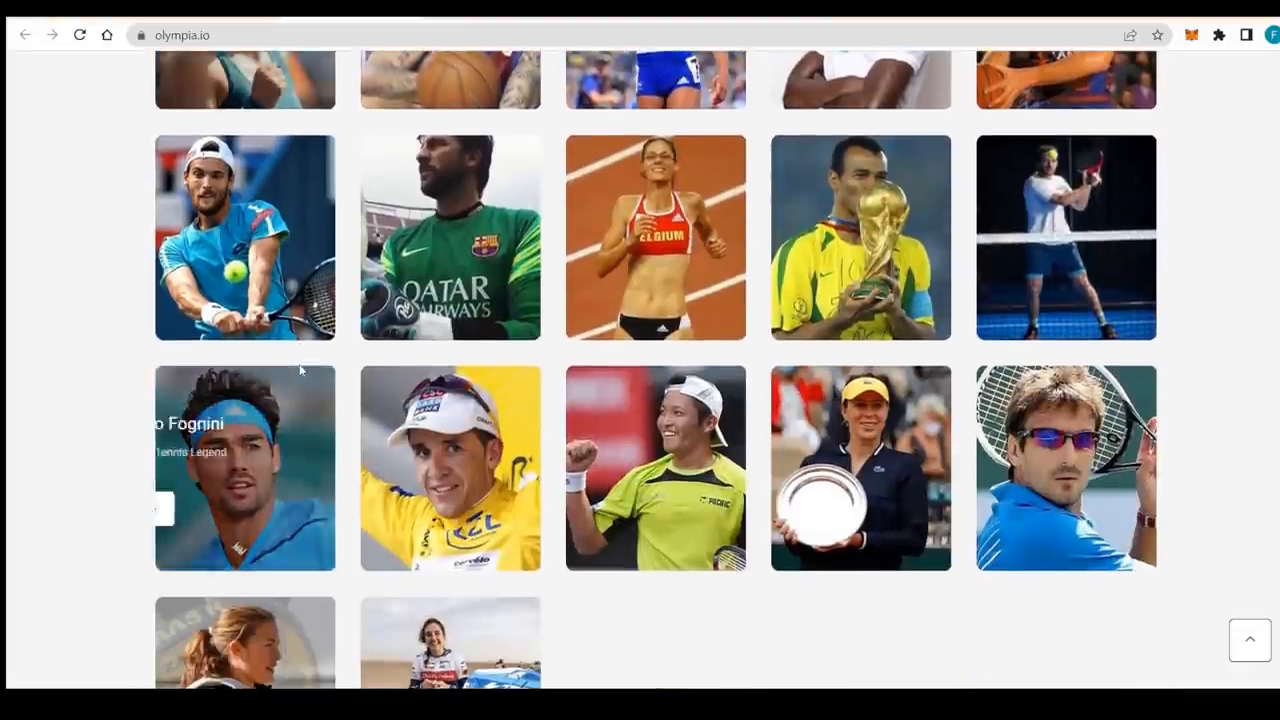
{"action": "scroll", "scroll_direction": "down", "scroll_amount": 3}
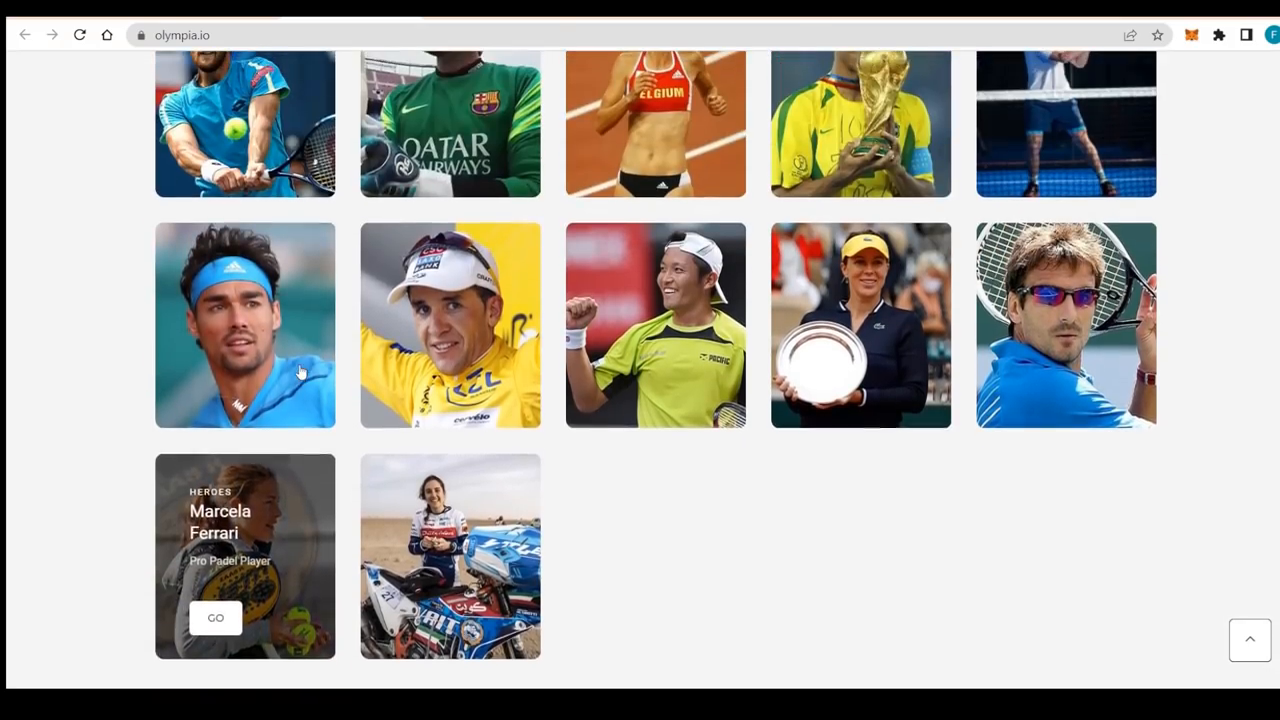
{"action": "scroll", "scroll_direction": "up", "scroll_amount": 3}
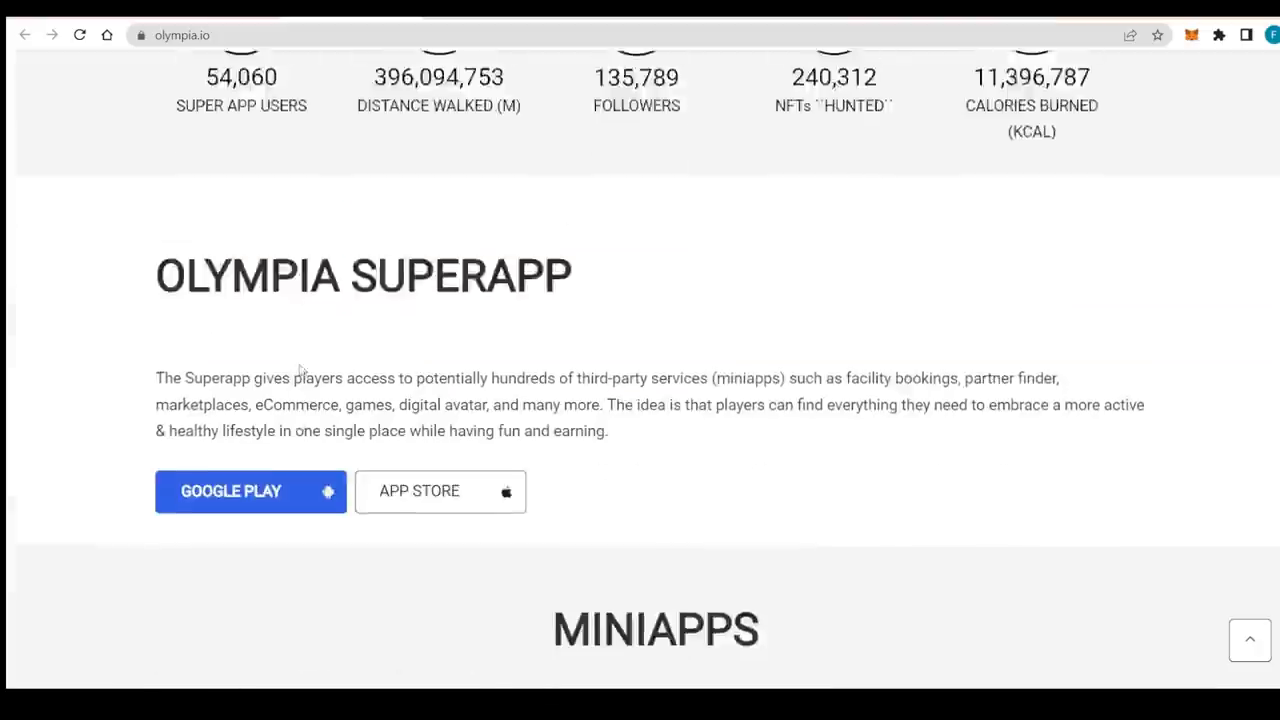
{"action": "scroll", "scroll_direction": "up", "scroll_amount": 3}
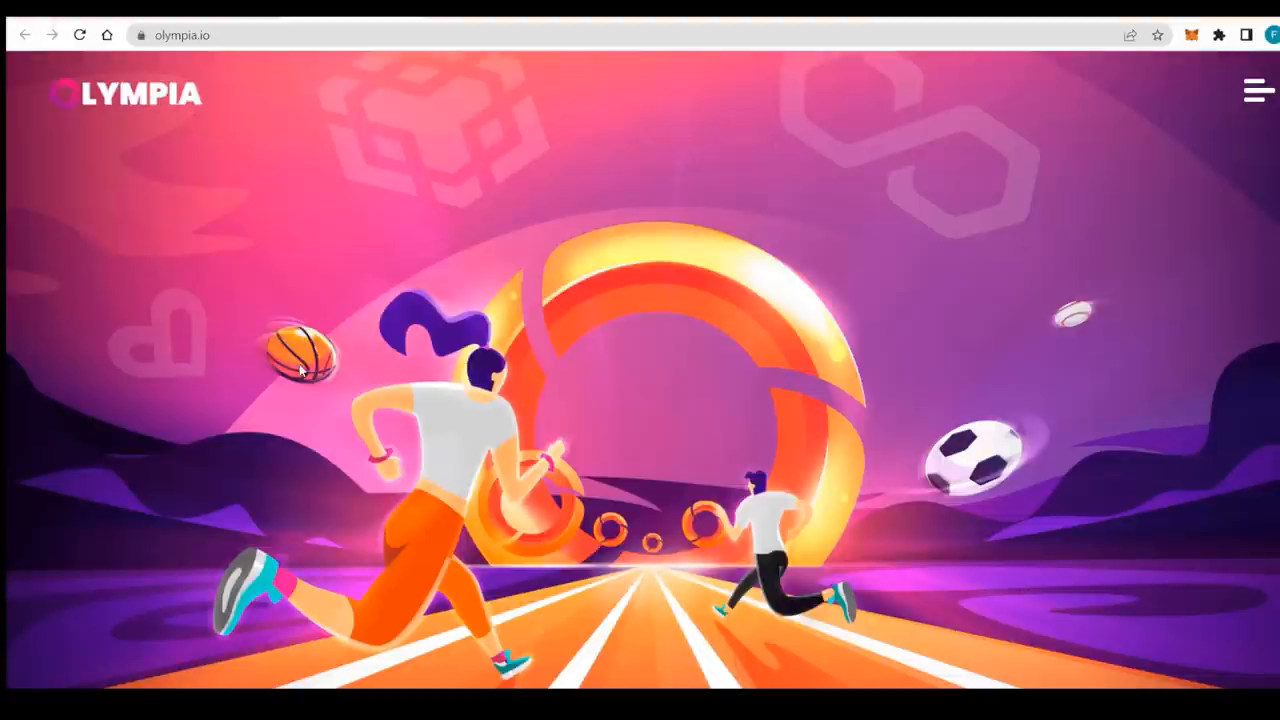
{"action": "scroll", "scroll_direction": "down", "scroll_amount": 3}
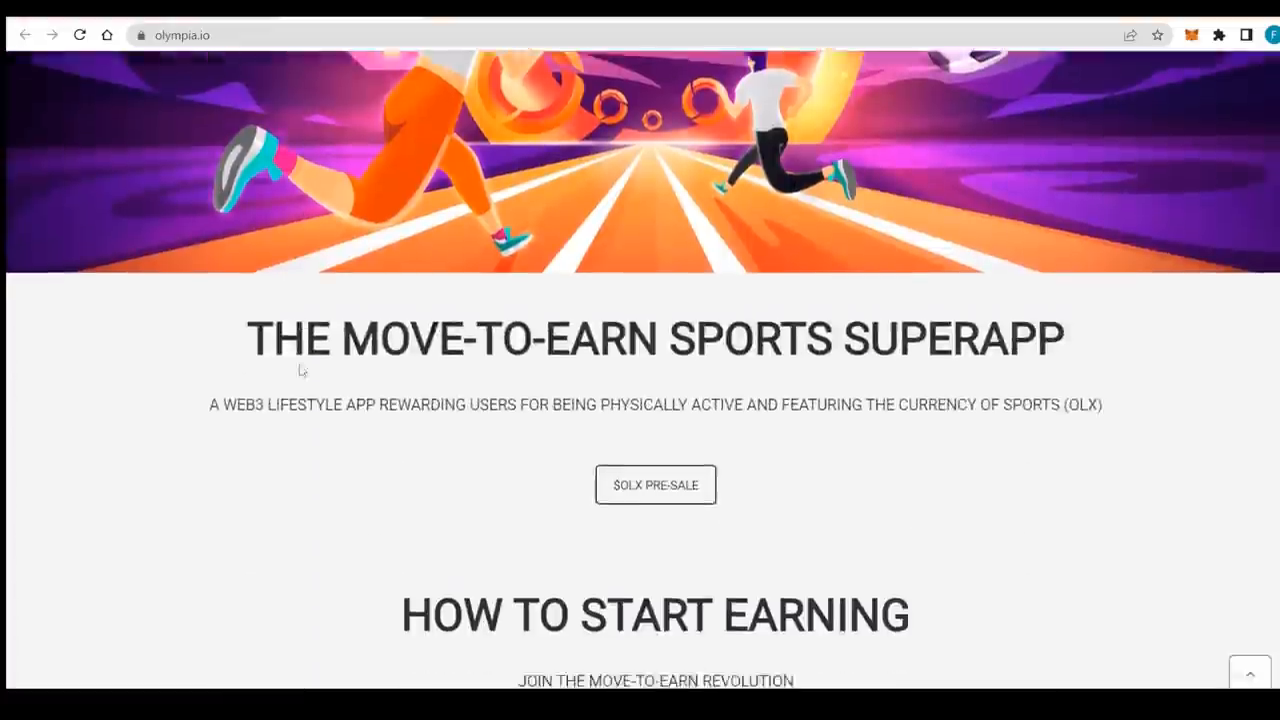
{"action": "scroll", "scroll_direction": "down", "scroll_amount": 3}
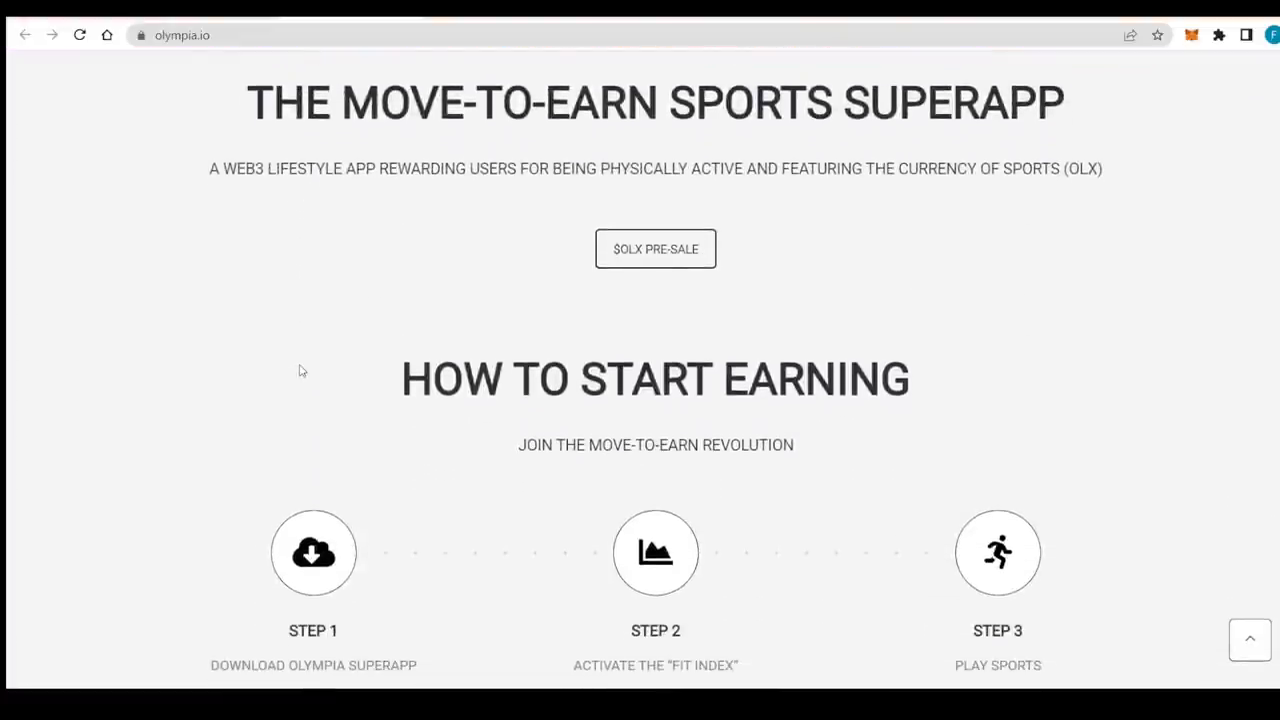
{"action": "mouse_move", "coordinate": [132, 240]}
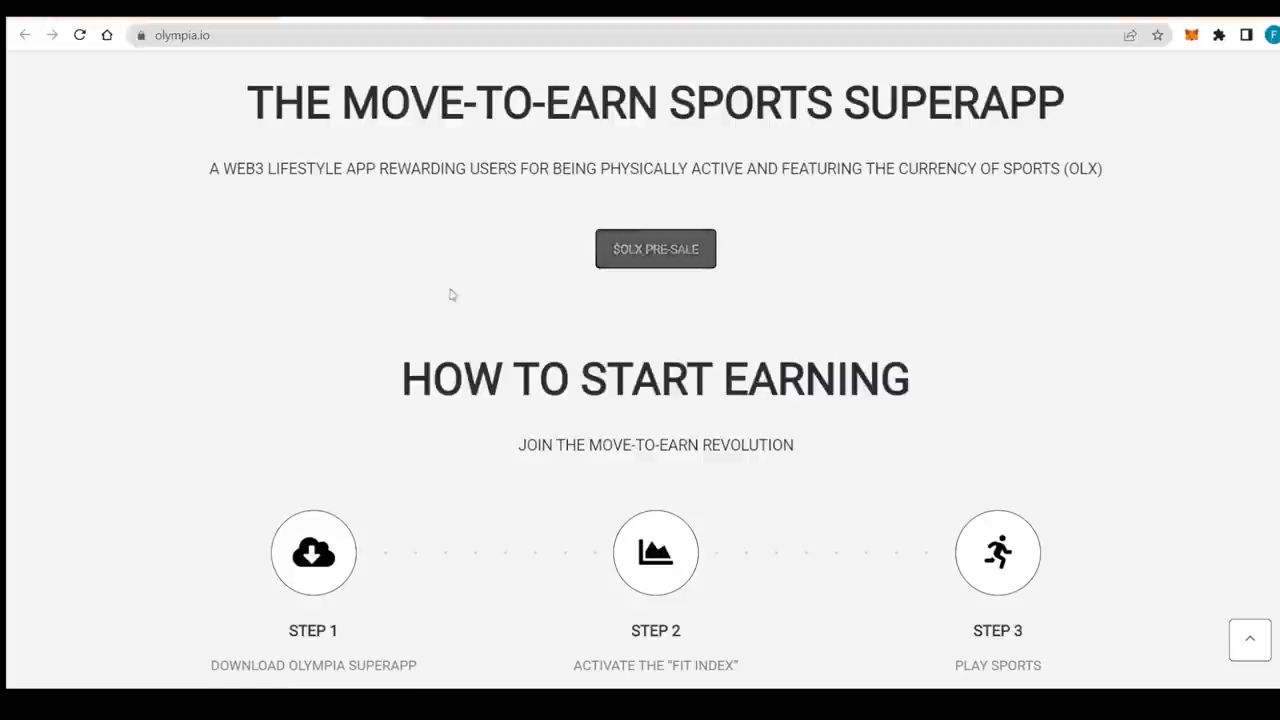
{"action": "mouse_move", "coordinate": [684, 264]}
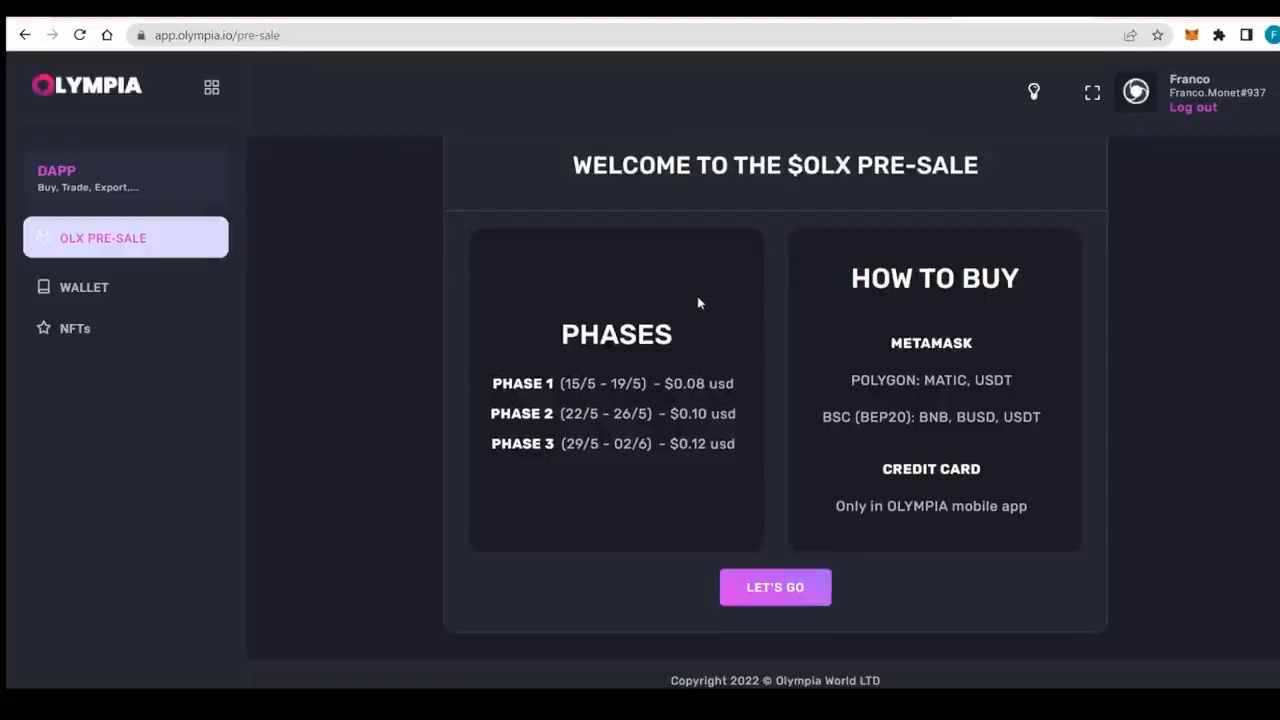
{"action": "mouse_move", "coordinate": [516, 468]}
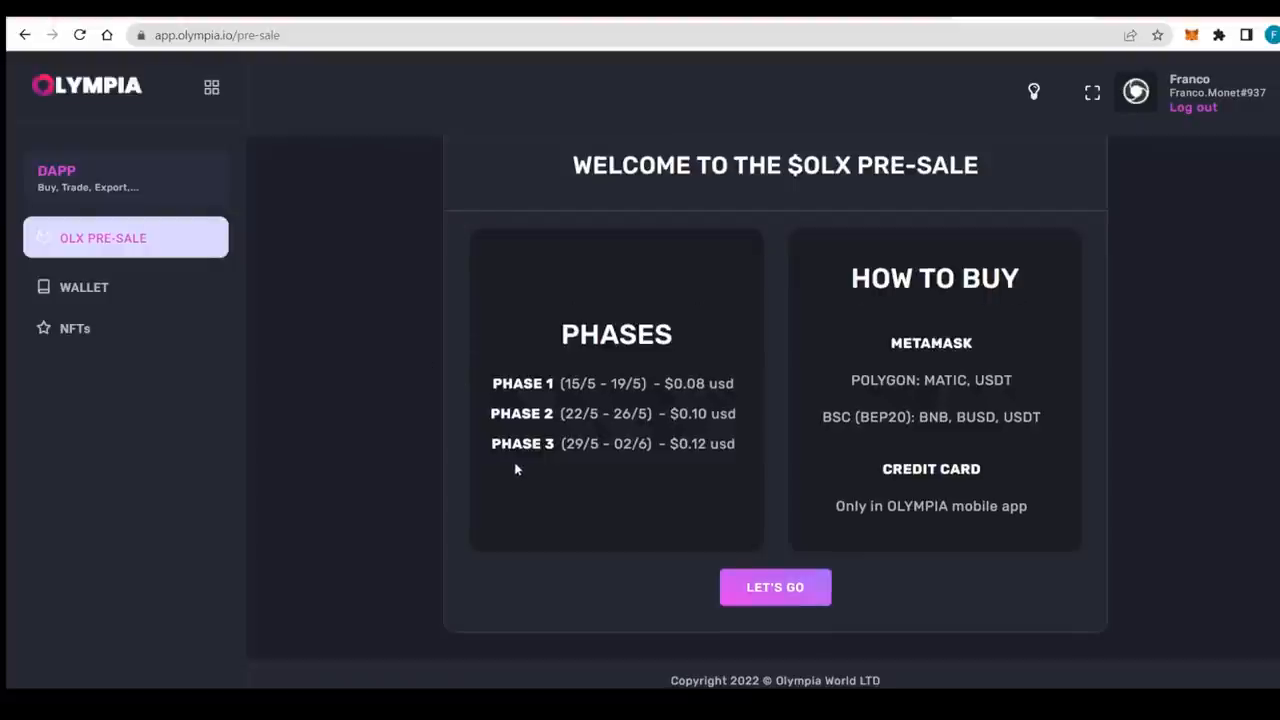
{"action": "mouse_move", "coordinate": [590, 368]}
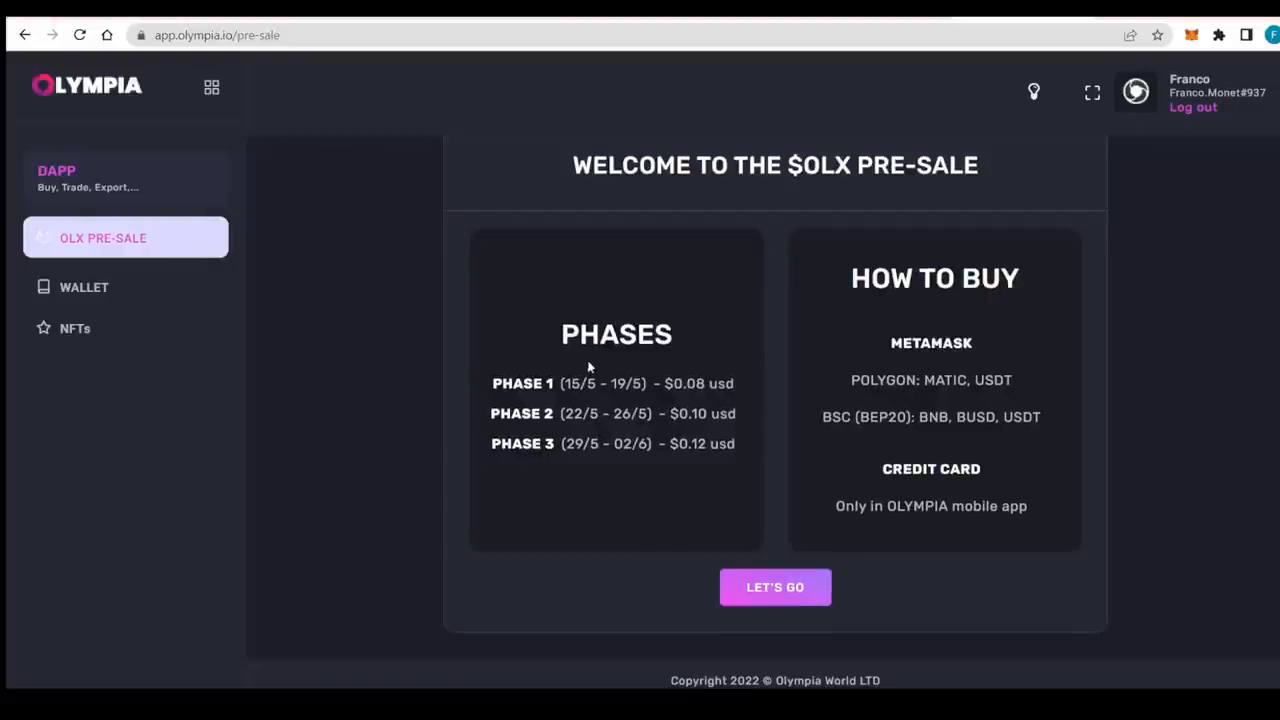
{"action": "mouse_move", "coordinate": [600, 370]}
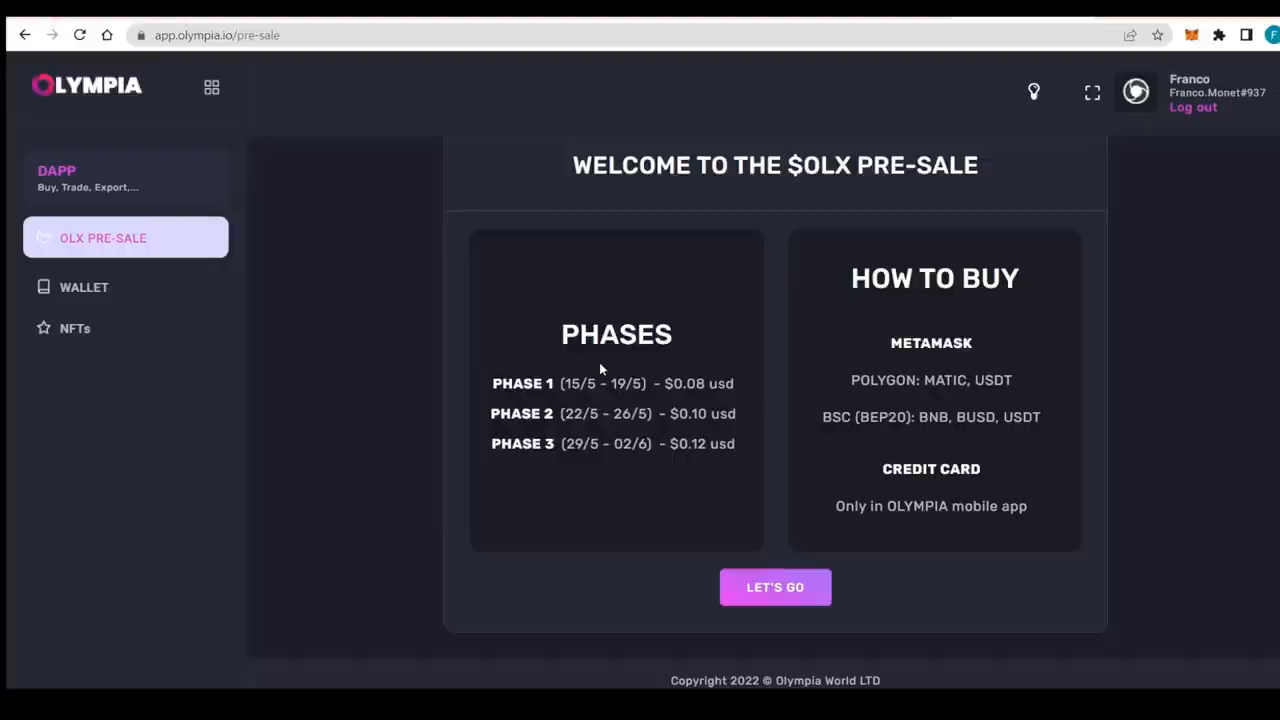
{"action": "mouse_move", "coordinate": [678, 390]}
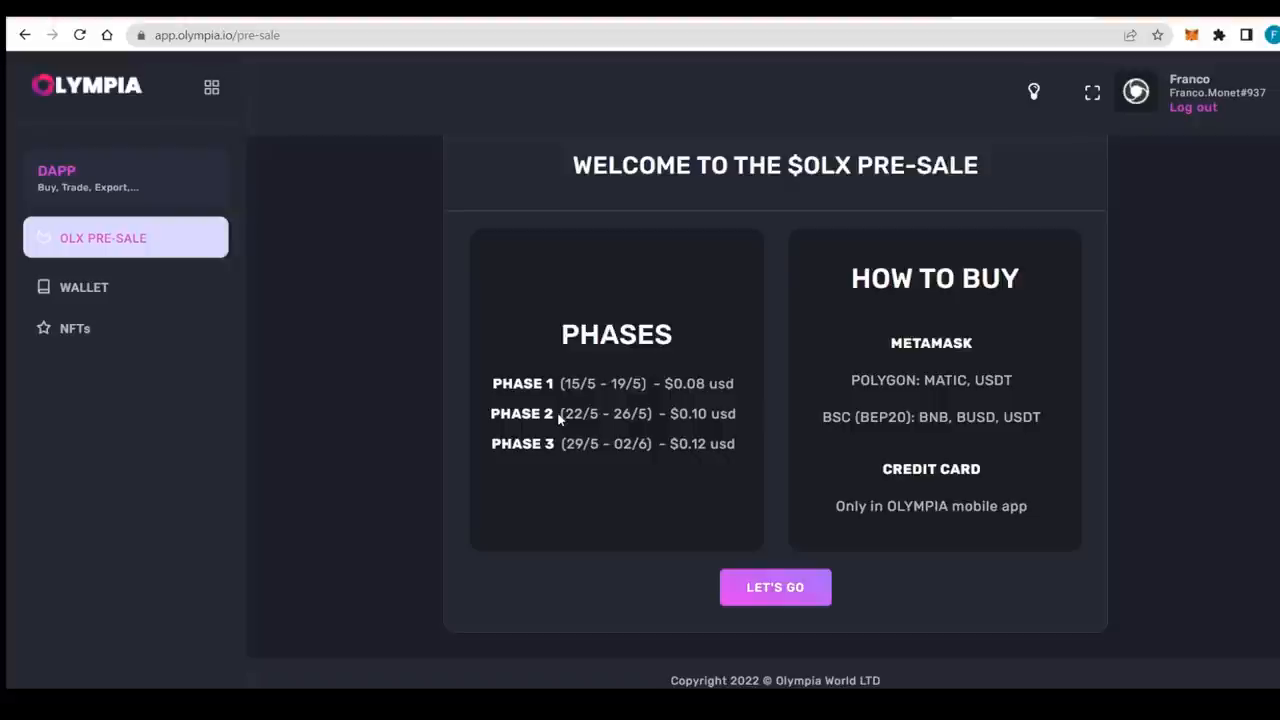
{"action": "mouse_move", "coordinate": [800, 296]}
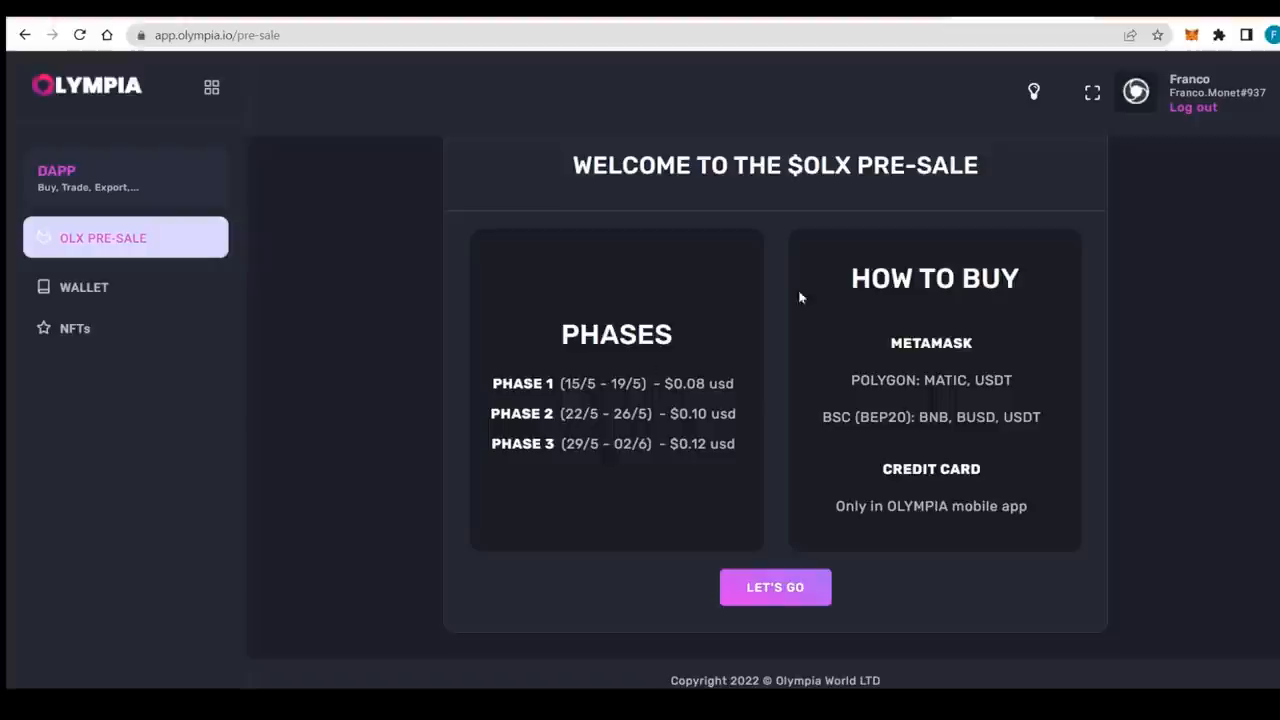
{"action": "mouse_move", "coordinate": [864, 380]}
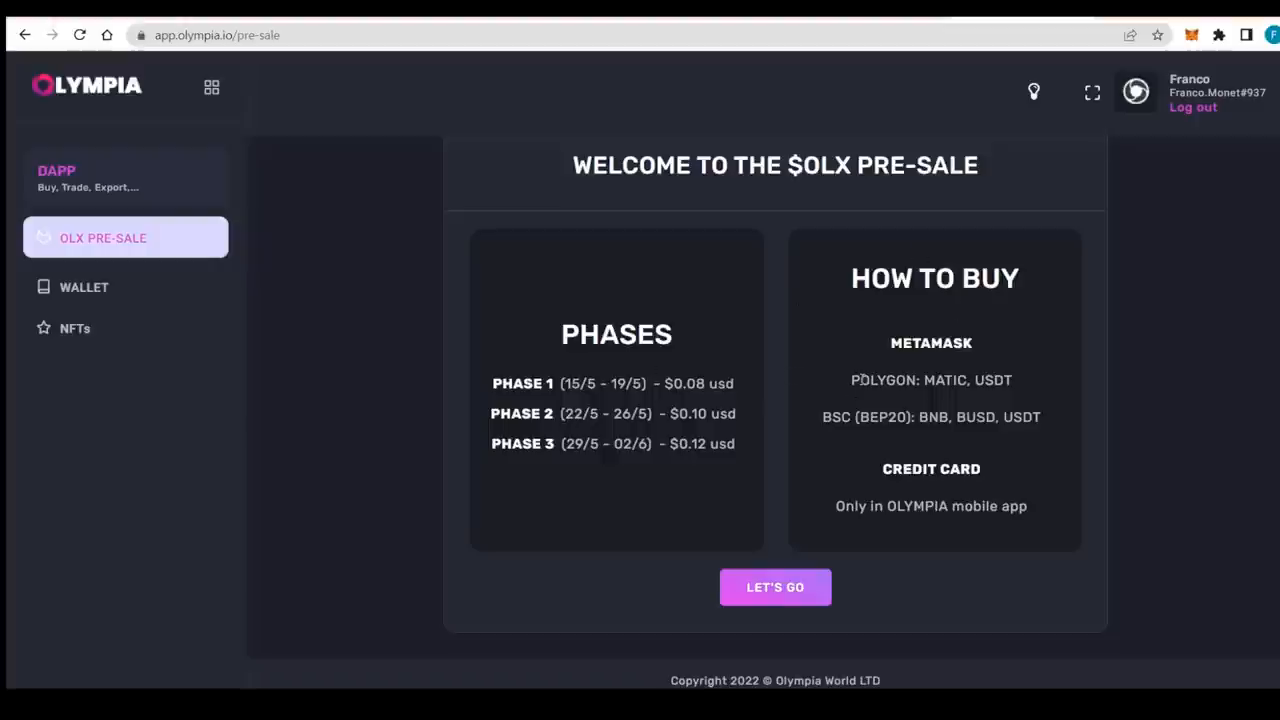
{"action": "mouse_move", "coordinate": [802, 434]}
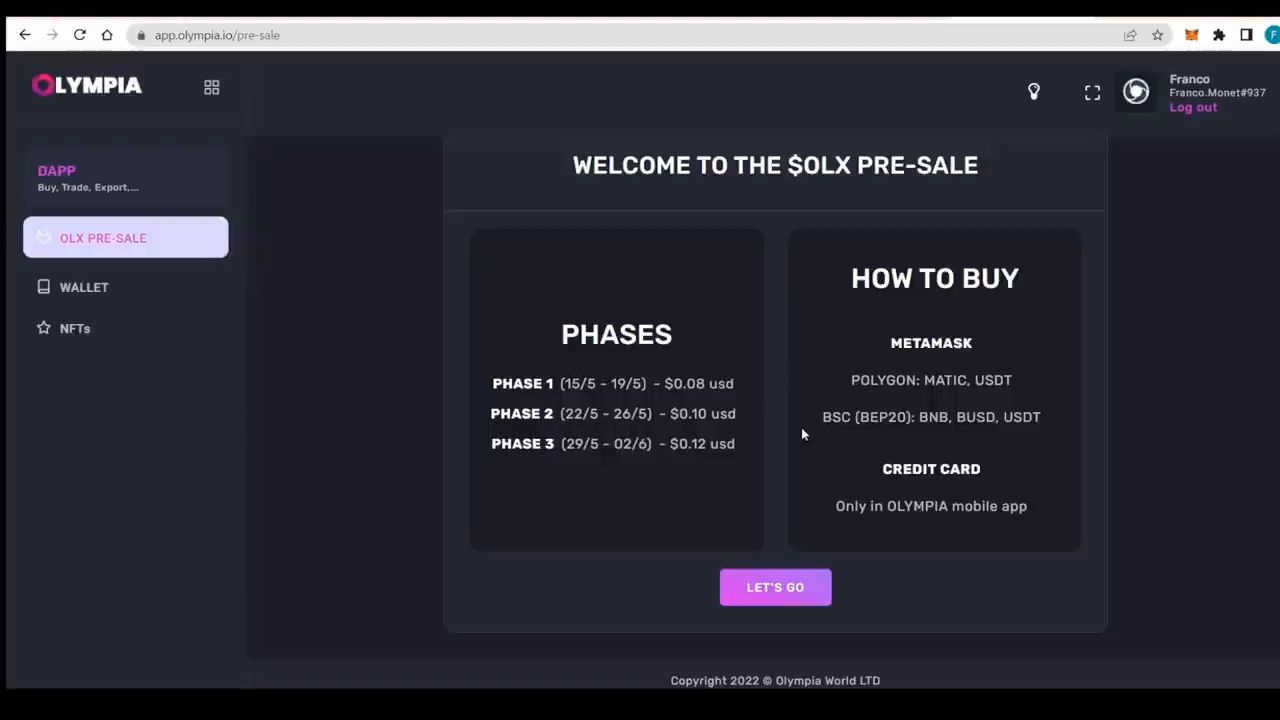
{"action": "mouse_move", "coordinate": [980, 444]}
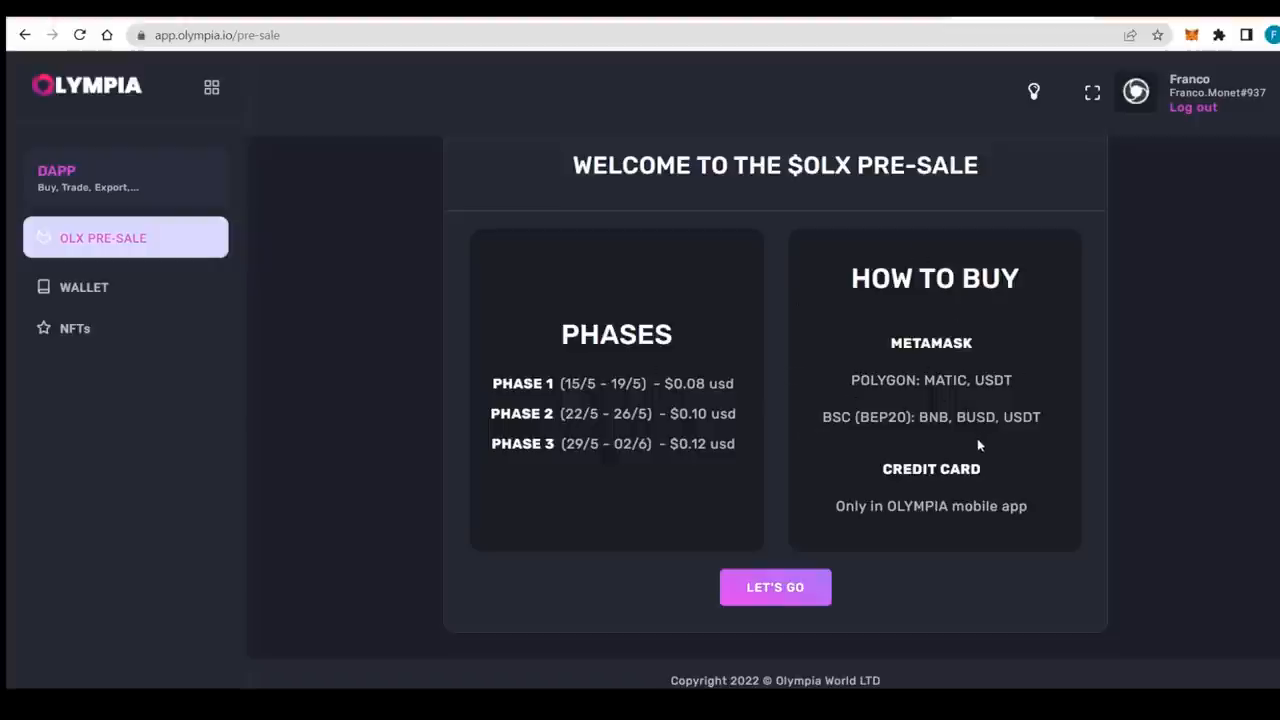
{"action": "mouse_move", "coordinate": [1052, 462]}
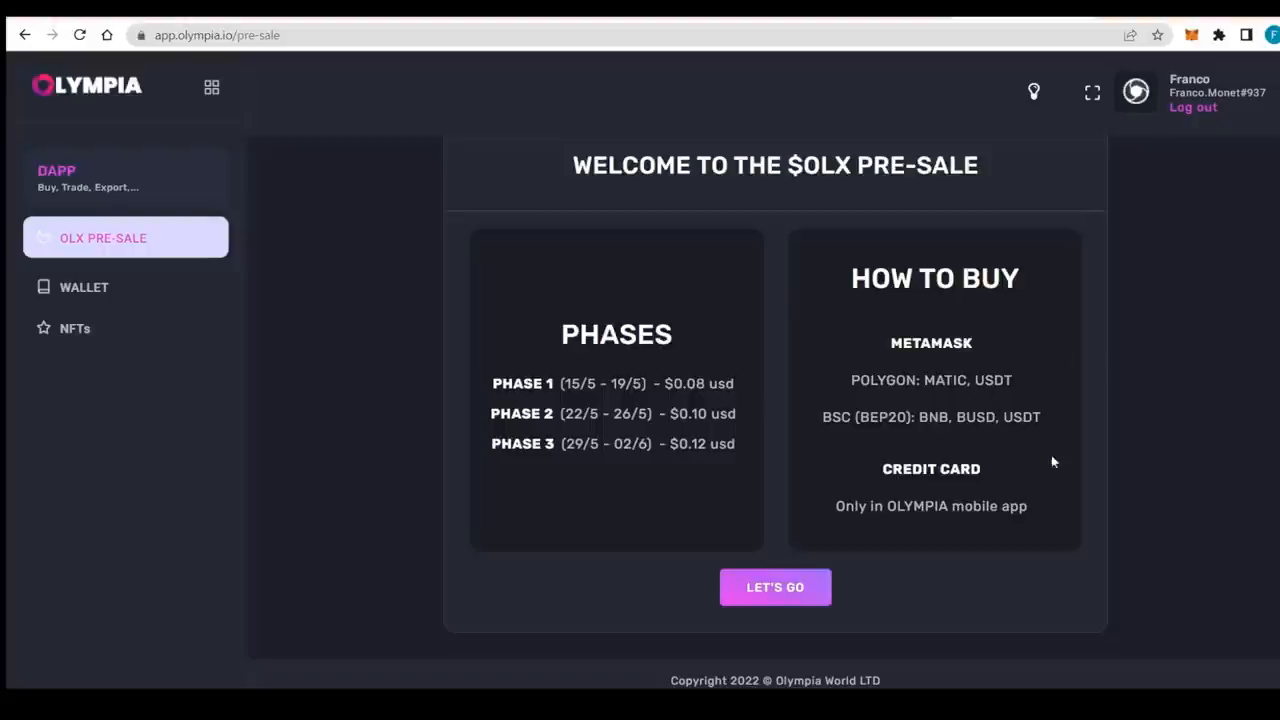
{"action": "mouse_move", "coordinate": [836, 458]}
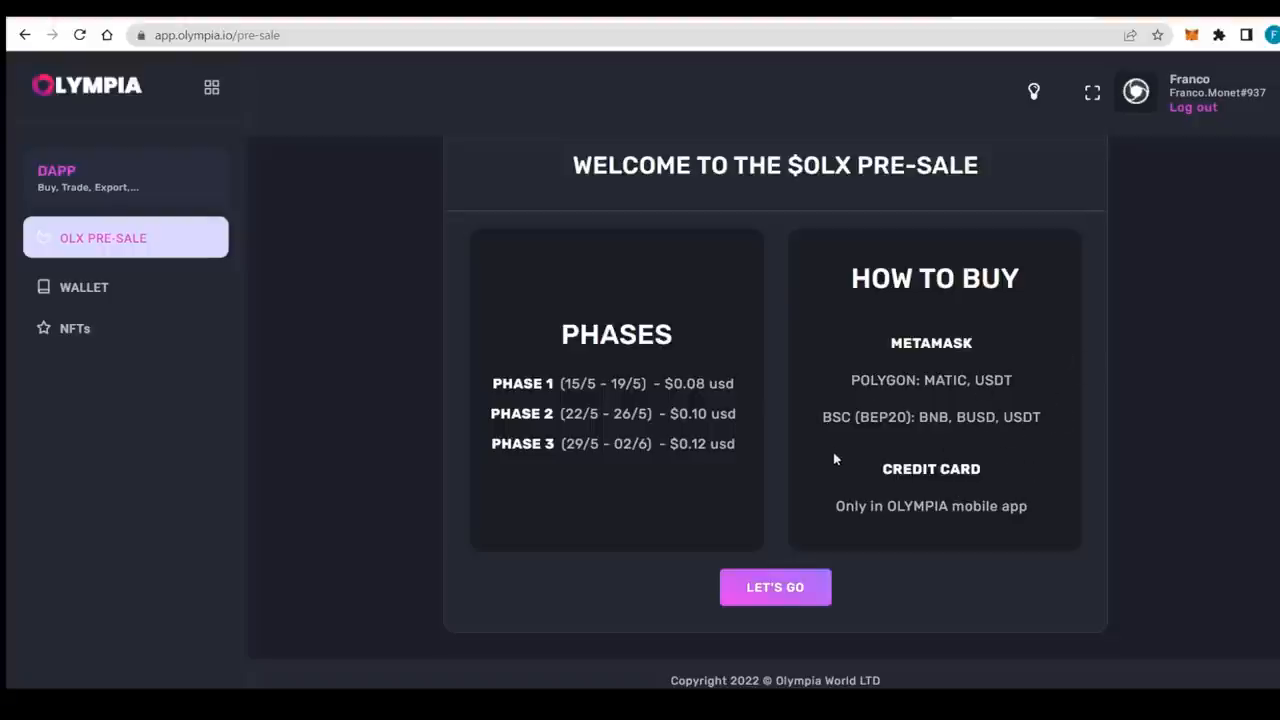
{"action": "mouse_move", "coordinate": [992, 480]}
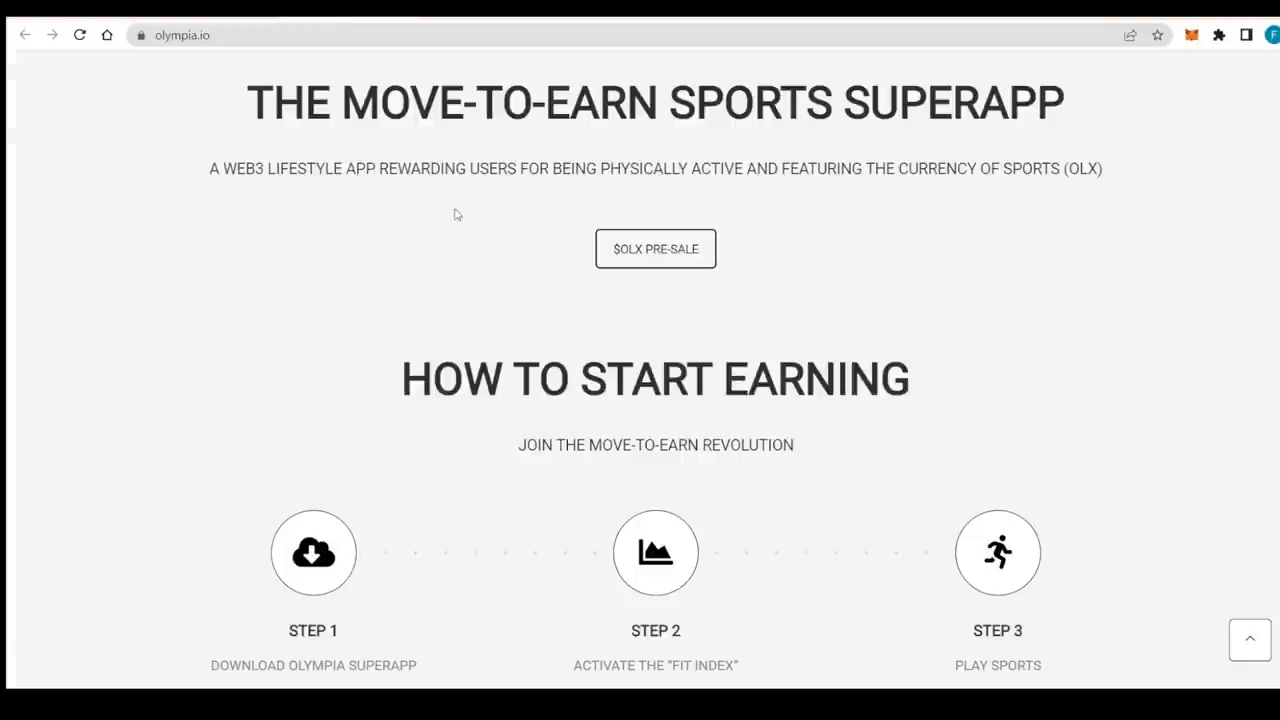
- Scroll to the three How to Start Earning steps and the Download Now offer
{"action": "scroll", "scroll_direction": "down", "scroll_amount": 3}
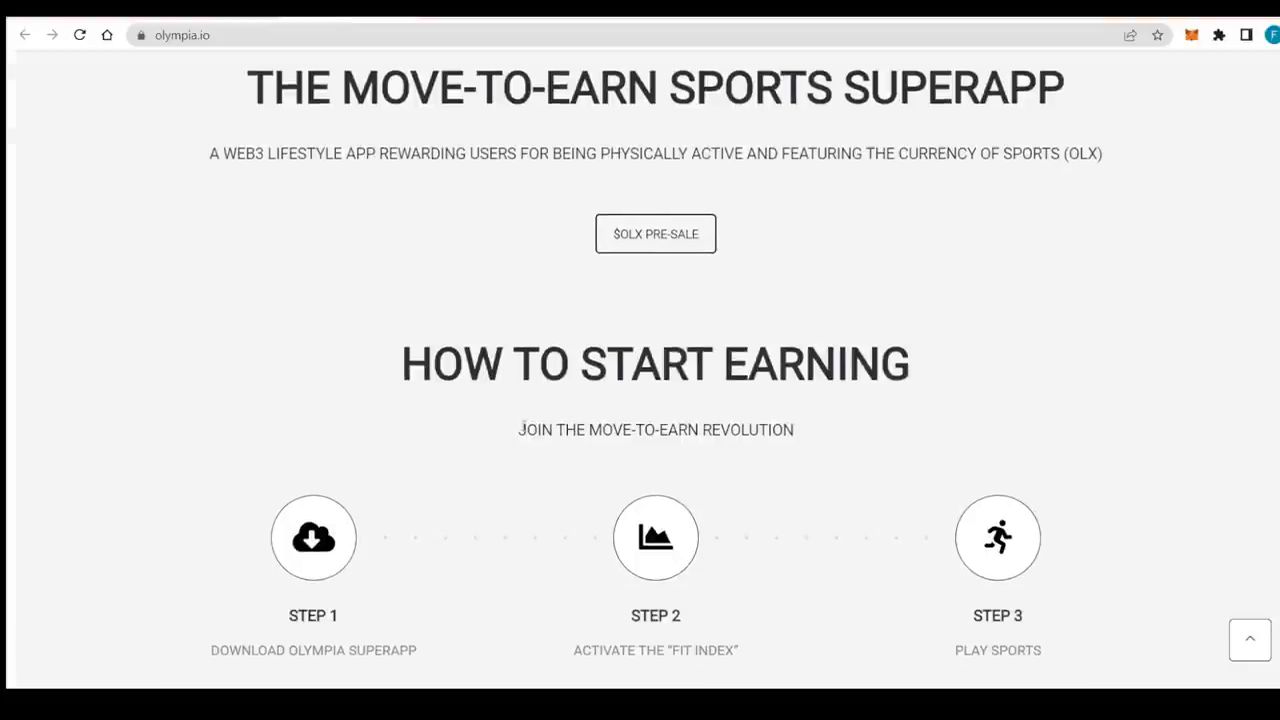
{"action": "scroll", "scroll_direction": "down", "scroll_amount": 3}
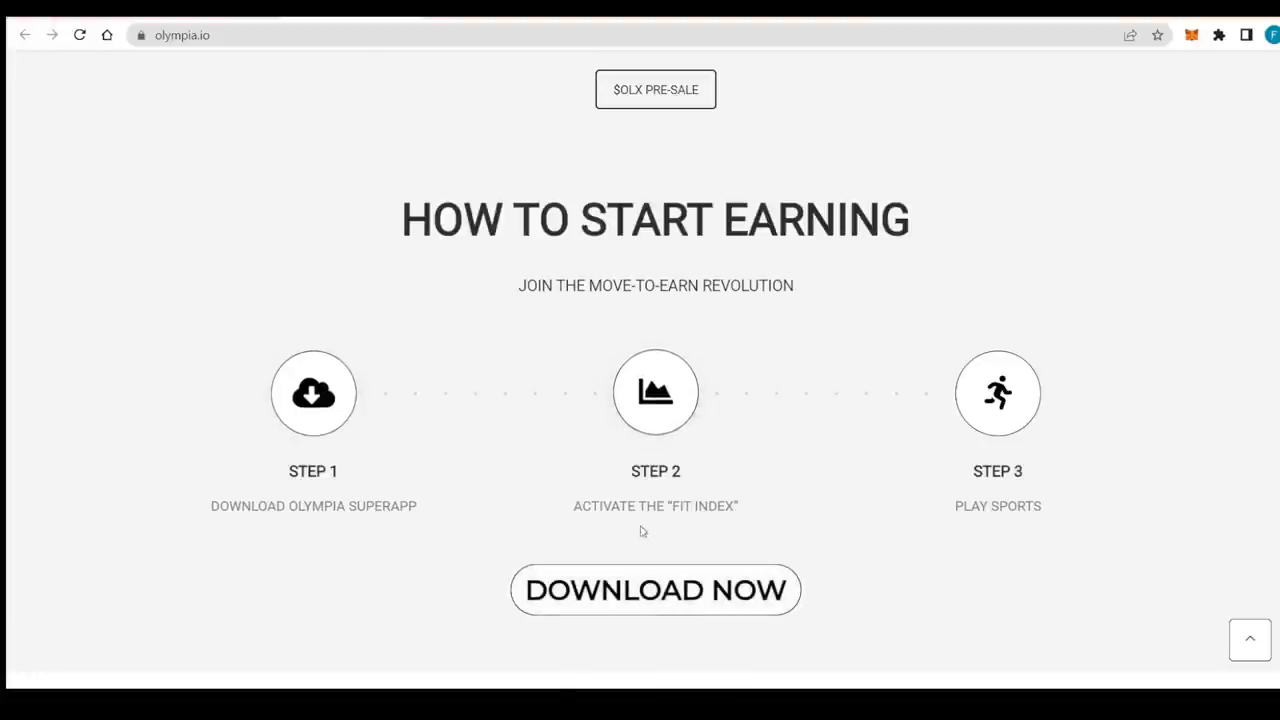
{"action": "scroll", "scroll_direction": "down", "scroll_amount": 3}
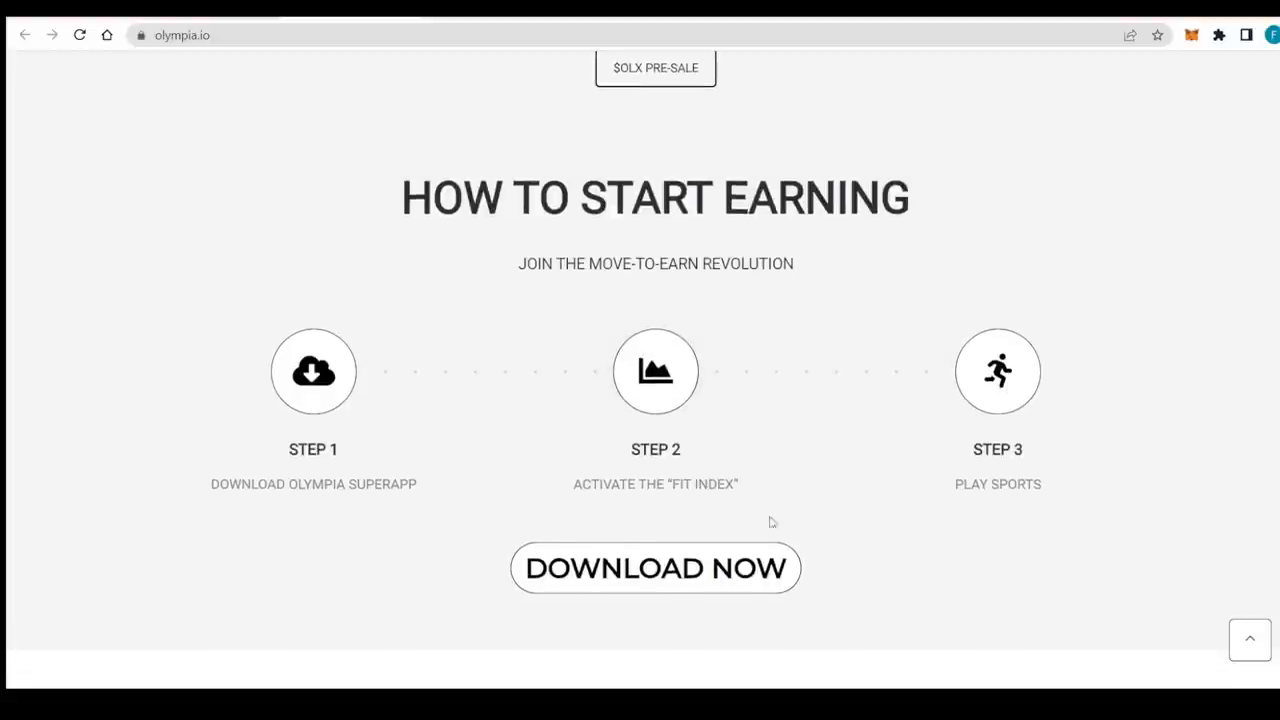
{"action": "mouse_move", "coordinate": [818, 492]}
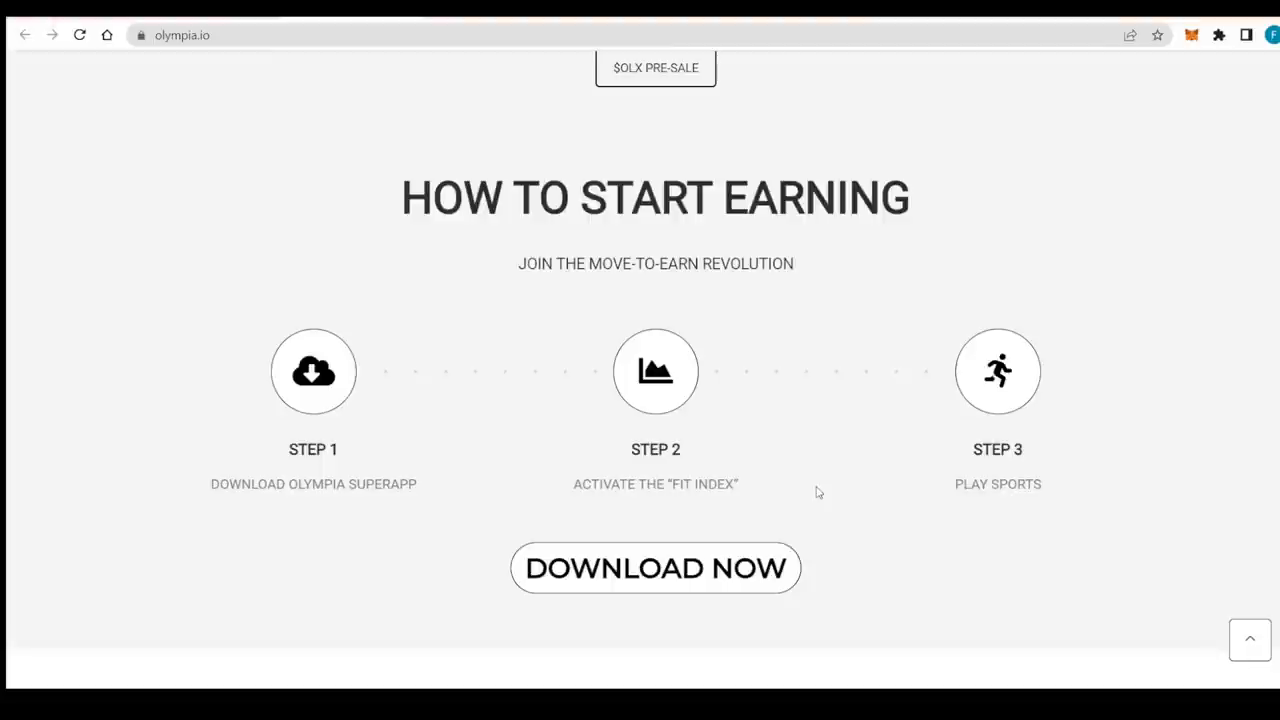
- Scroll to the OLX pre-sale panel with stage prices, public listing and softcap–hardcap bar
{"action": "scroll", "scroll_direction": "down", "scroll_amount": 3}
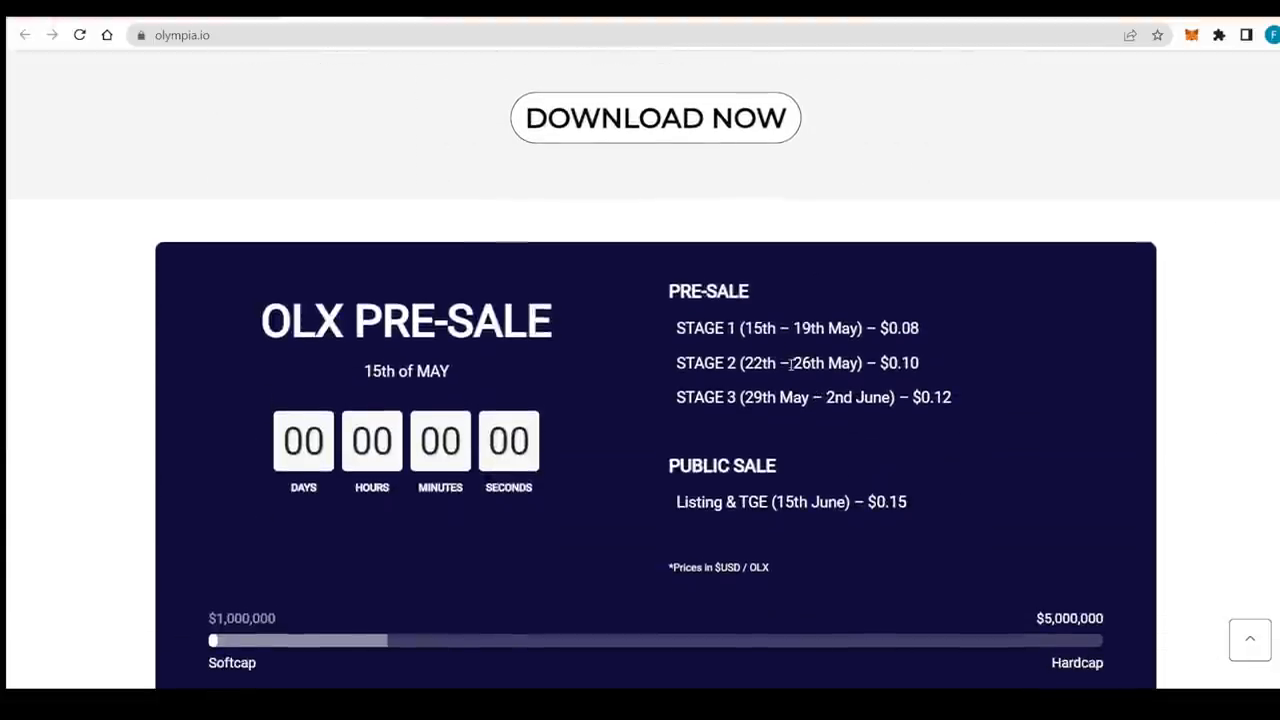
{"action": "scroll", "scroll_direction": "down", "scroll_amount": 3}
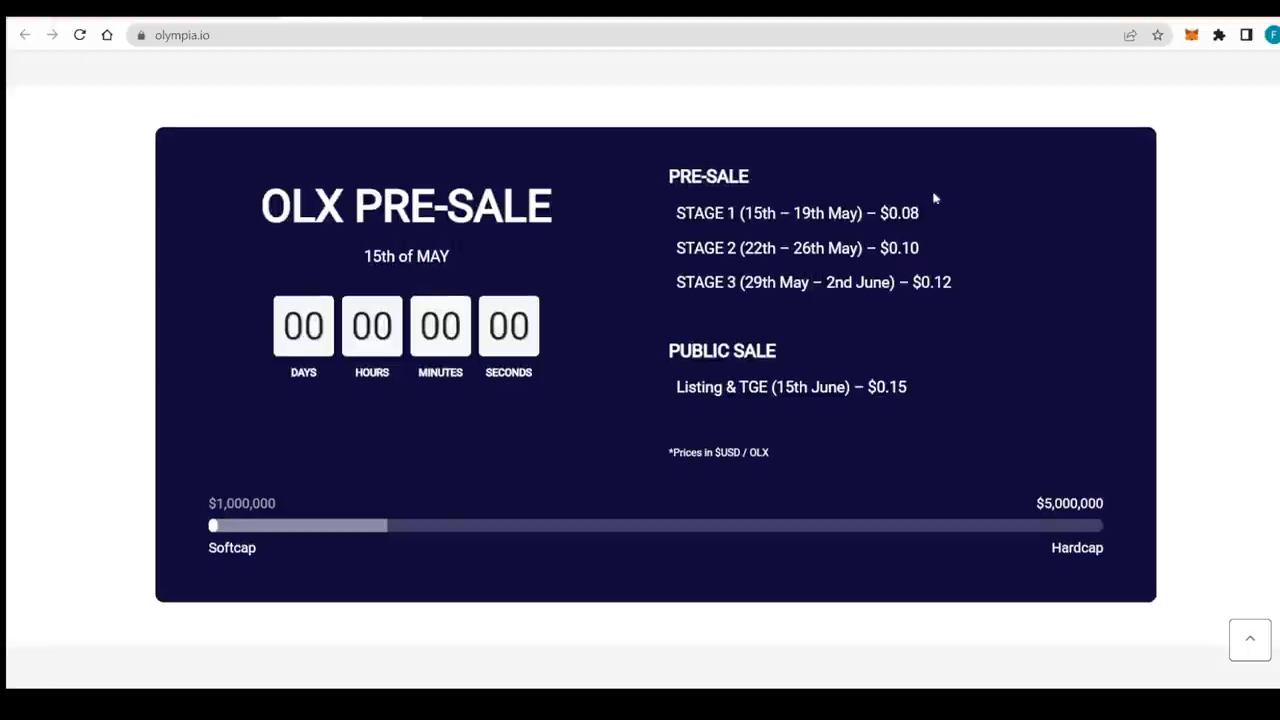
{"action": "mouse_move", "coordinate": [652, 210]}
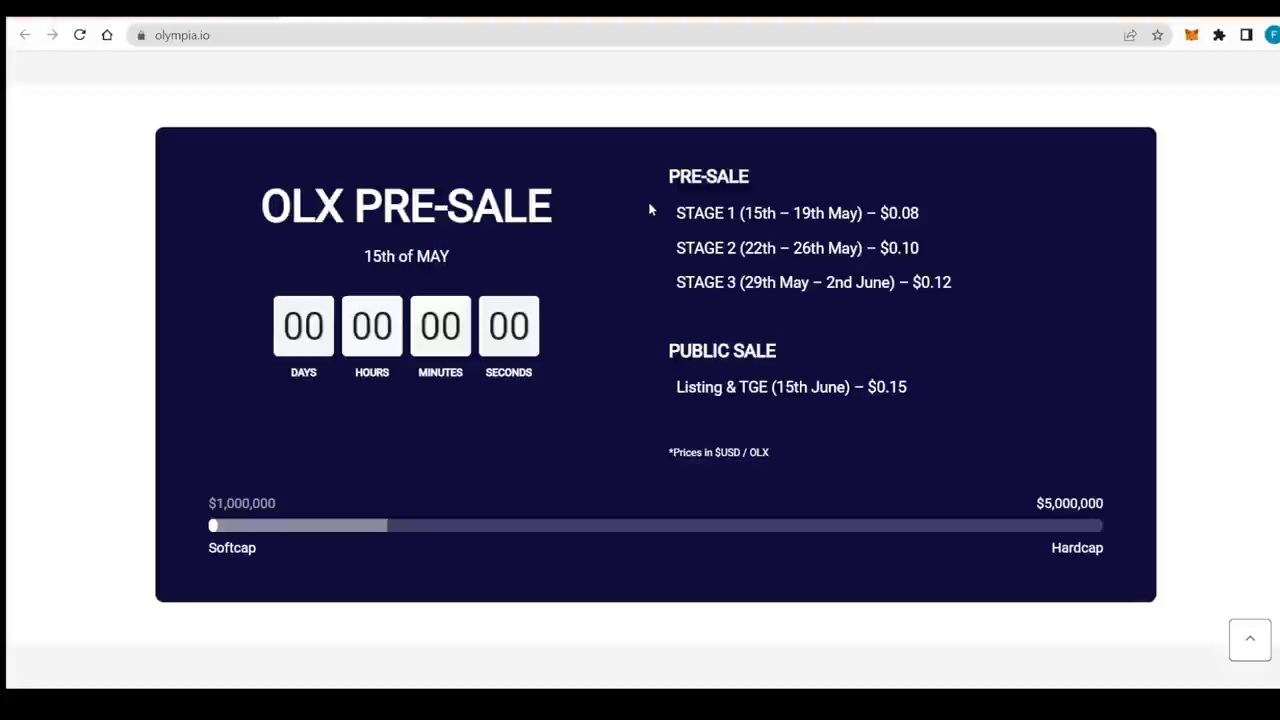
{"action": "mouse_move", "coordinate": [788, 218]}
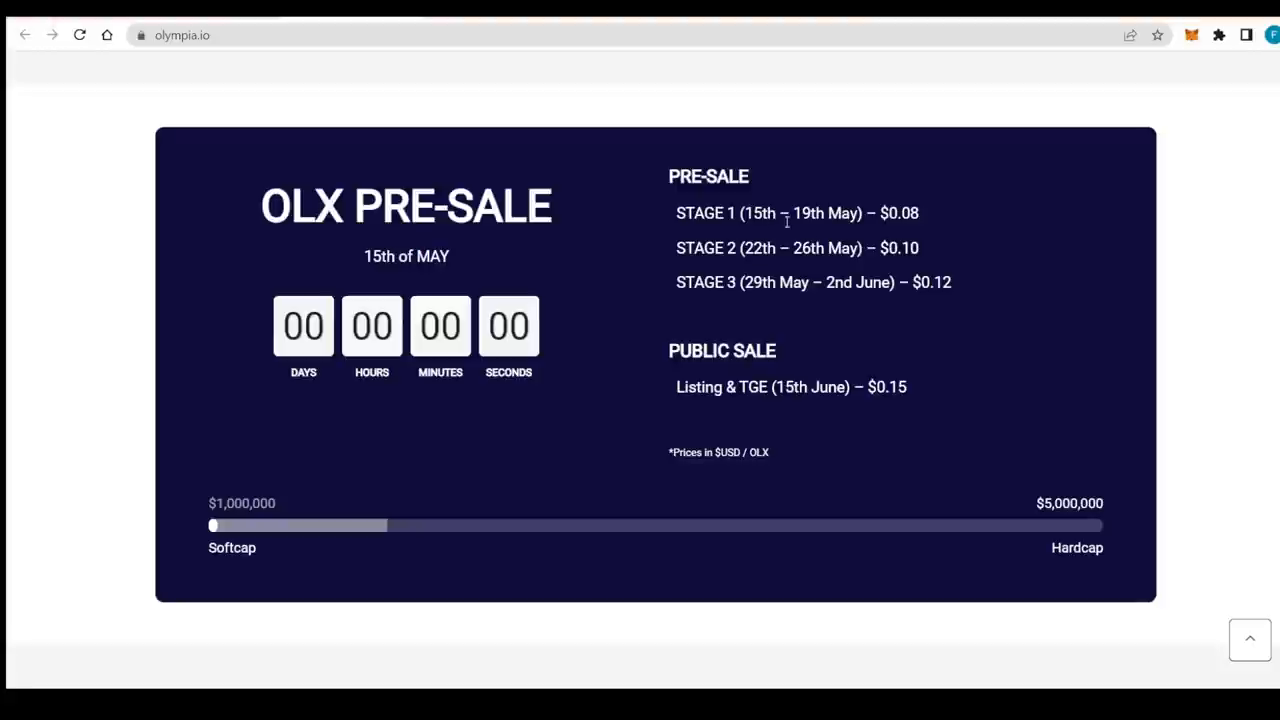
{"action": "mouse_move", "coordinate": [868, 268]}
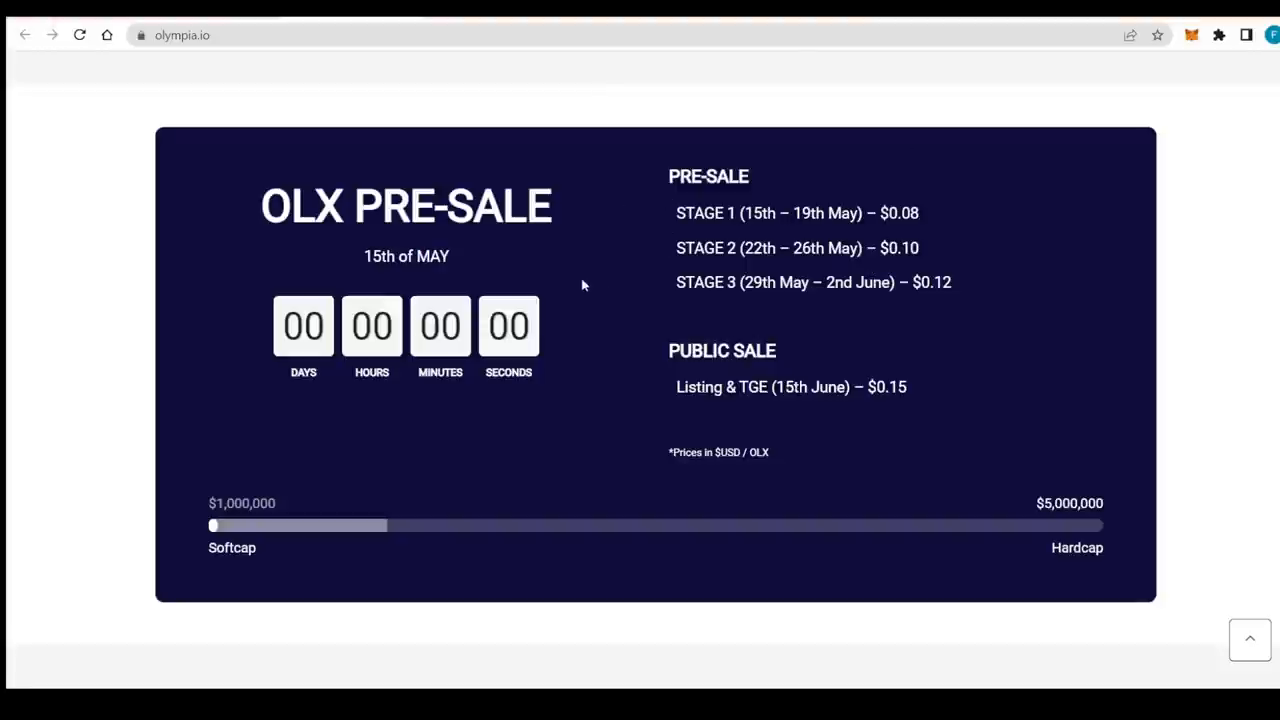
{"action": "mouse_move", "coordinate": [786, 278]}
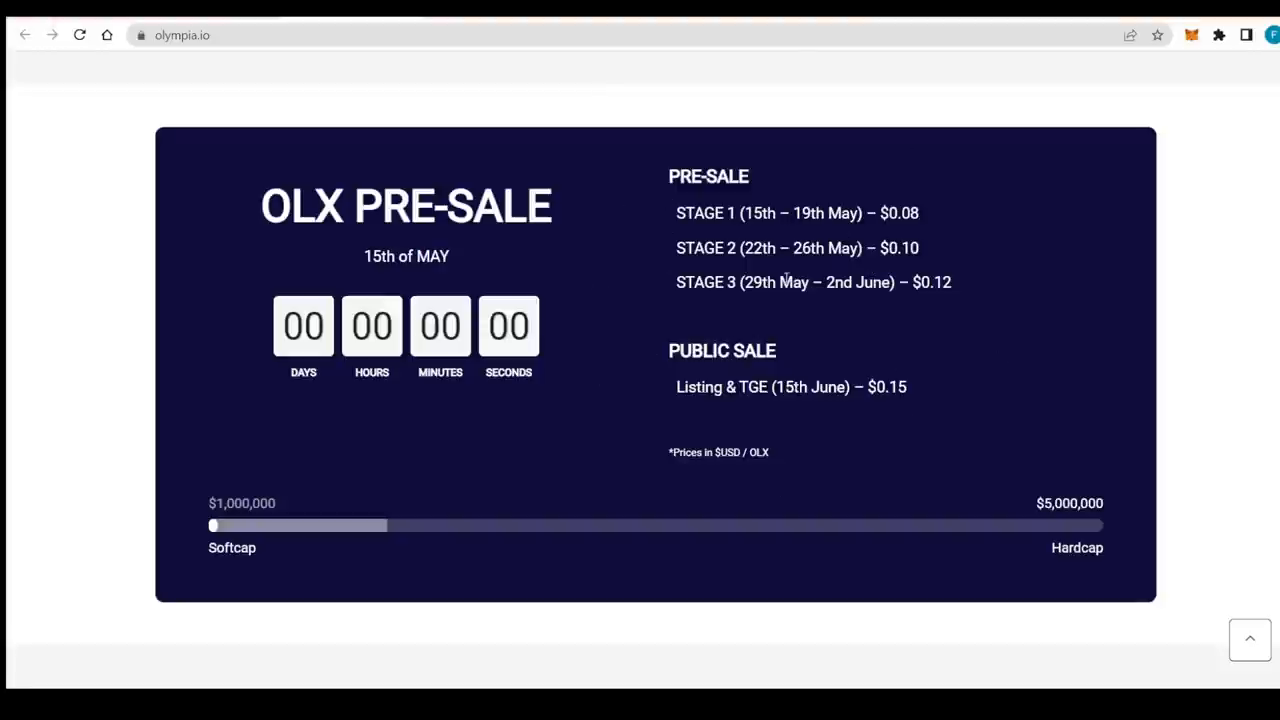
{"action": "mouse_move", "coordinate": [884, 392]}
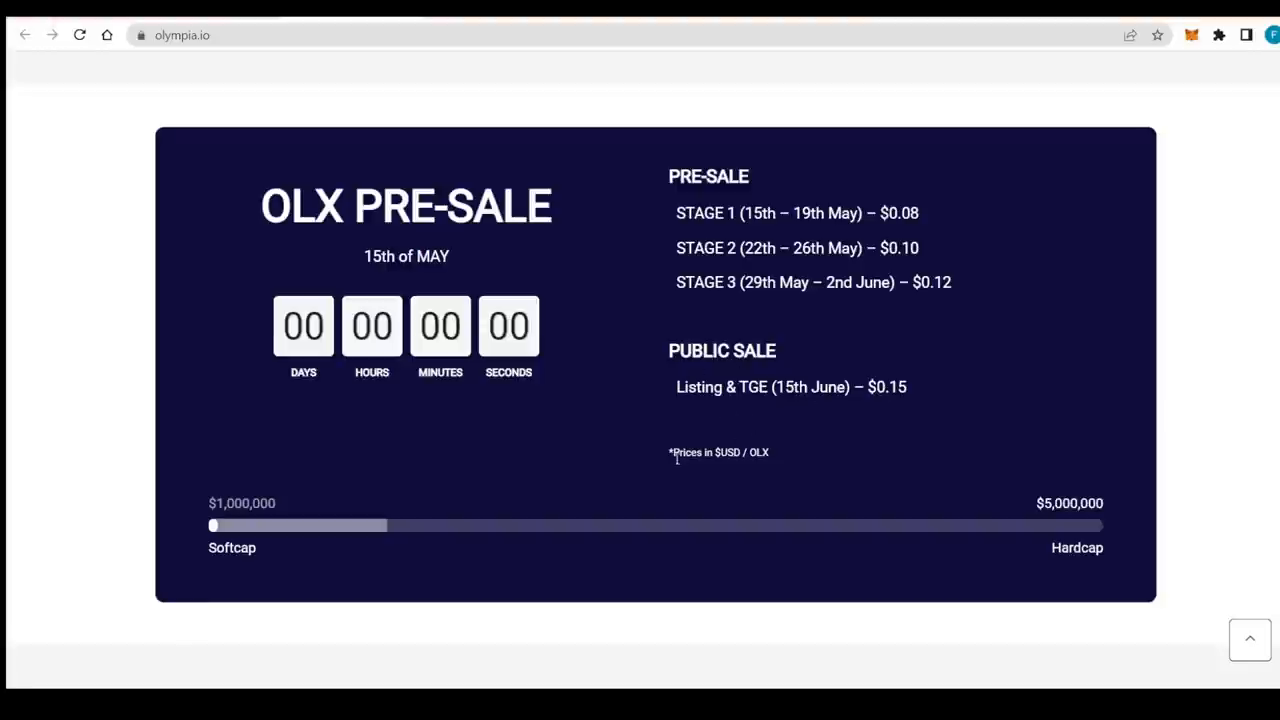
{"action": "mouse_move", "coordinate": [766, 472]}
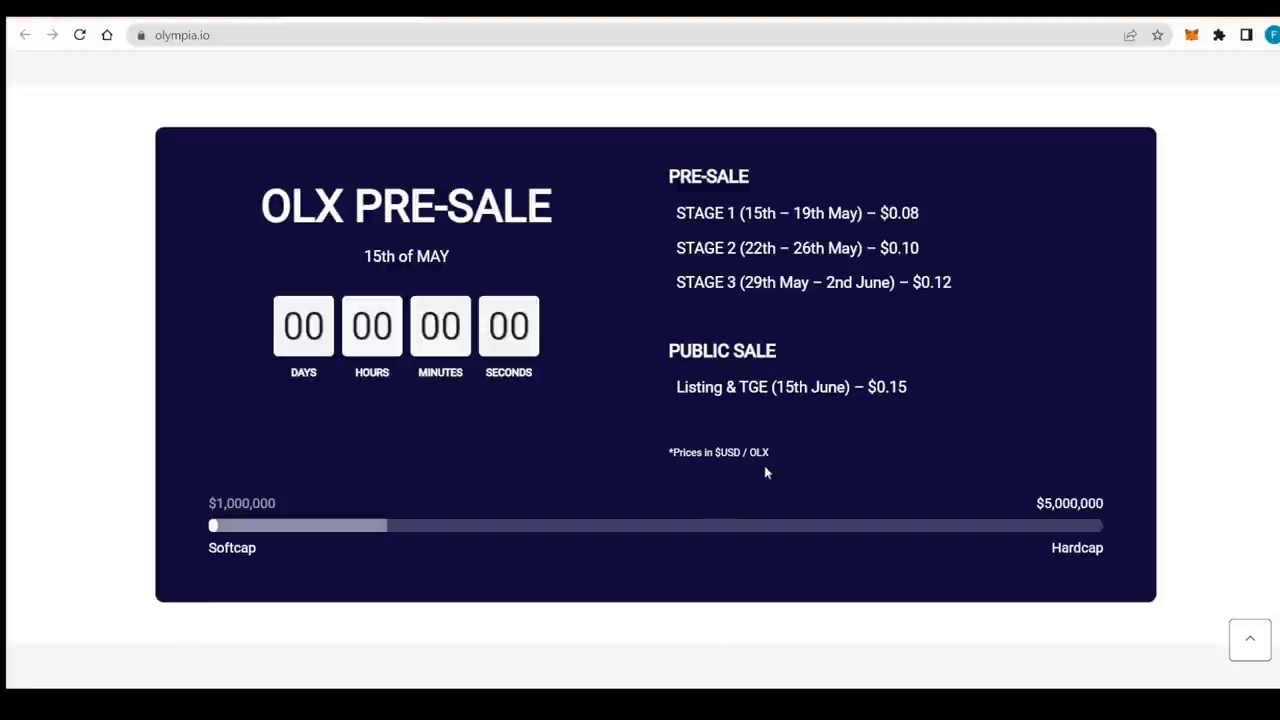
{"action": "mouse_move", "coordinate": [100, 324]}
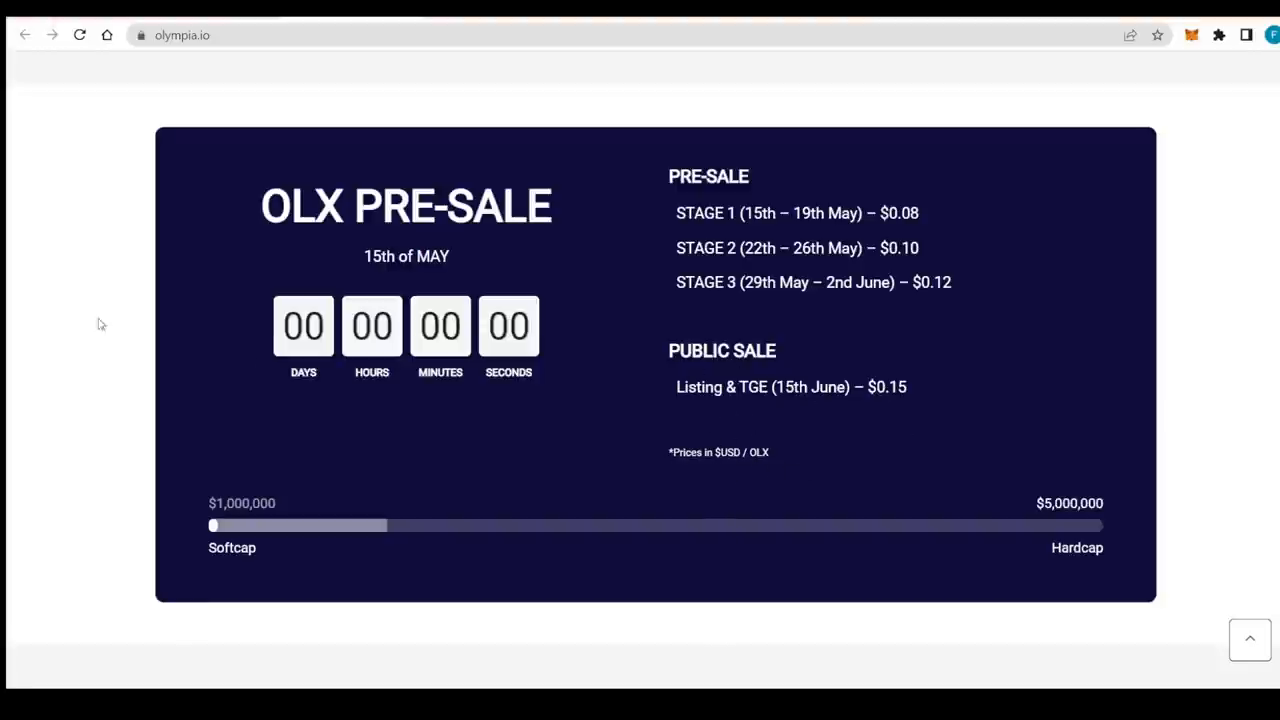
{"action": "mouse_move", "coordinate": [392, 534]}
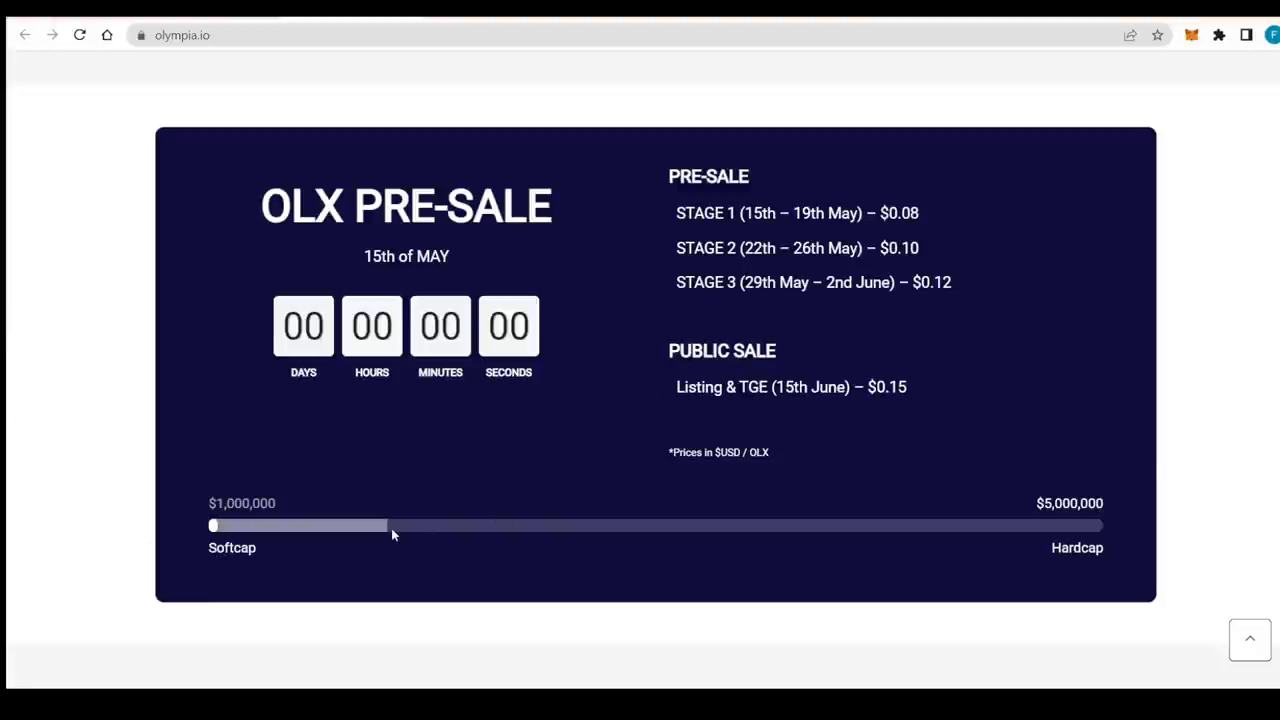
- Scroll to the Some Numbers stats: 54,060 users and 396,094,753 metres walked
{"action": "scroll", "scroll_direction": "down", "scroll_amount": 3}
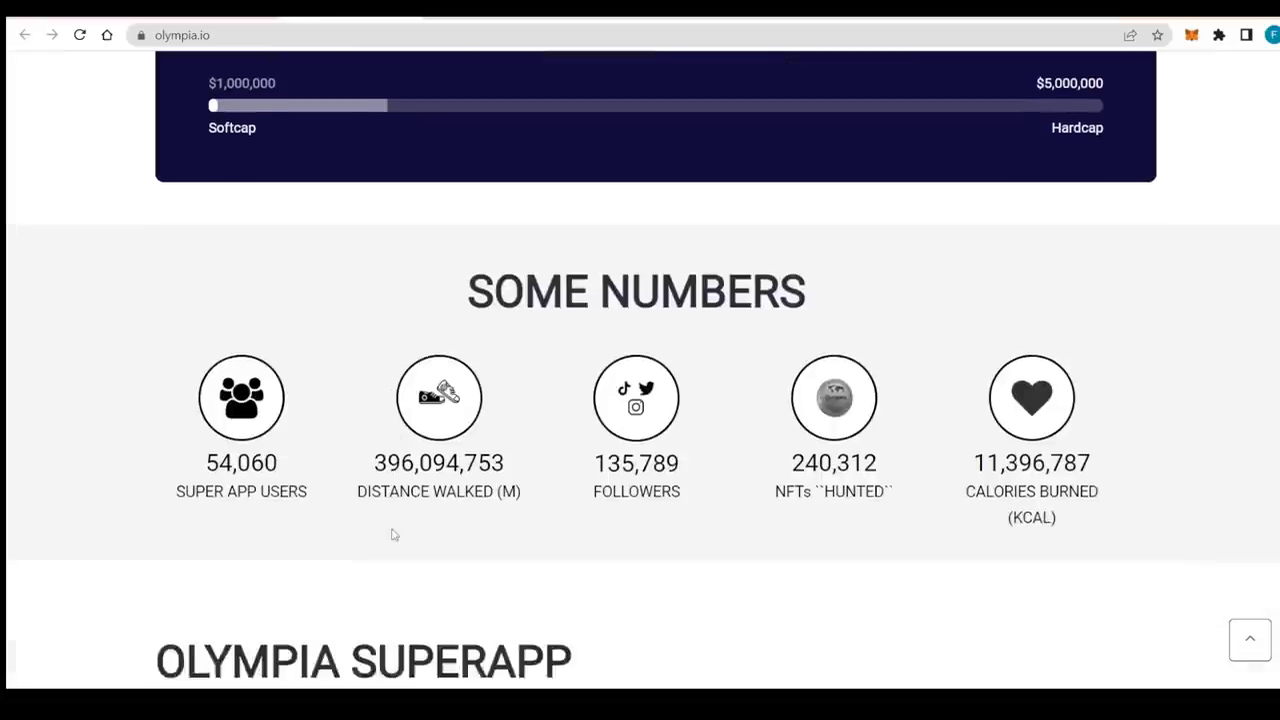
{"action": "scroll", "scroll_direction": "down", "scroll_amount": 3}
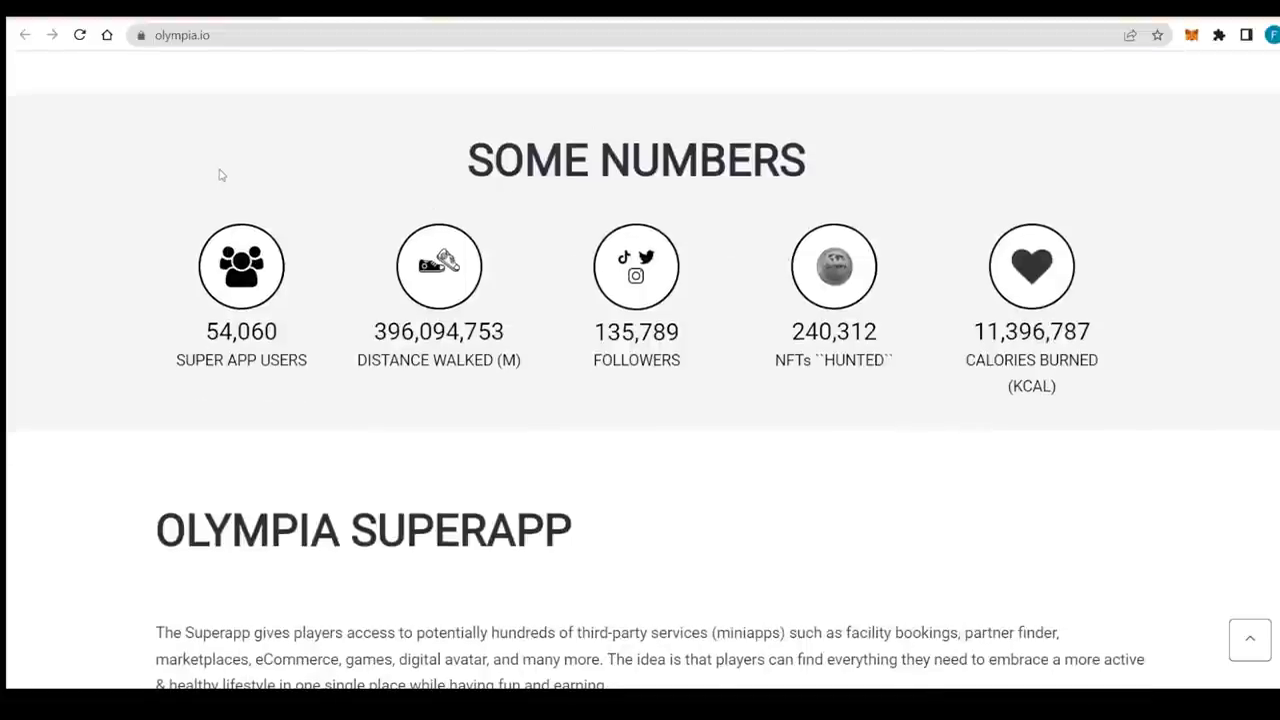
{"action": "scroll", "scroll_direction": "up", "scroll_amount": 3}
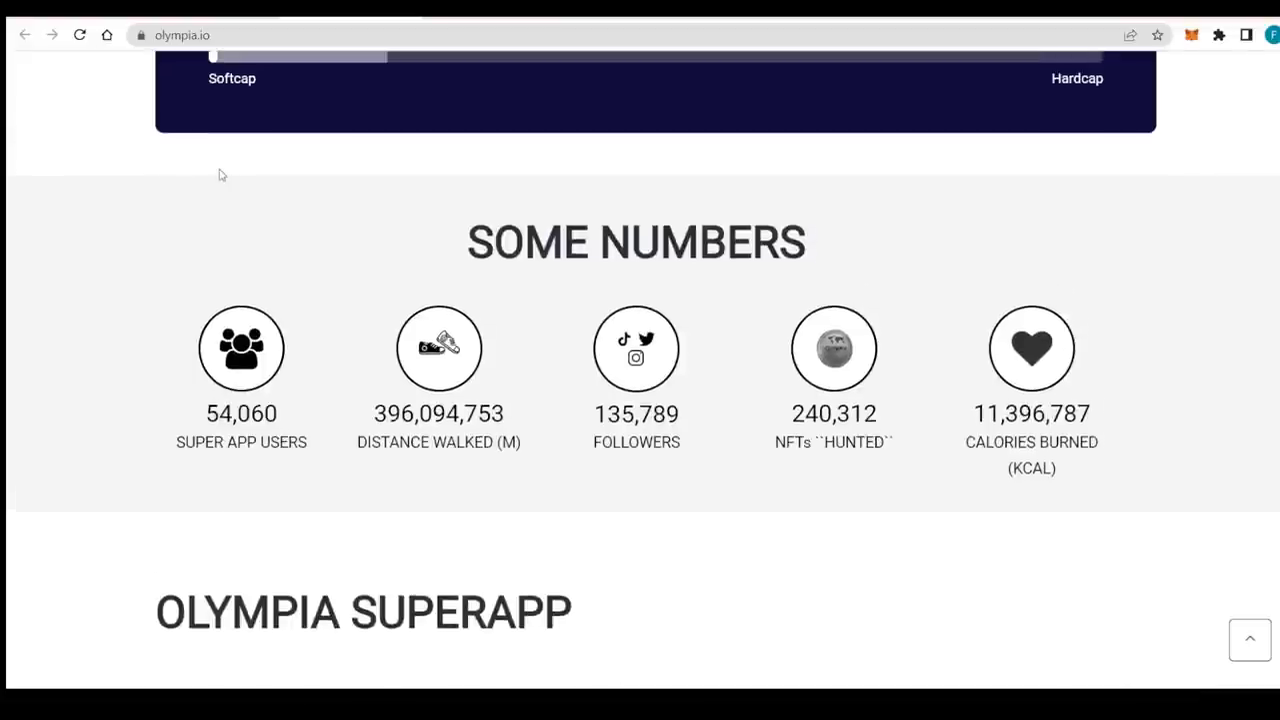
{"action": "scroll", "scroll_direction": "up", "scroll_amount": 3}
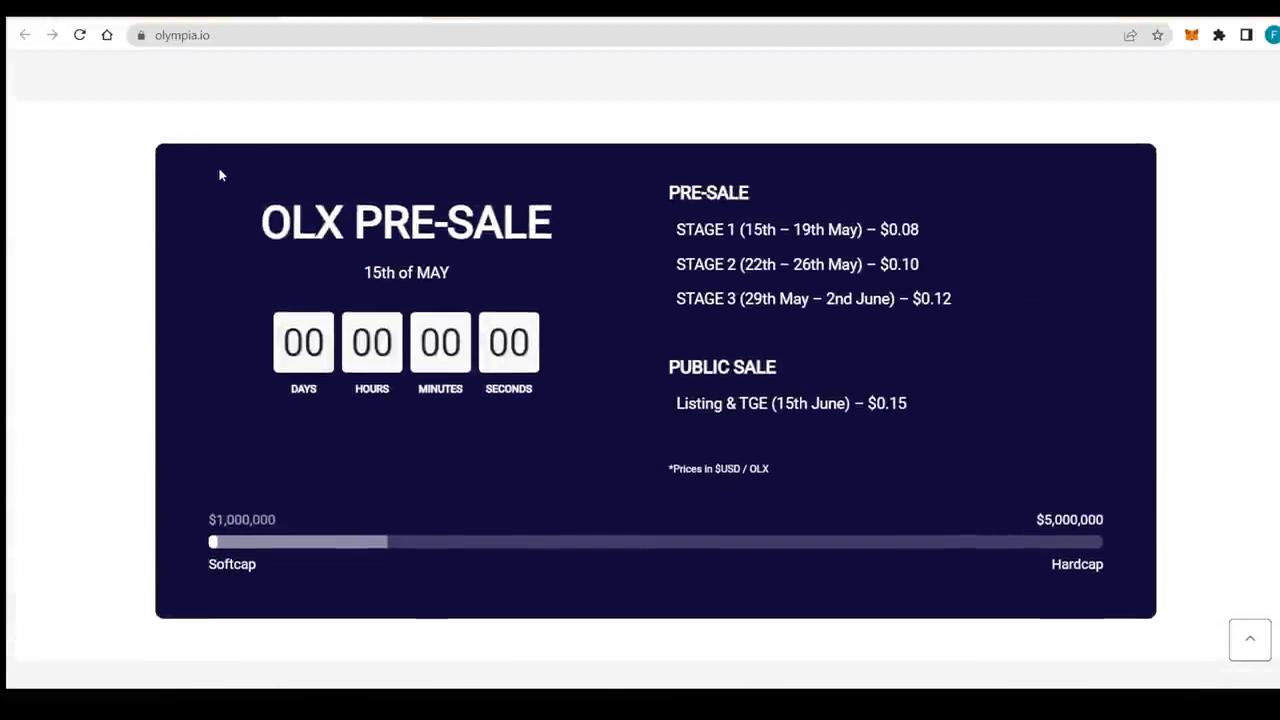
{"action": "scroll", "scroll_direction": "down", "scroll_amount": 3}
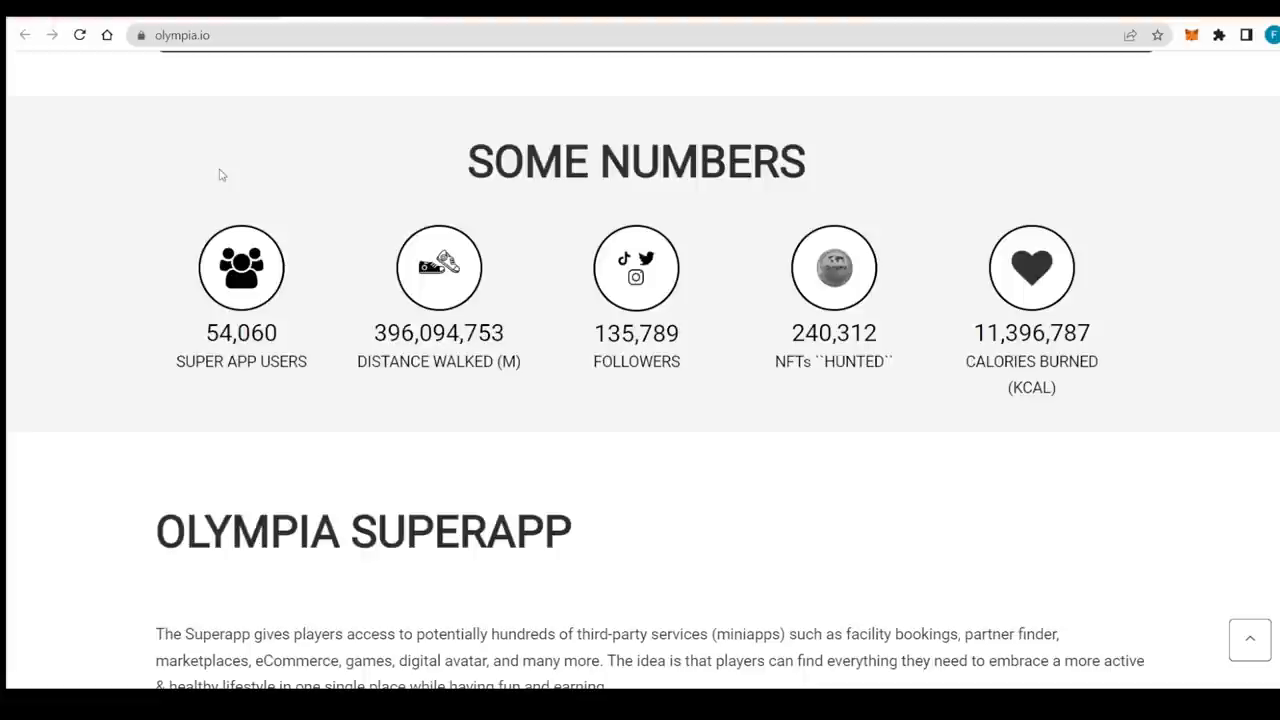
{"action": "mouse_move", "coordinate": [342, 228]}
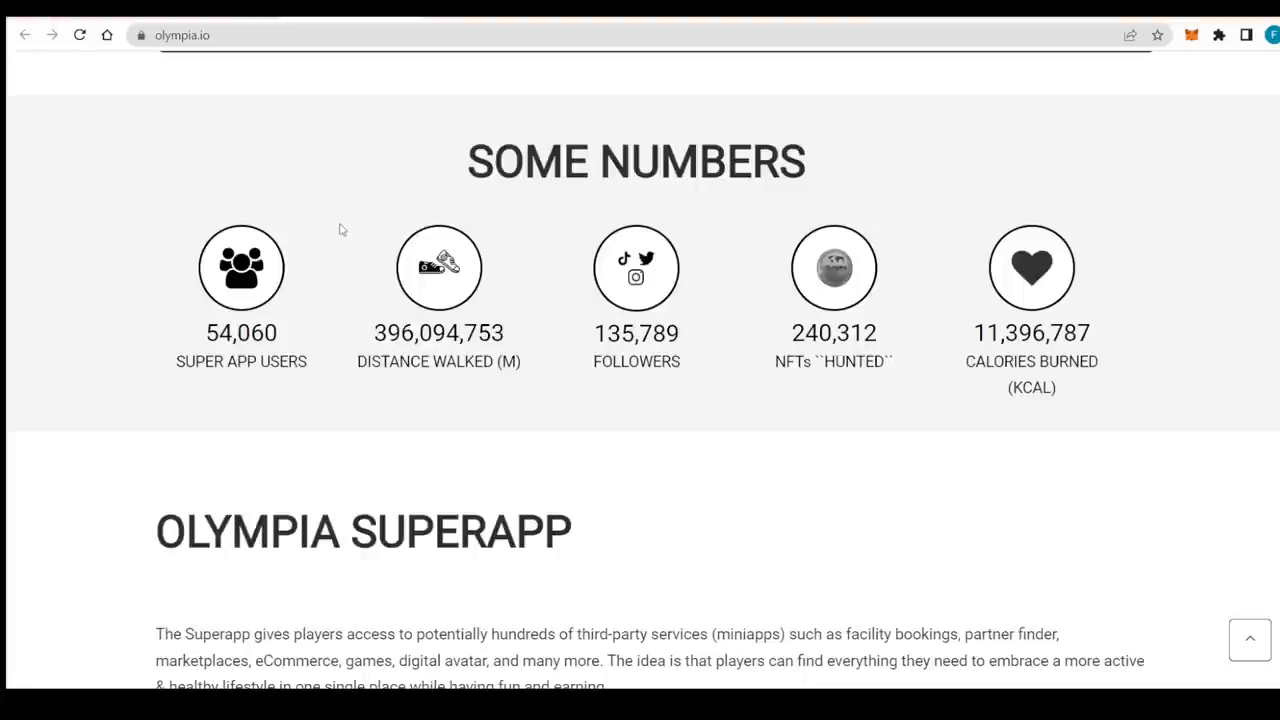
{"action": "mouse_move", "coordinate": [564, 320]}
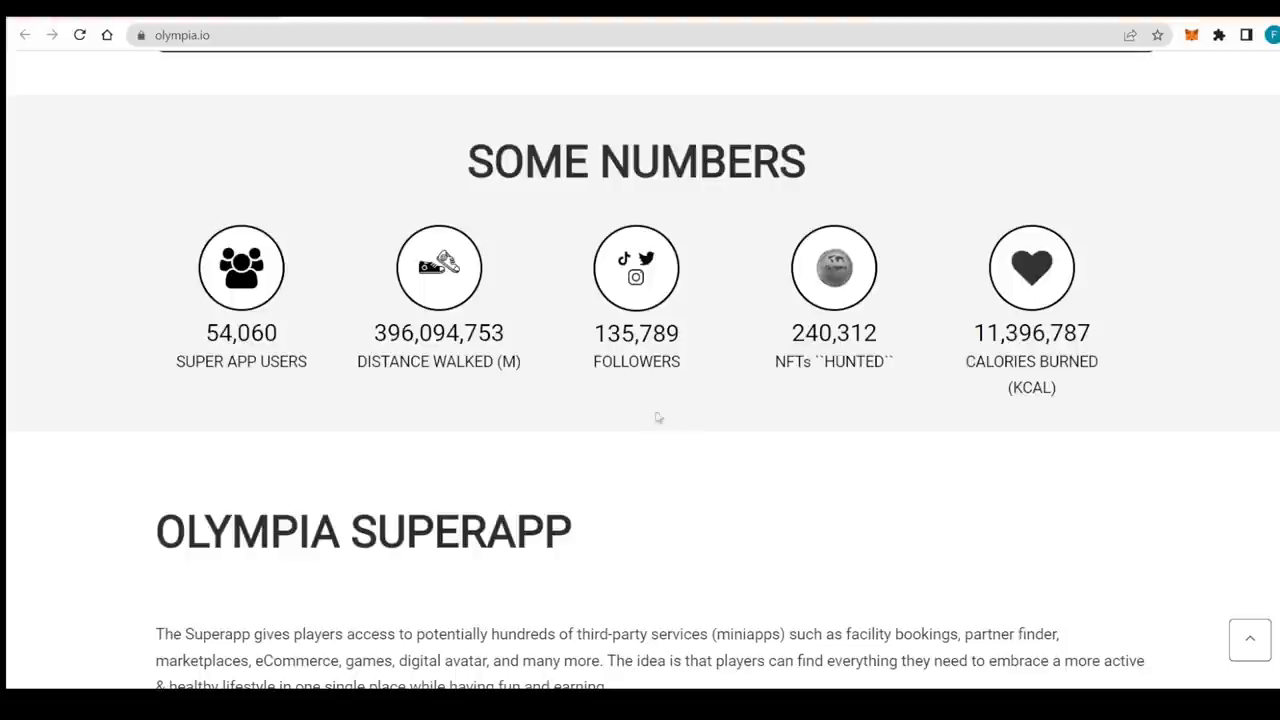
{"action": "mouse_move", "coordinate": [884, 292]}
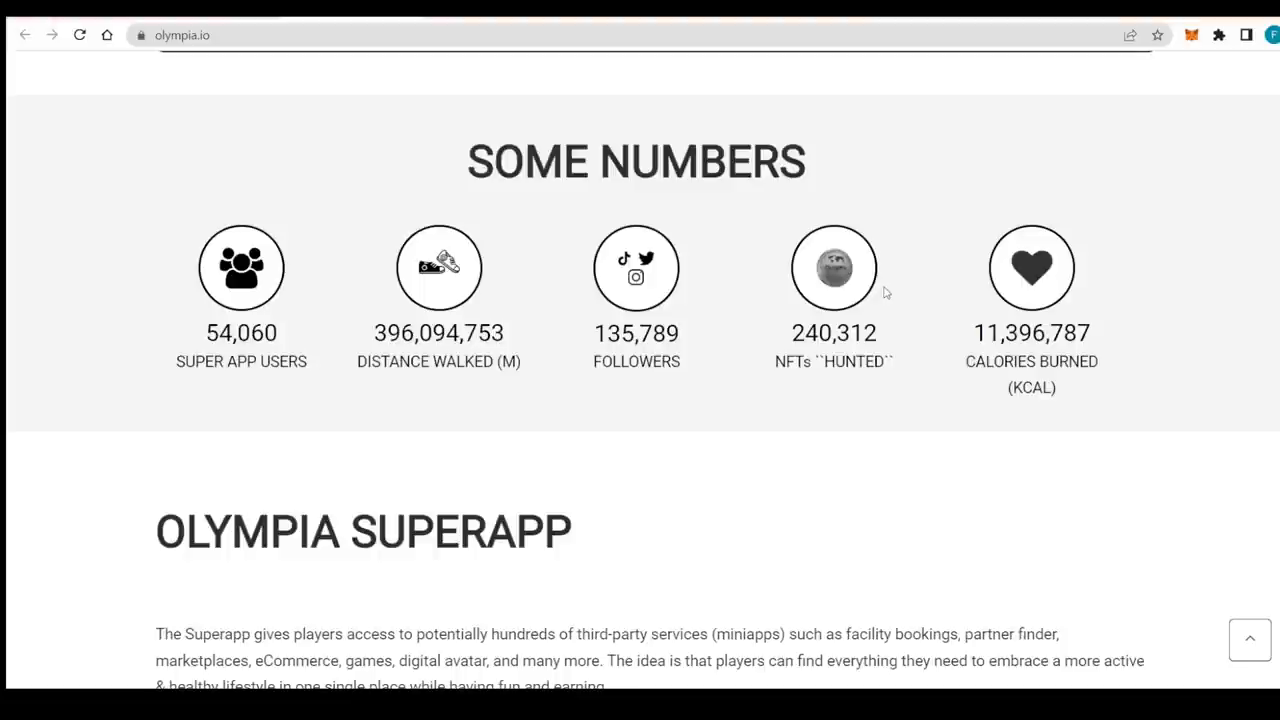
{"action": "mouse_move", "coordinate": [910, 488]}
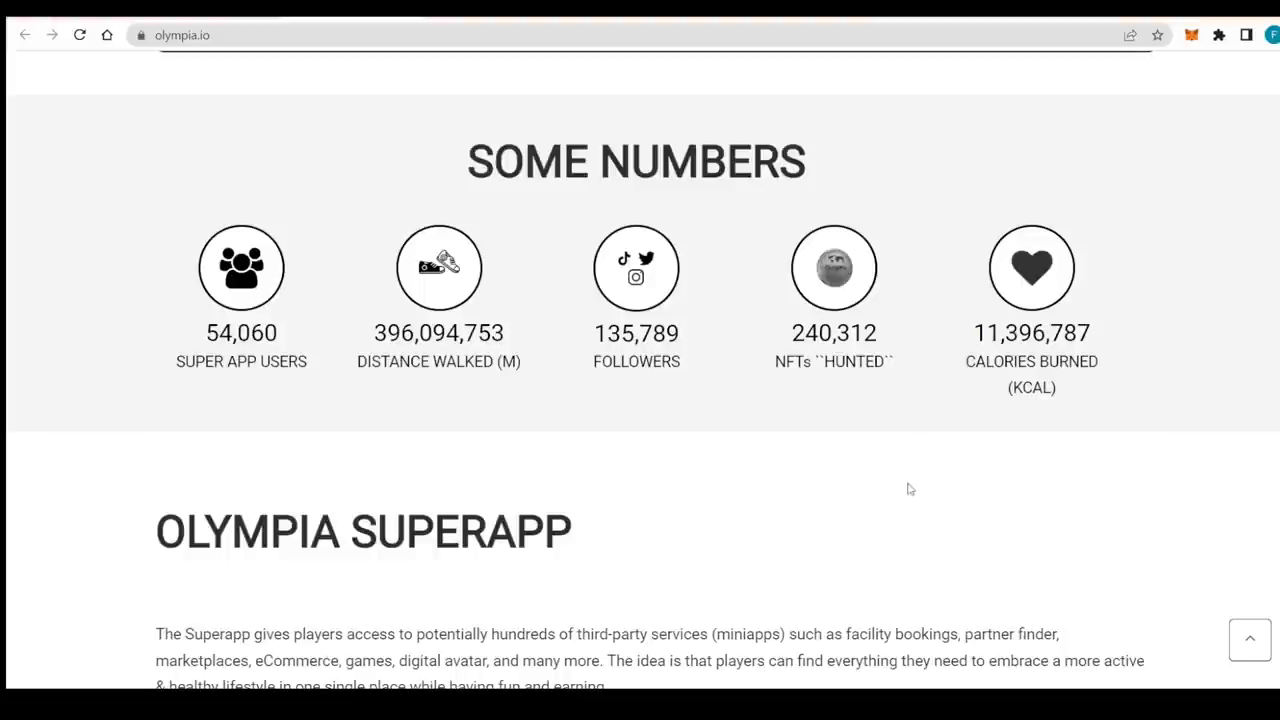
- Scroll to the Olympia Superapp section with Google Play and App Store links and first Miniapps cards
{"action": "scroll", "scroll_direction": "down", "scroll_amount": 3}
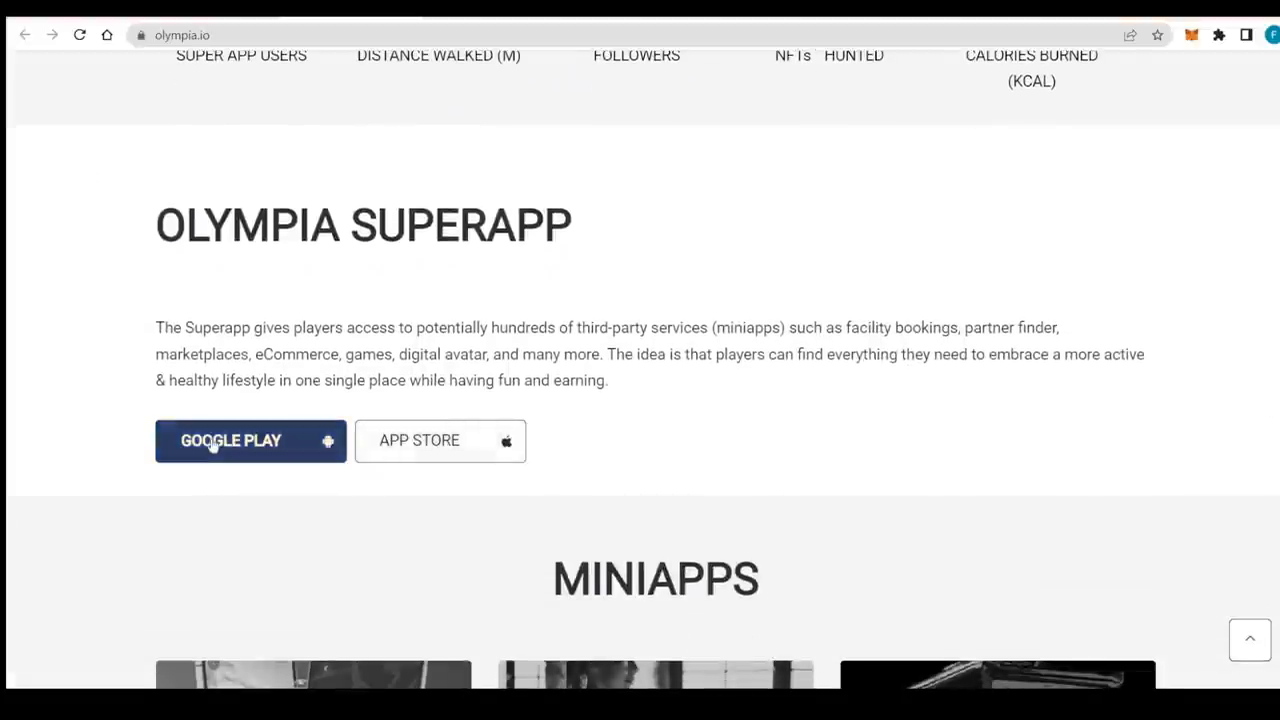
{"action": "mouse_move", "coordinate": [476, 448]}
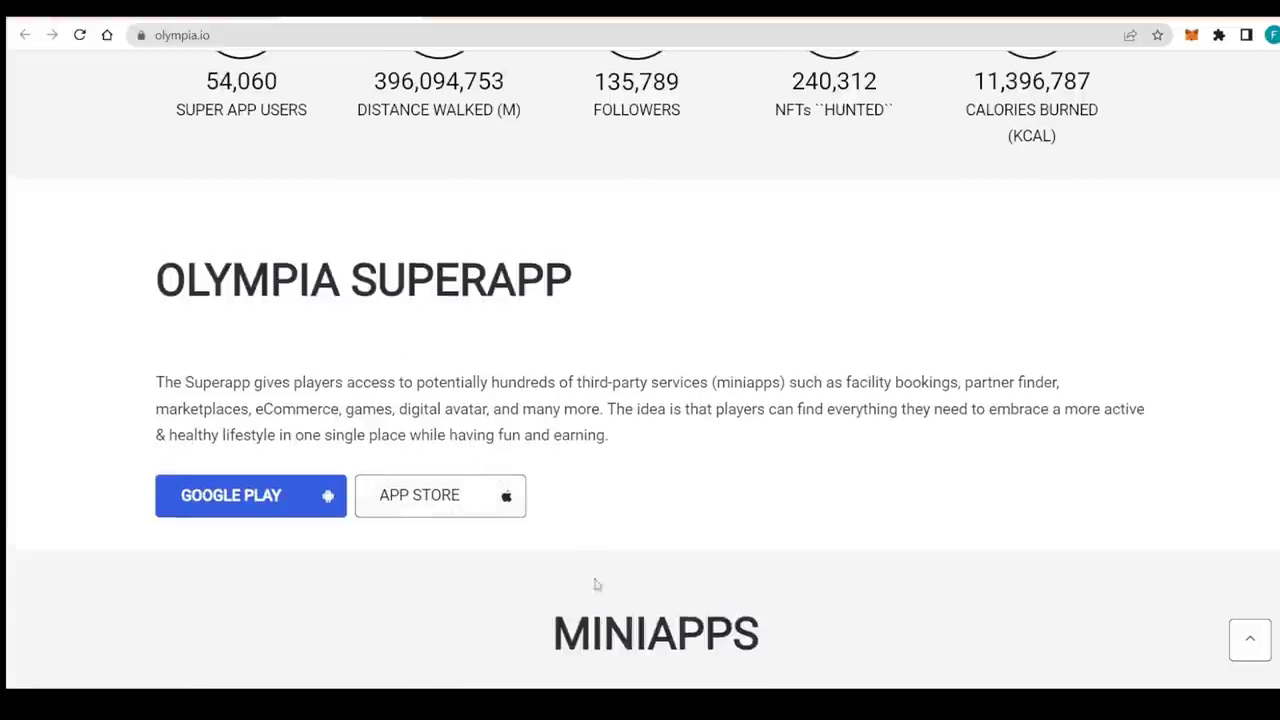
{"action": "scroll", "scroll_direction": "down", "scroll_amount": 3}
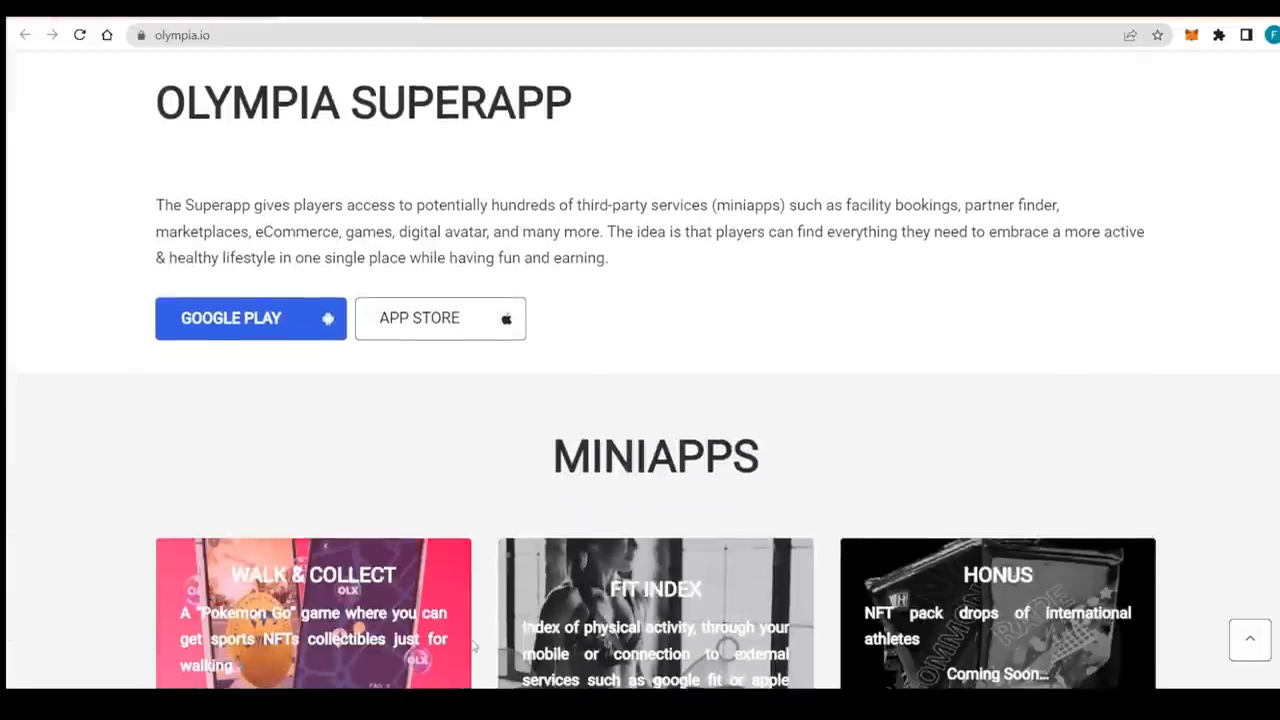
- Scroll through all nine Miniapps cards from Walk & Collect to Play Tennis until the Roadmap heading
{"action": "scroll", "scroll_direction": "down", "scroll_amount": 3}
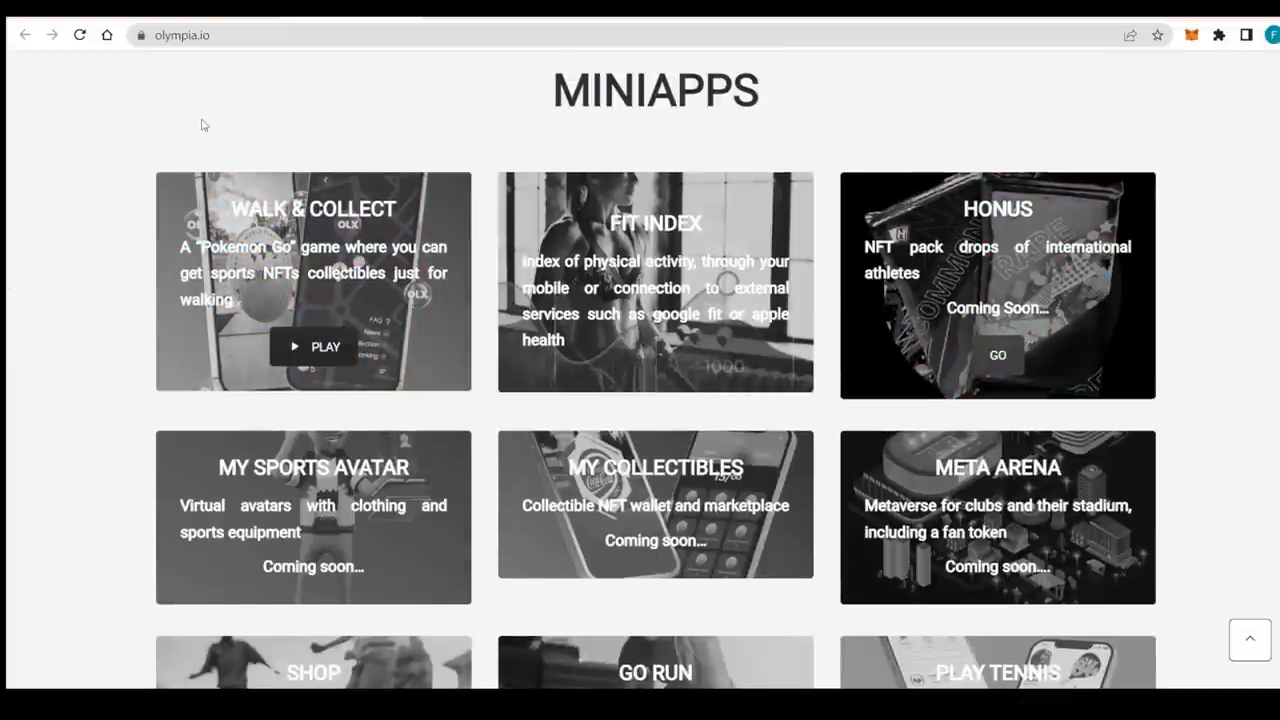
{"action": "scroll", "scroll_direction": "down", "scroll_amount": 3}
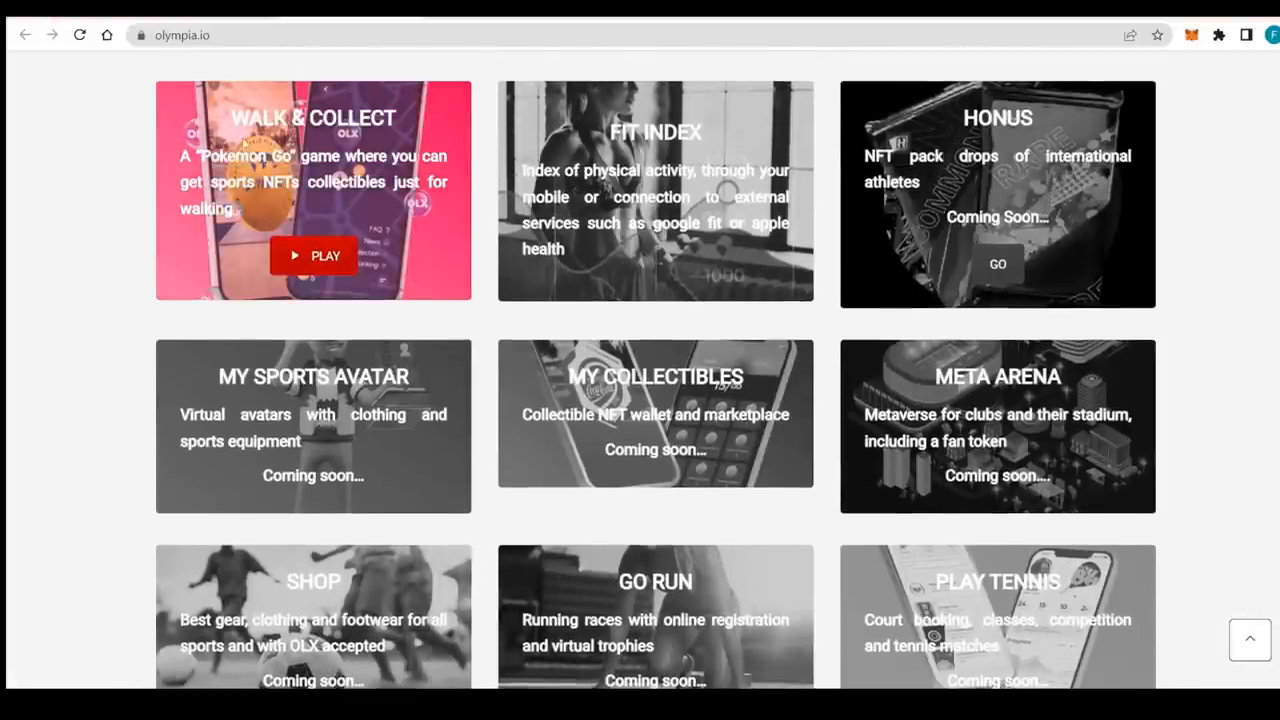
{"action": "mouse_move", "coordinate": [308, 136]}
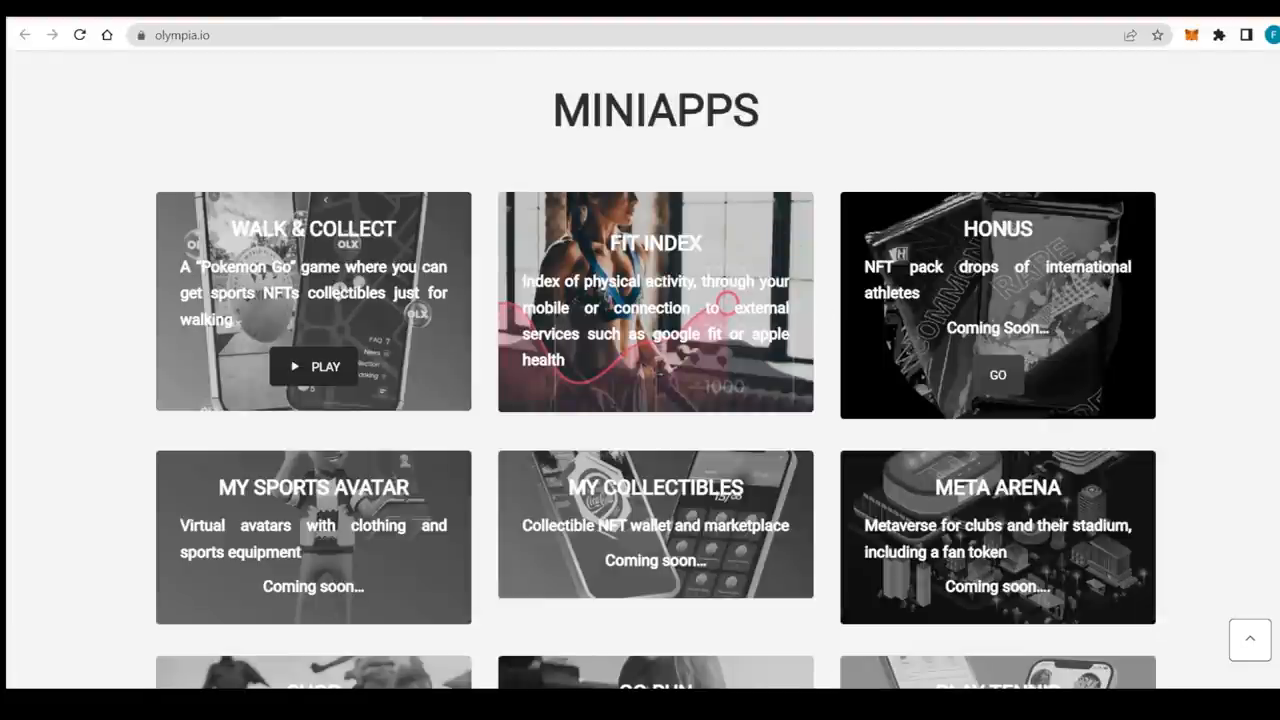
{"action": "mouse_move", "coordinate": [766, 396]}
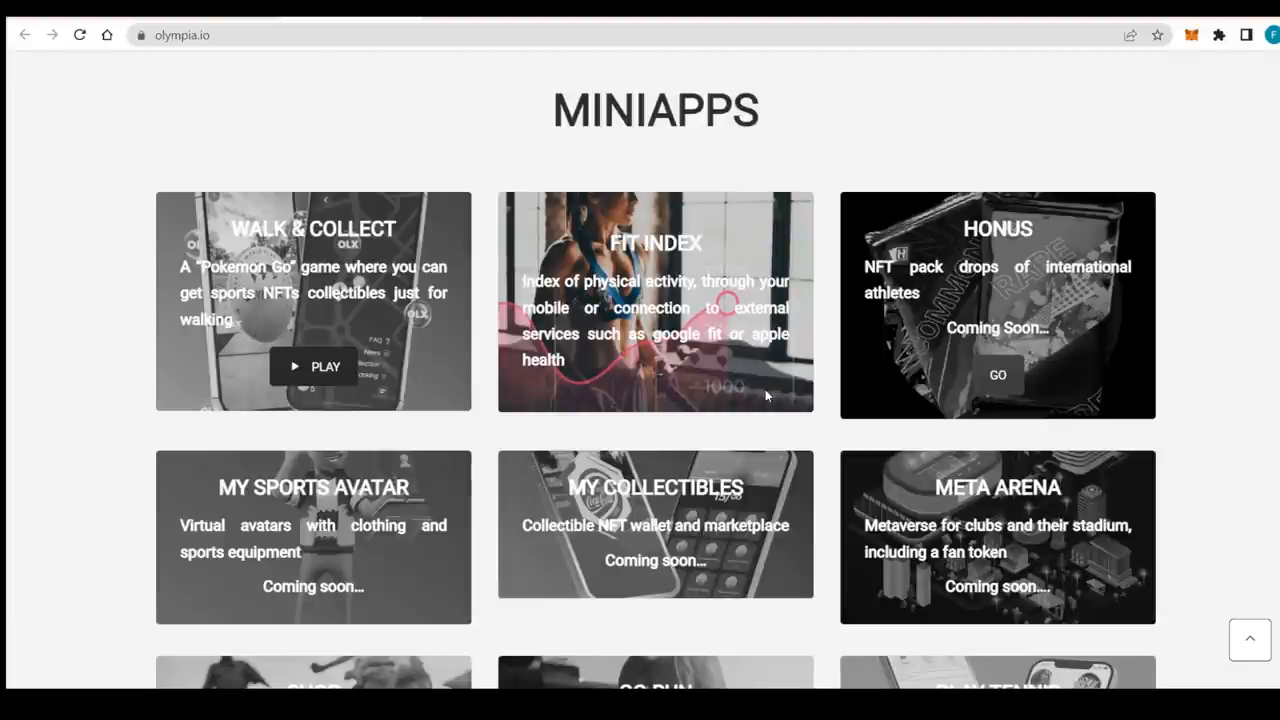
{"action": "scroll", "scroll_direction": "down", "scroll_amount": 3}
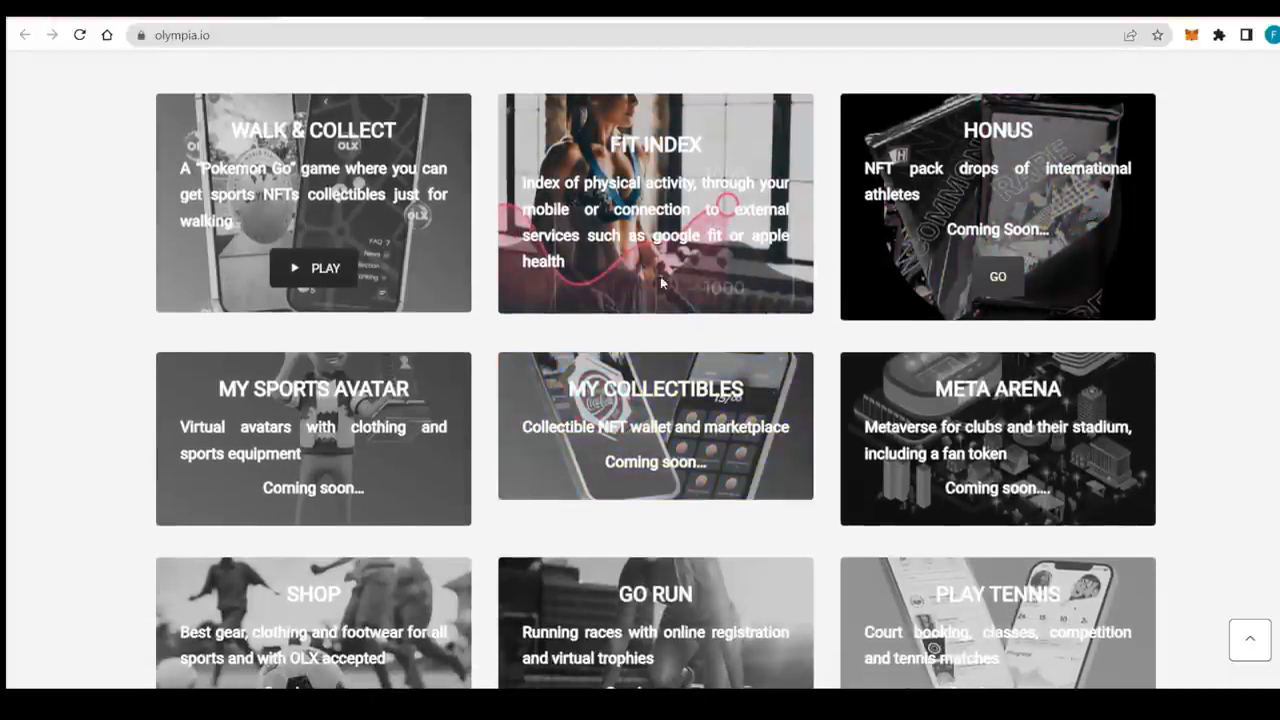
{"action": "scroll", "scroll_direction": "down", "scroll_amount": 3}
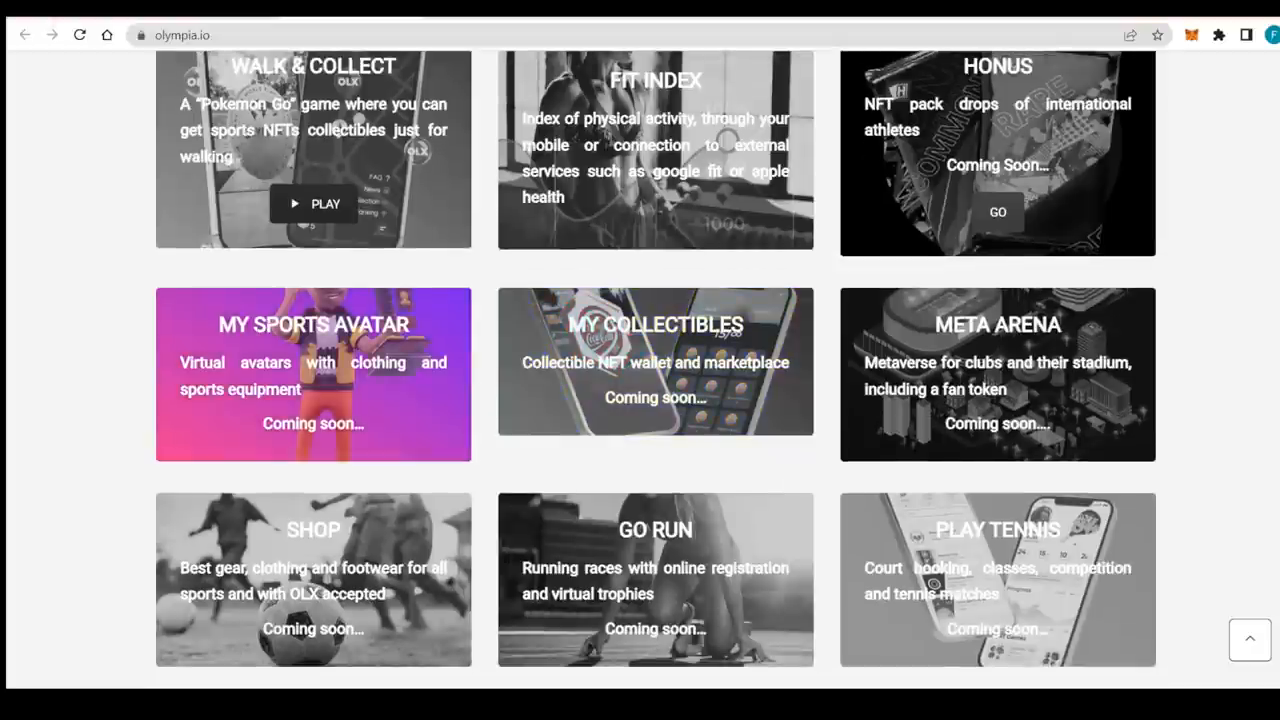
{"action": "scroll", "scroll_direction": "down", "scroll_amount": 3}
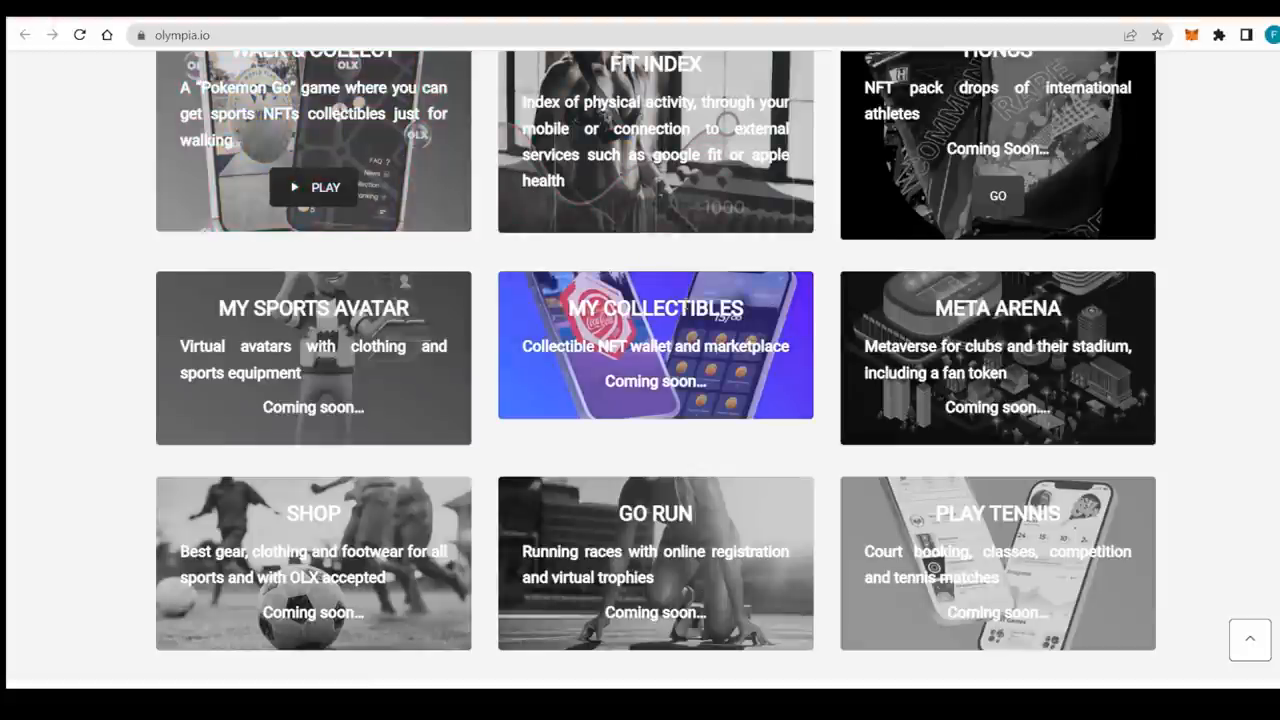
{"action": "mouse_move", "coordinate": [996, 356]}
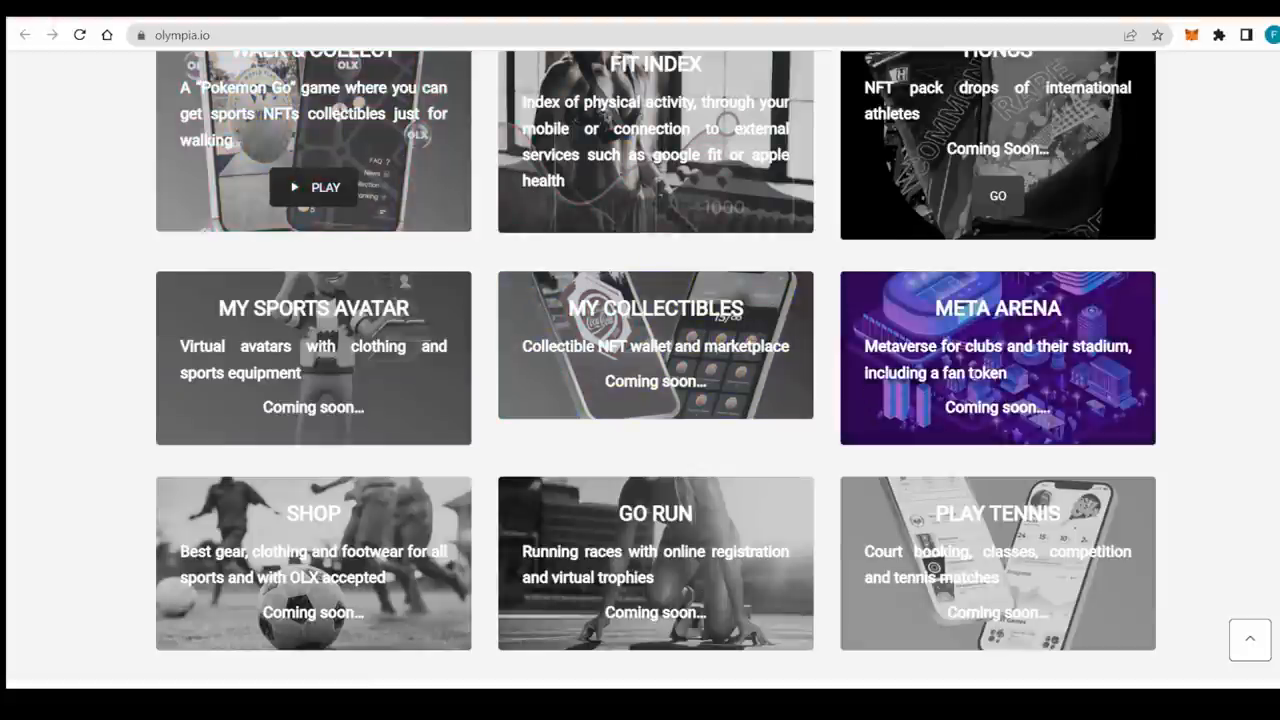
{"action": "scroll", "scroll_direction": "down", "scroll_amount": 3}
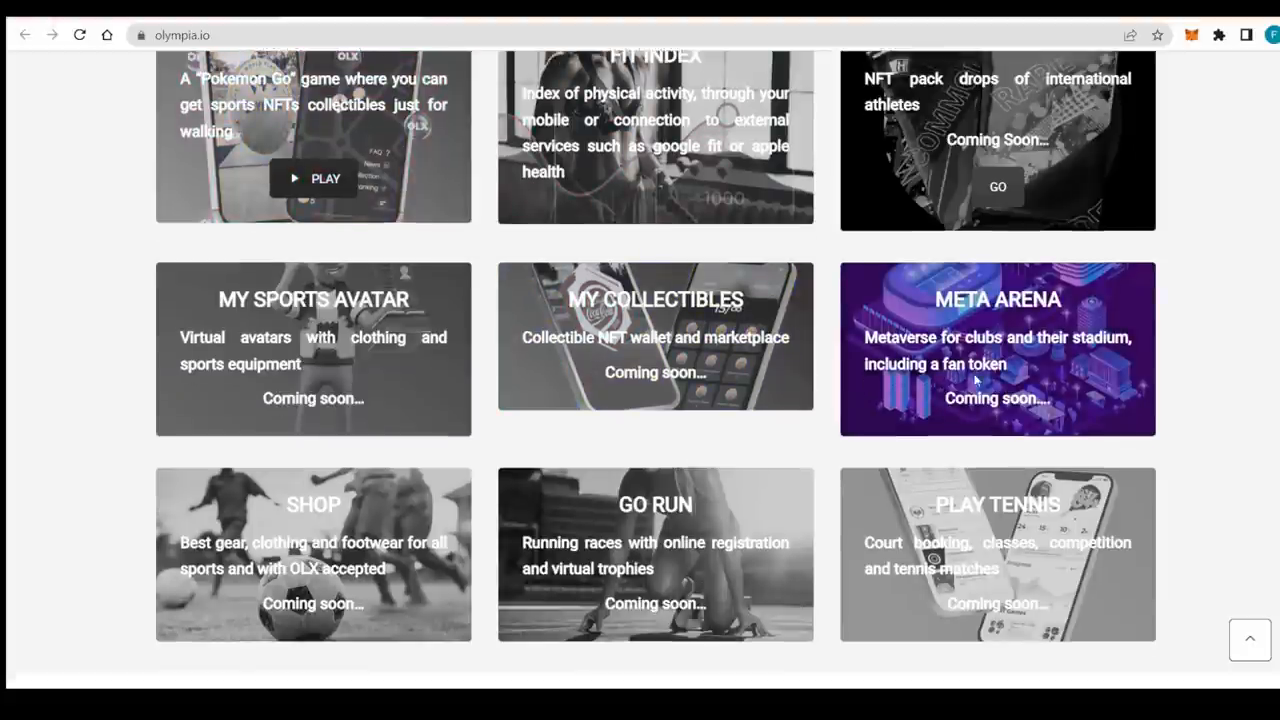
{"action": "scroll", "scroll_direction": "down", "scroll_amount": 3}
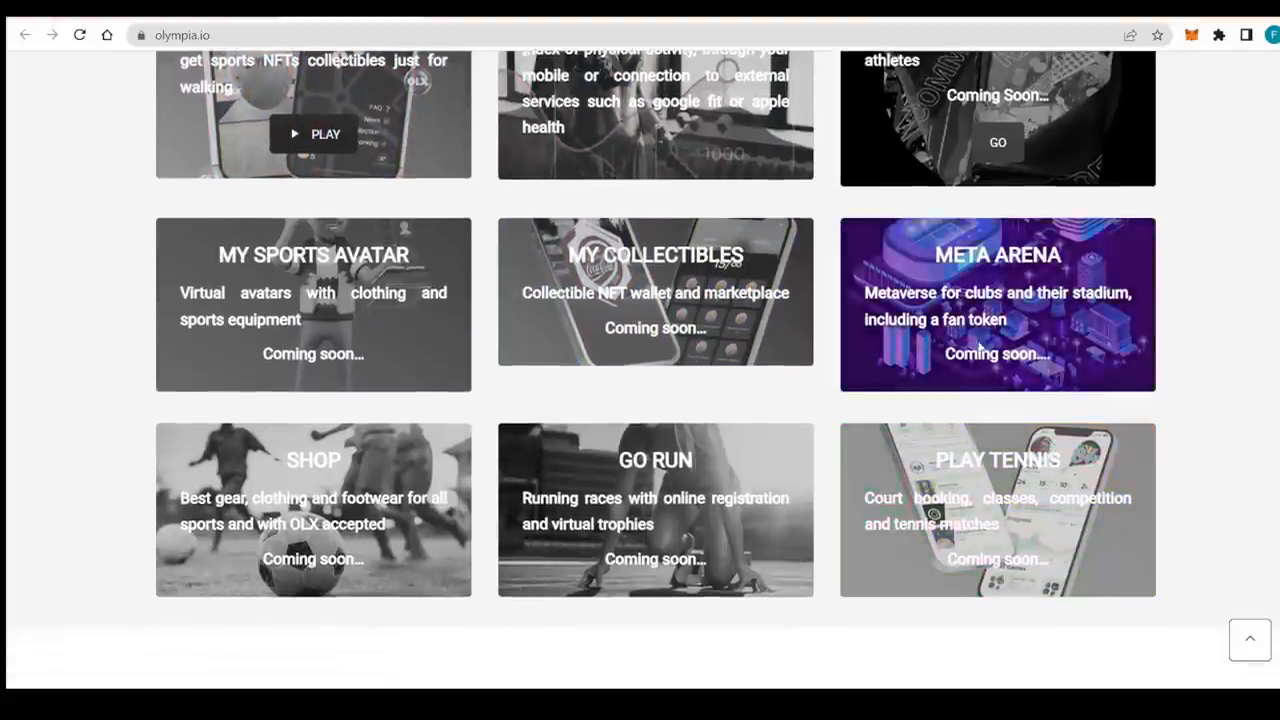
{"action": "scroll", "scroll_direction": "down", "scroll_amount": 3}
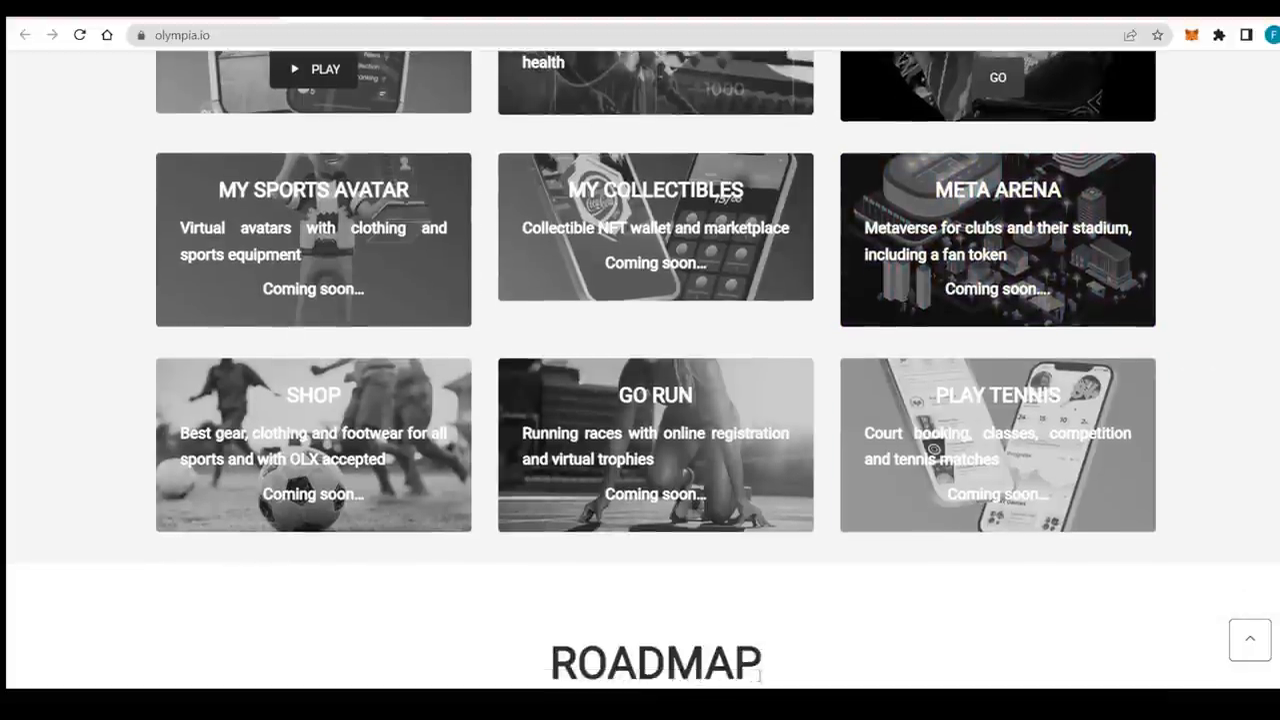
{"action": "mouse_move", "coordinate": [304, 620]}
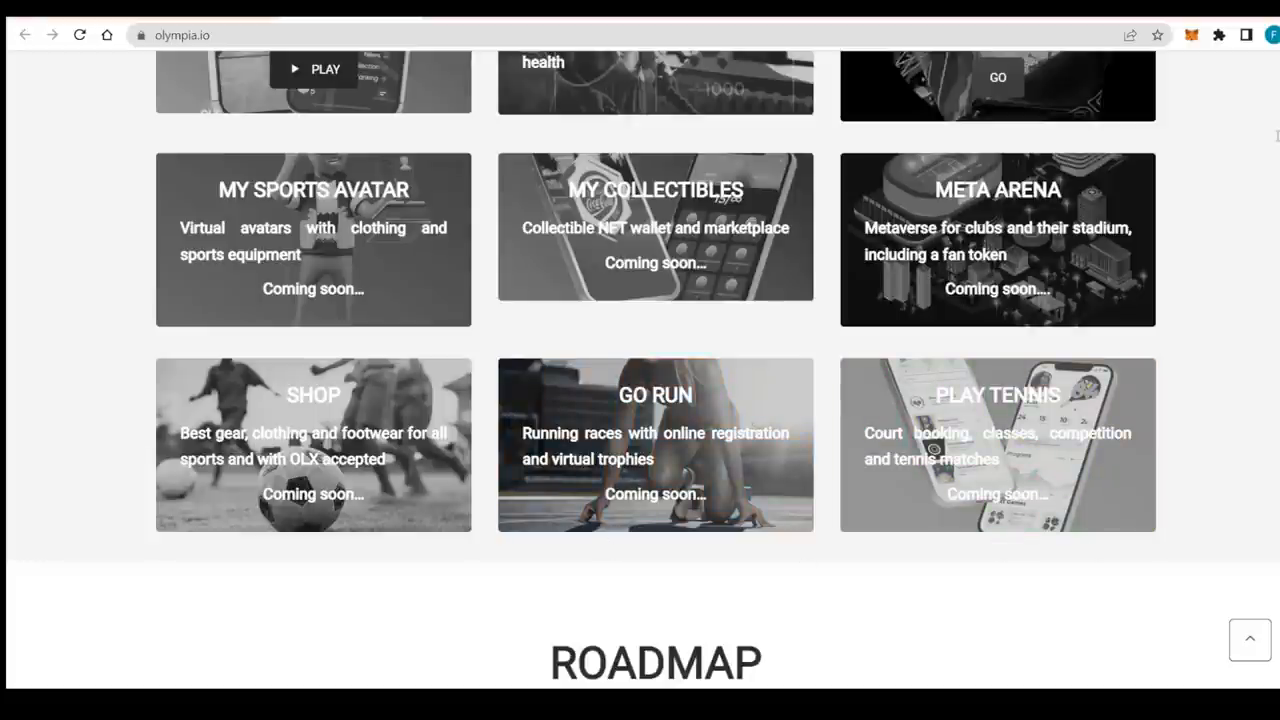
{"action": "mouse_move", "coordinate": [940, 528]}
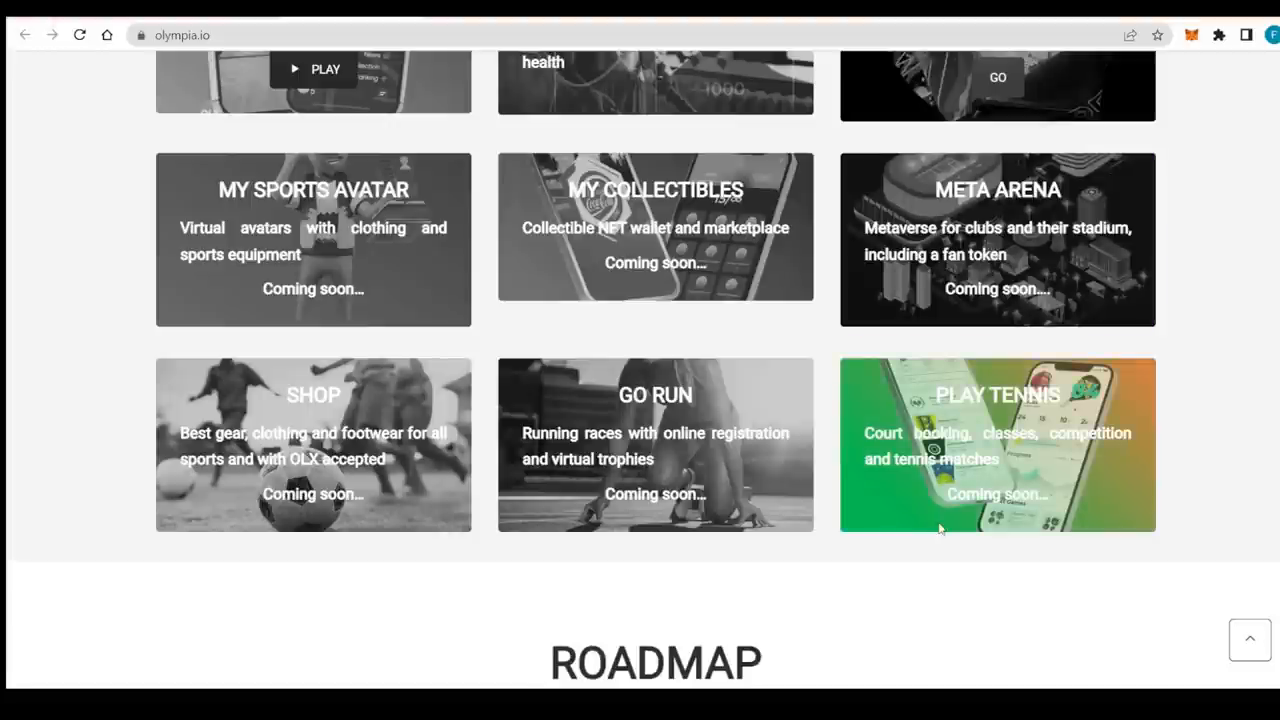
- Scroll down the roadmap timeline through its earlier milestones
{"action": "scroll", "scroll_direction": "down", "scroll_amount": 3}
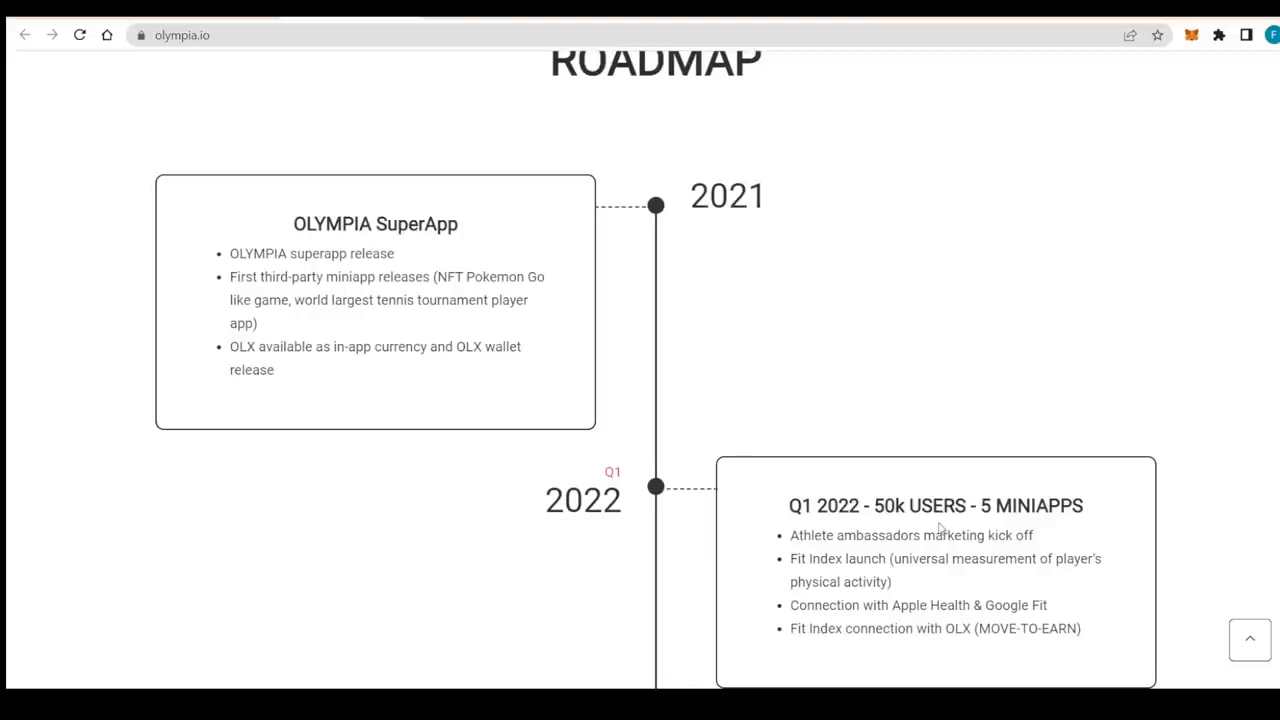
{"action": "scroll", "scroll_direction": "down", "scroll_amount": 3}
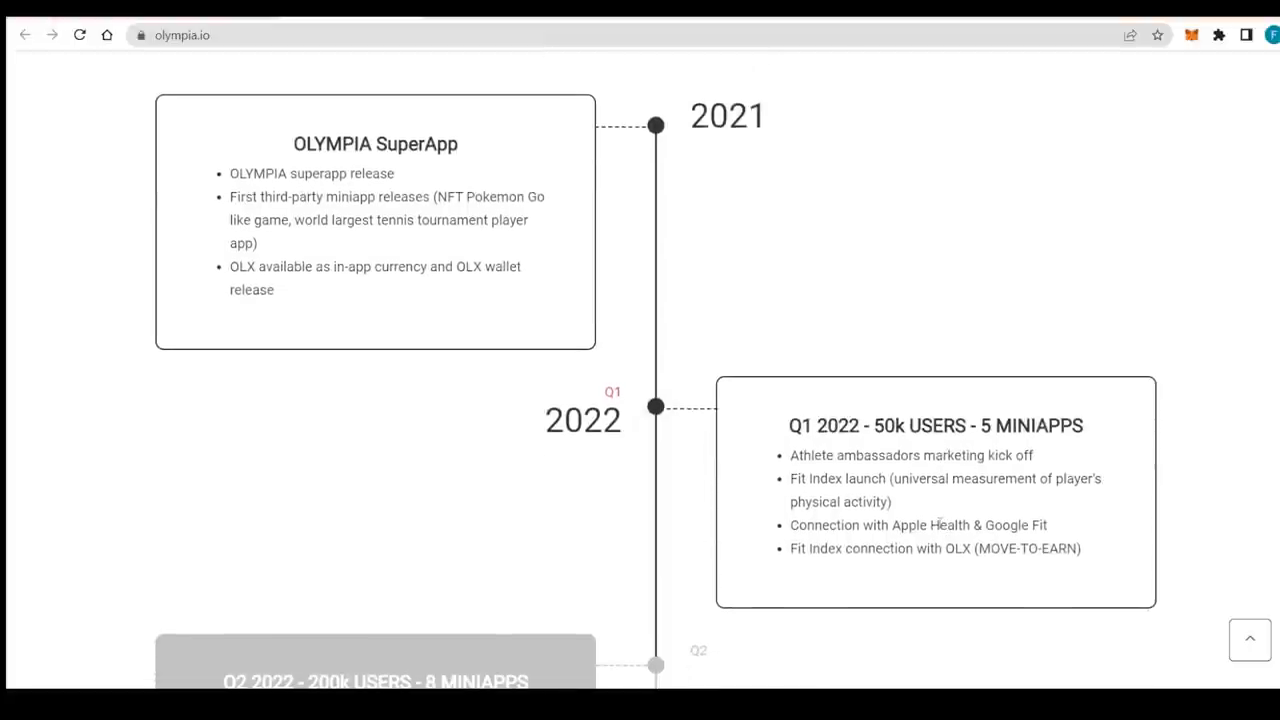
{"action": "mouse_move", "coordinate": [584, 58]}
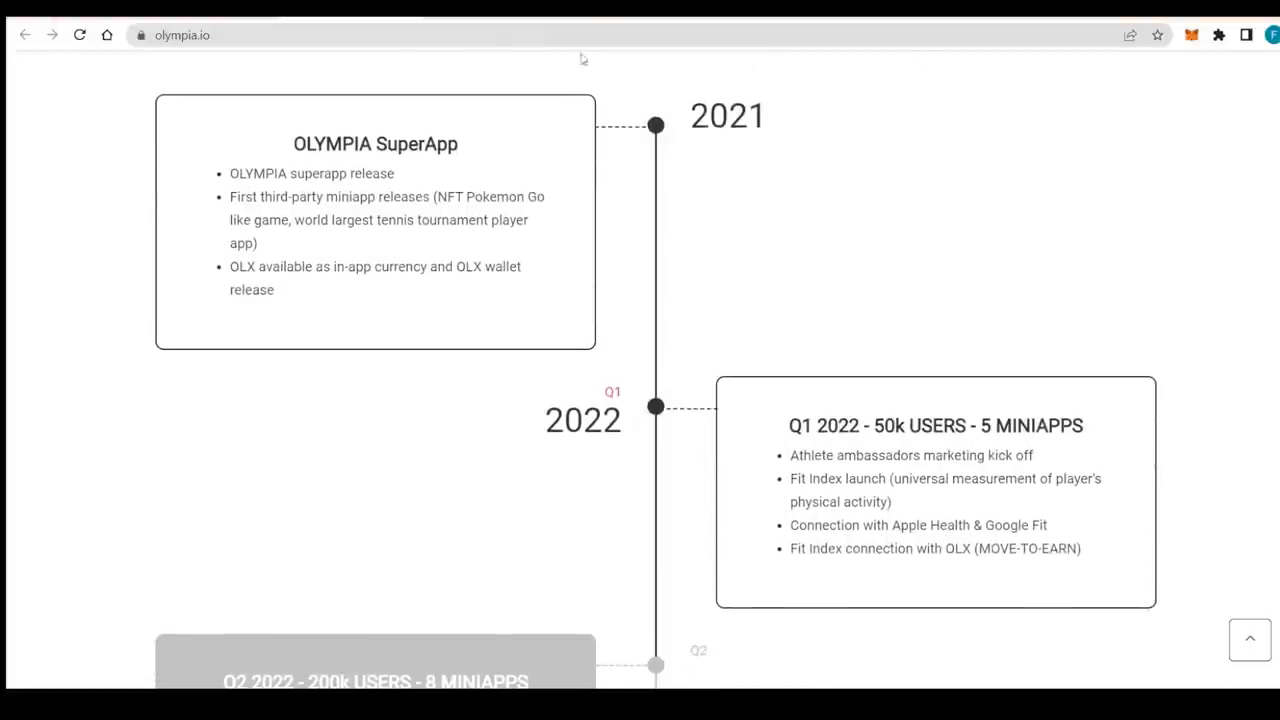
{"action": "scroll", "scroll_direction": "down", "scroll_amount": 3}
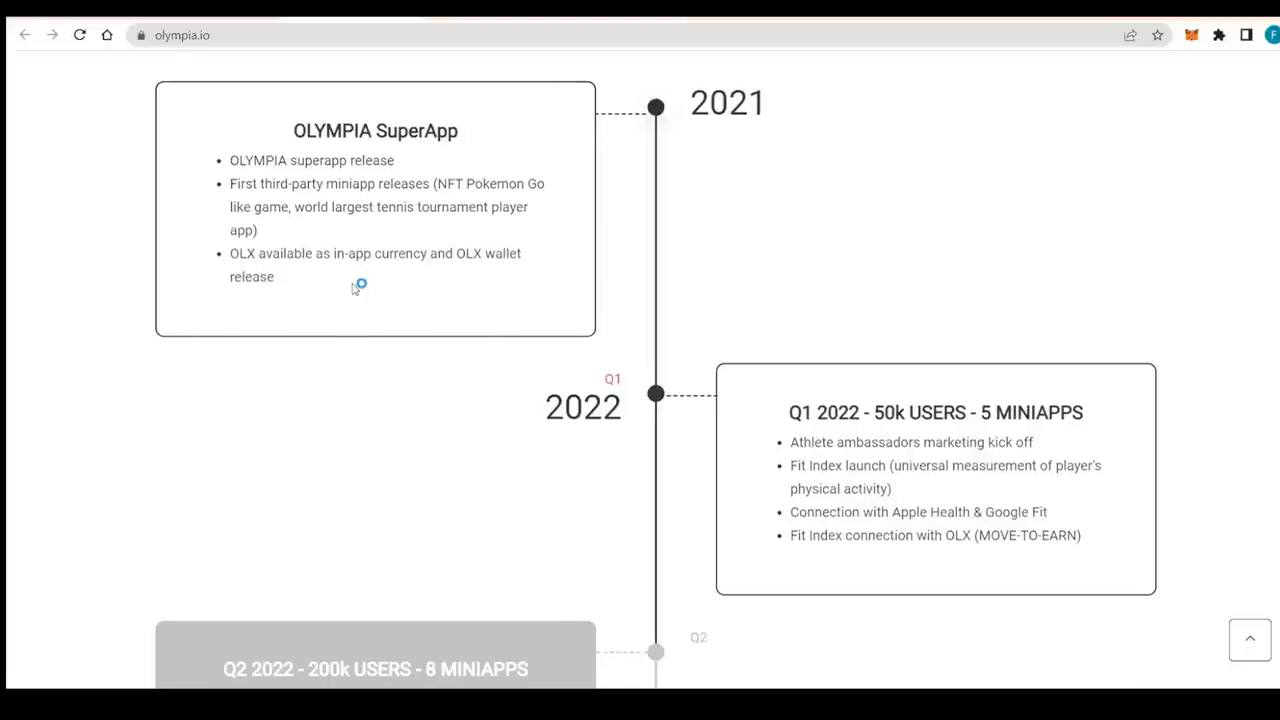
{"action": "scroll", "scroll_direction": "down", "scroll_amount": 3}
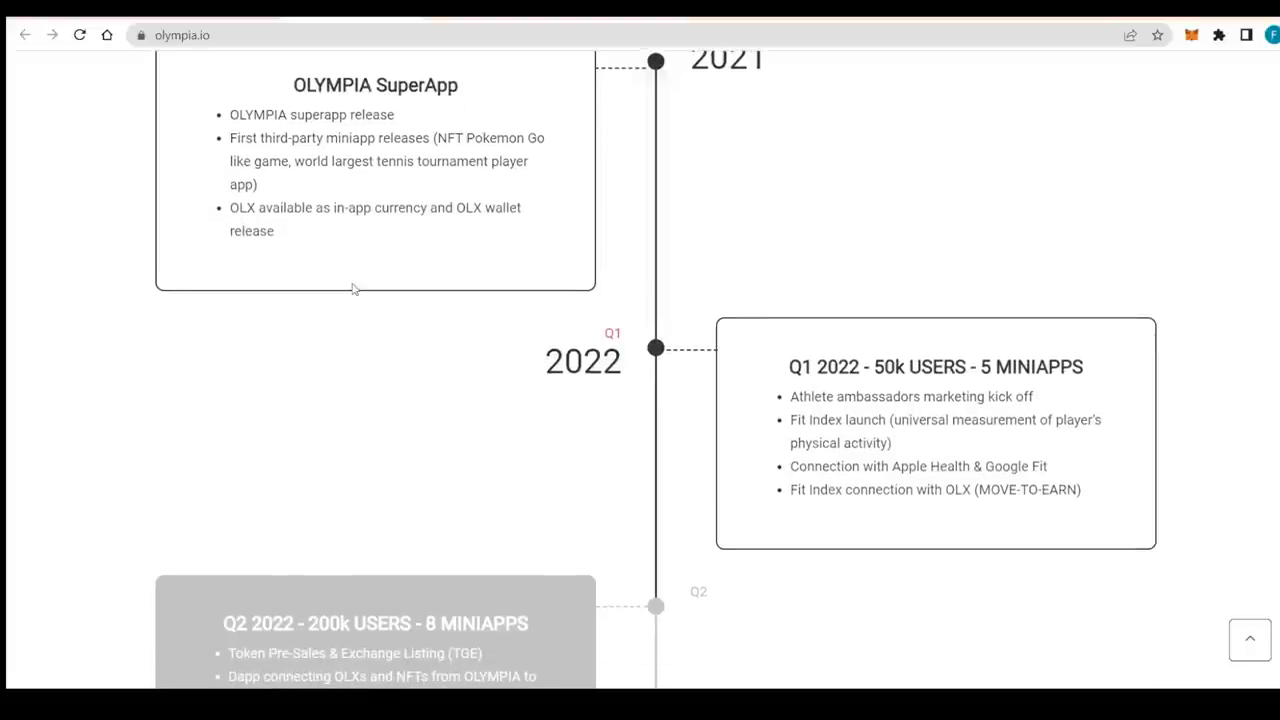
{"action": "scroll", "scroll_direction": "down", "scroll_amount": 3}
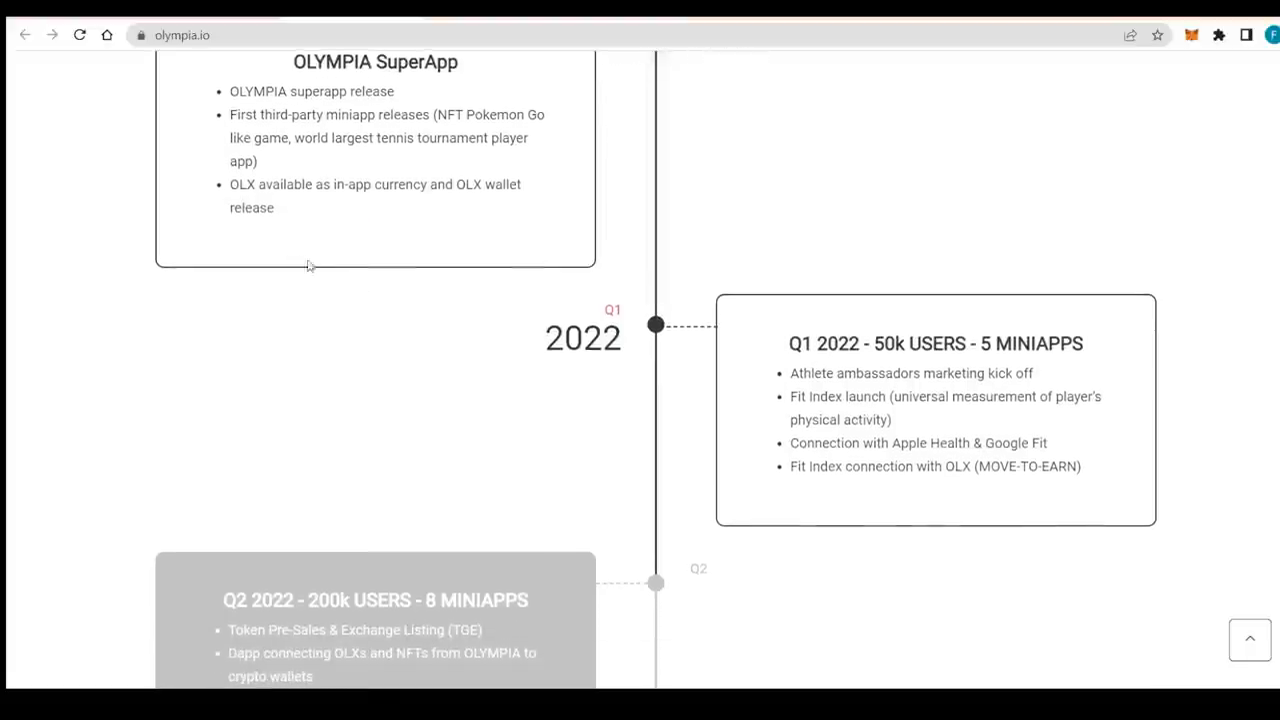
{"action": "scroll", "scroll_direction": "down", "scroll_amount": 3}
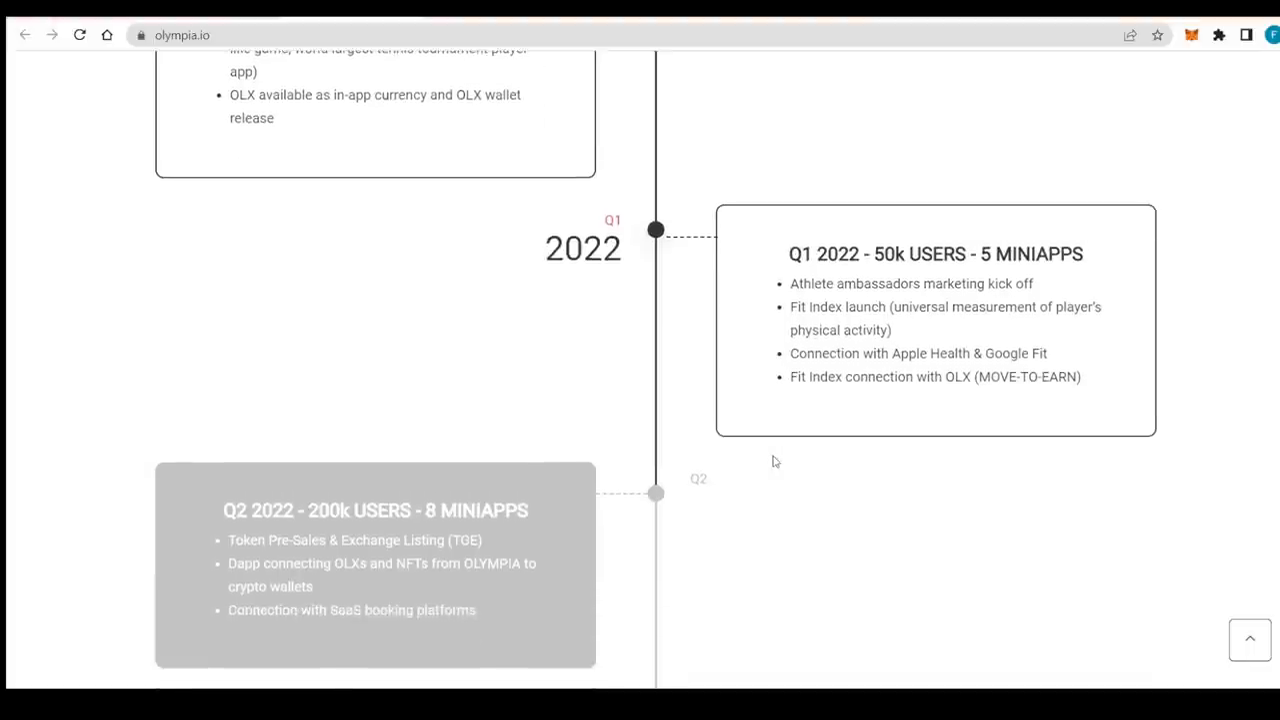
{"action": "scroll", "scroll_direction": "down", "scroll_amount": 3}
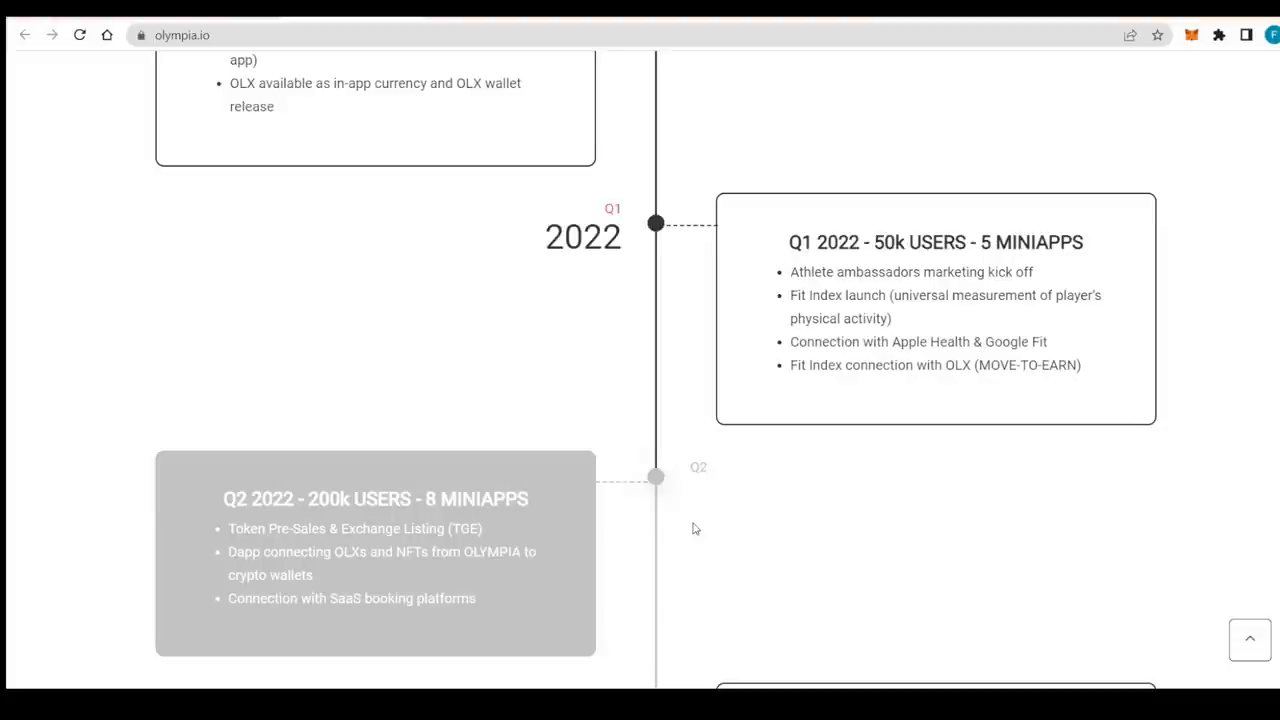
- Continue to the Q2/Q3 2023 milestones of 15M users and 50 miniapps above the Team heading
{"action": "scroll", "scroll_direction": "down", "scroll_amount": 3}
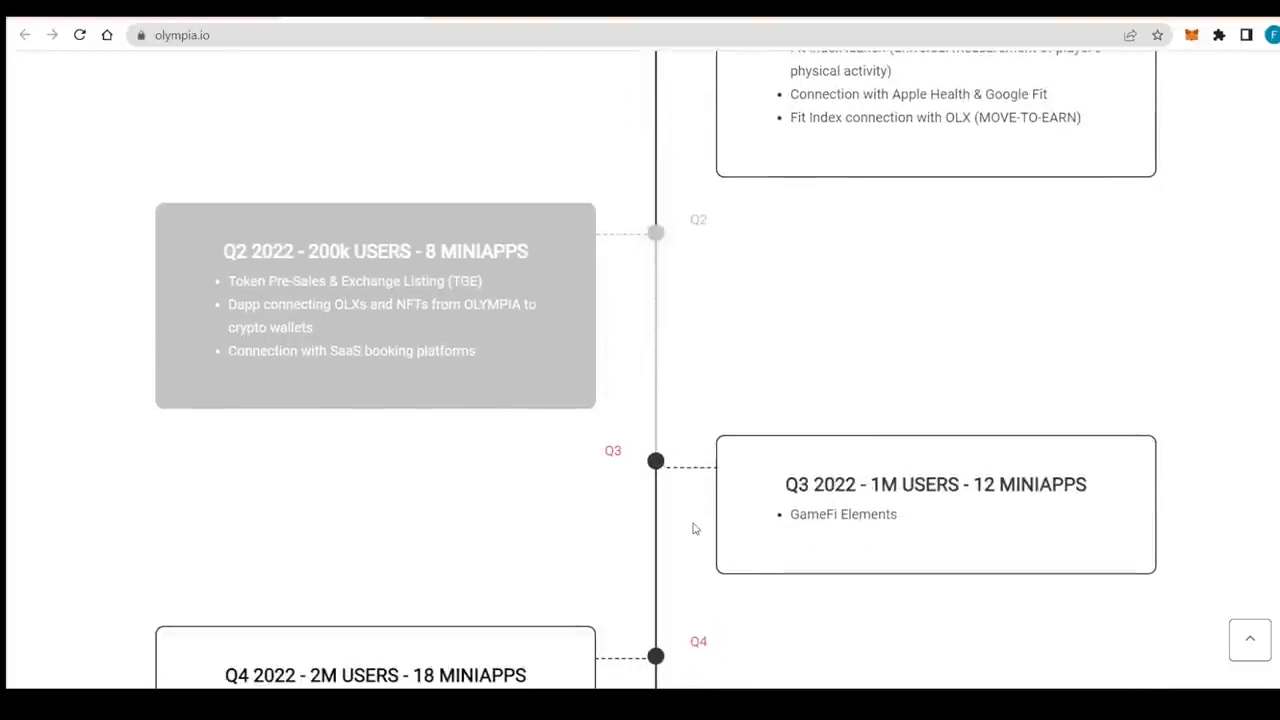
{"action": "mouse_move", "coordinate": [304, 500]}
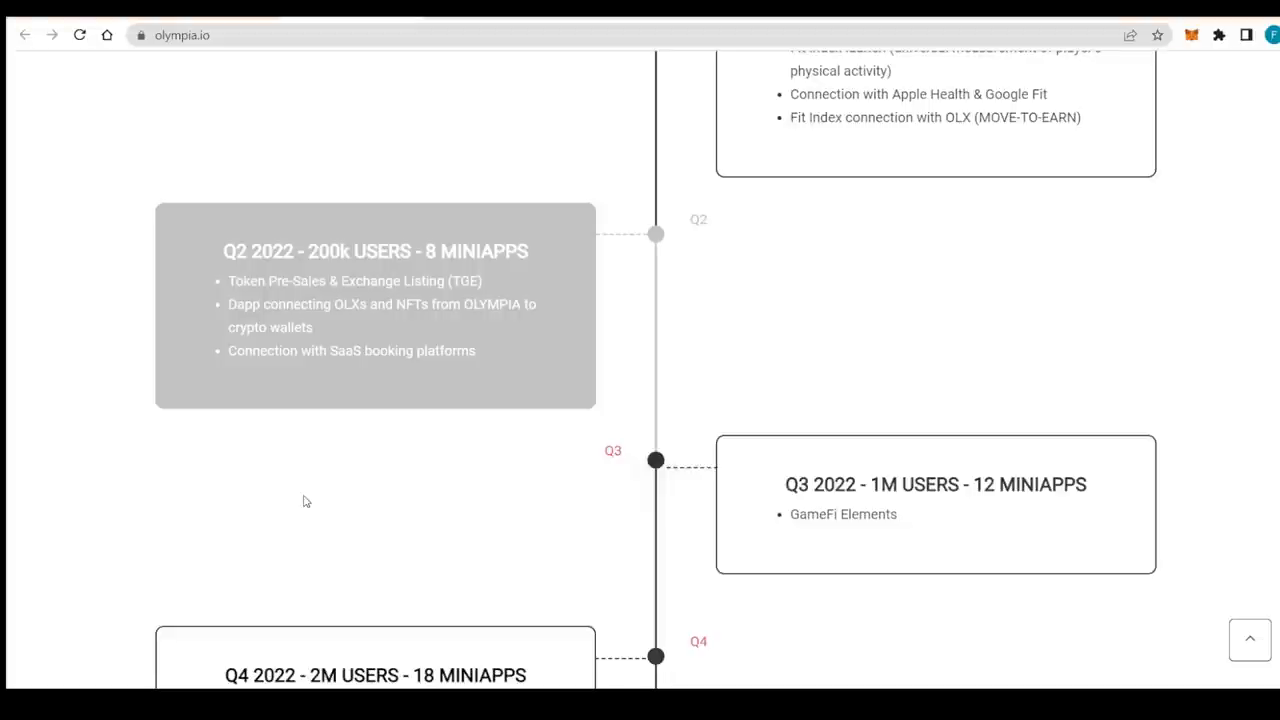
{"action": "scroll", "scroll_direction": "down", "scroll_amount": 3}
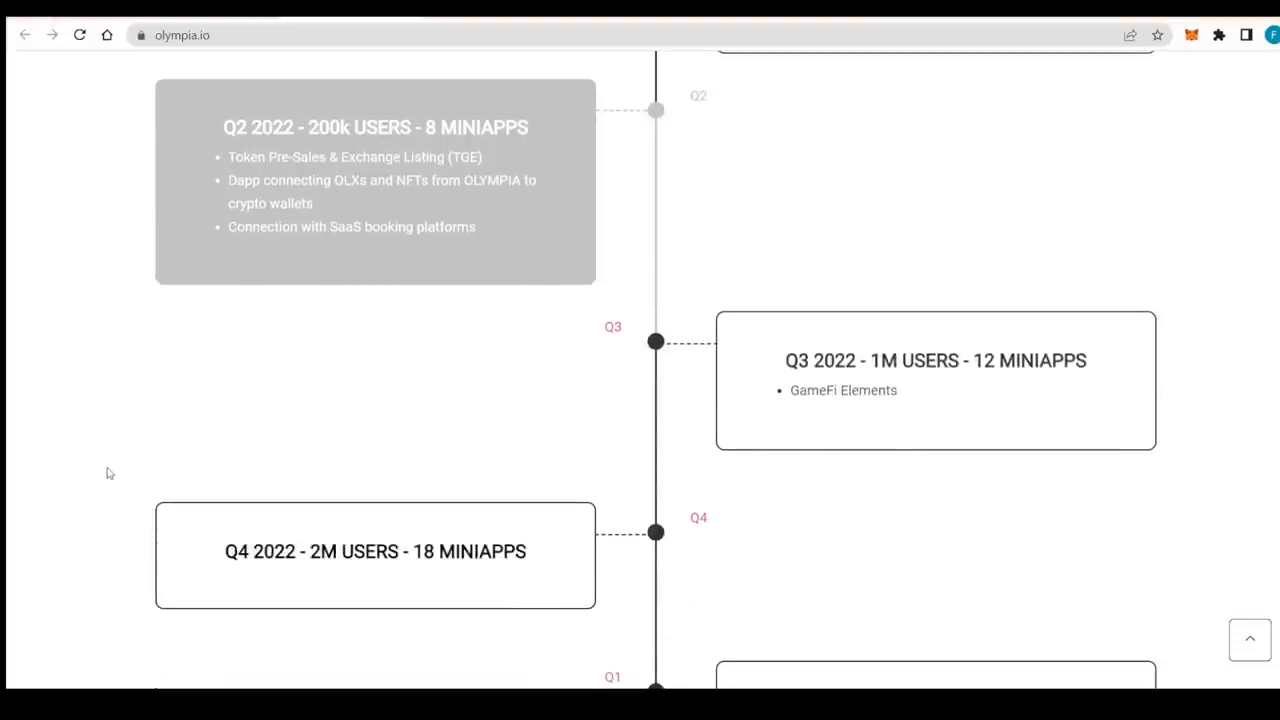
{"action": "mouse_move", "coordinate": [558, 244]}
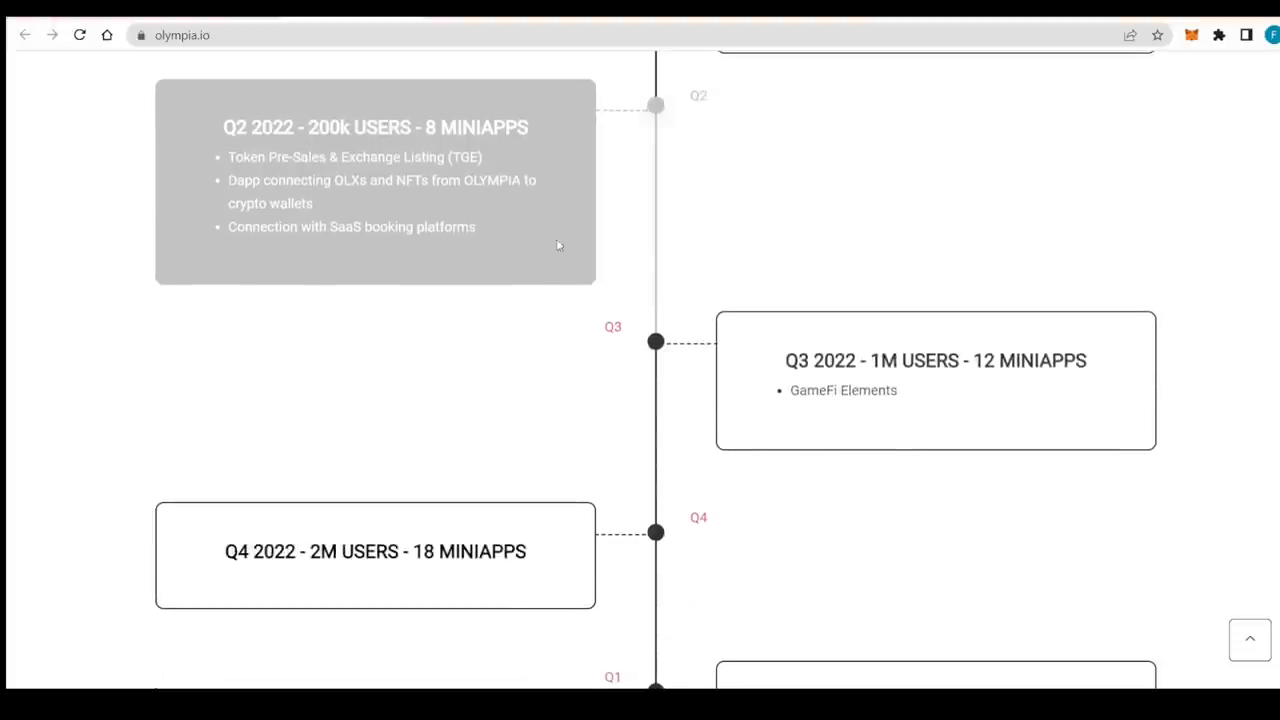
{"action": "scroll", "scroll_direction": "down", "scroll_amount": 3}
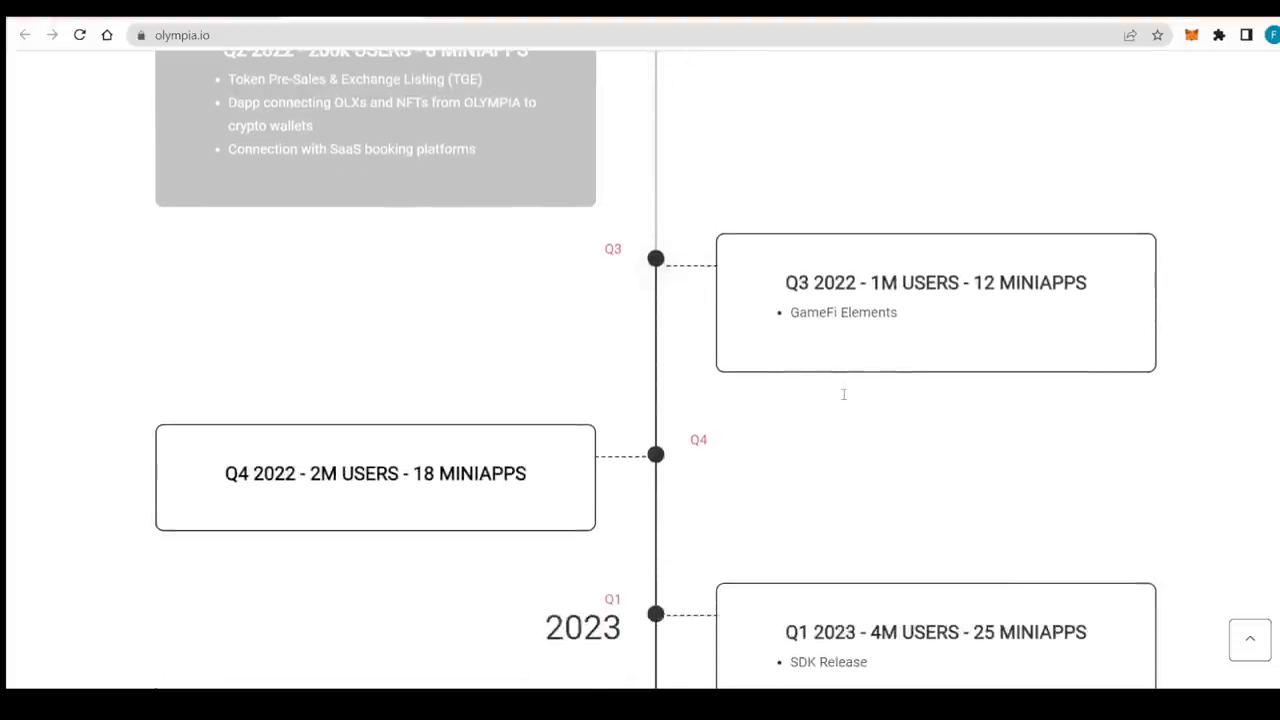
{"action": "scroll", "scroll_direction": "down", "scroll_amount": 3}
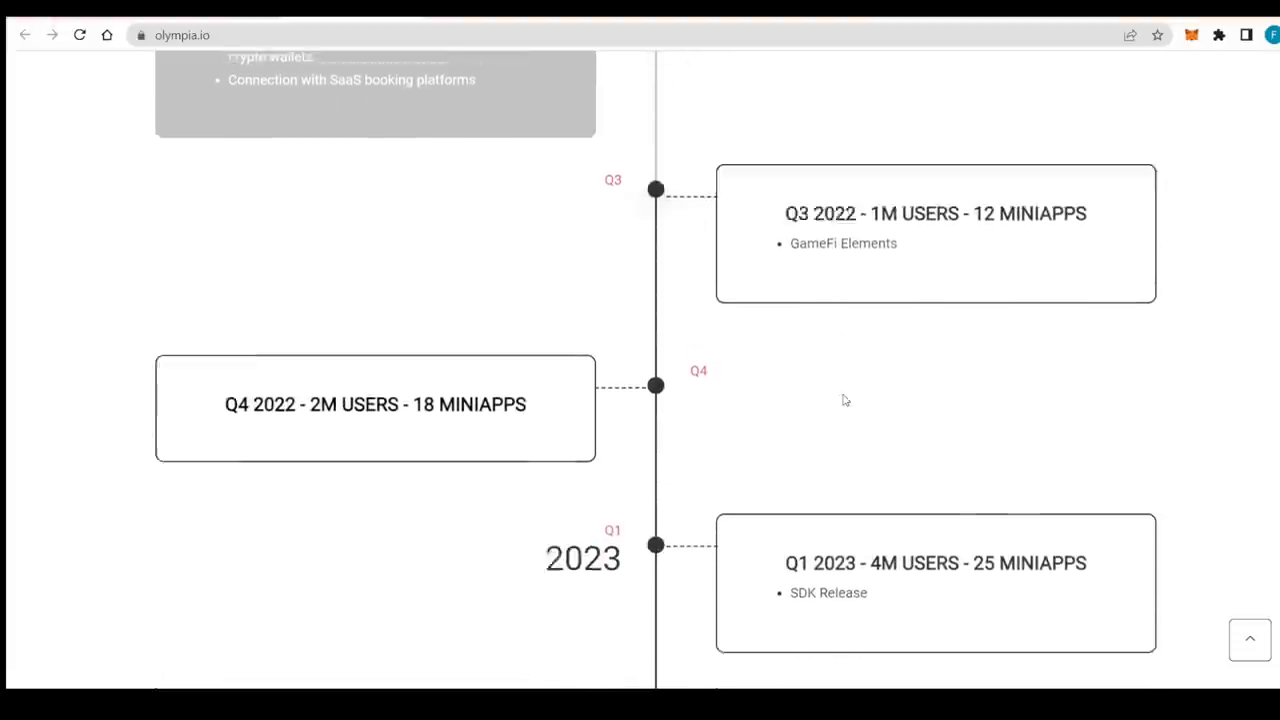
{"action": "scroll", "scroll_direction": "down", "scroll_amount": 3}
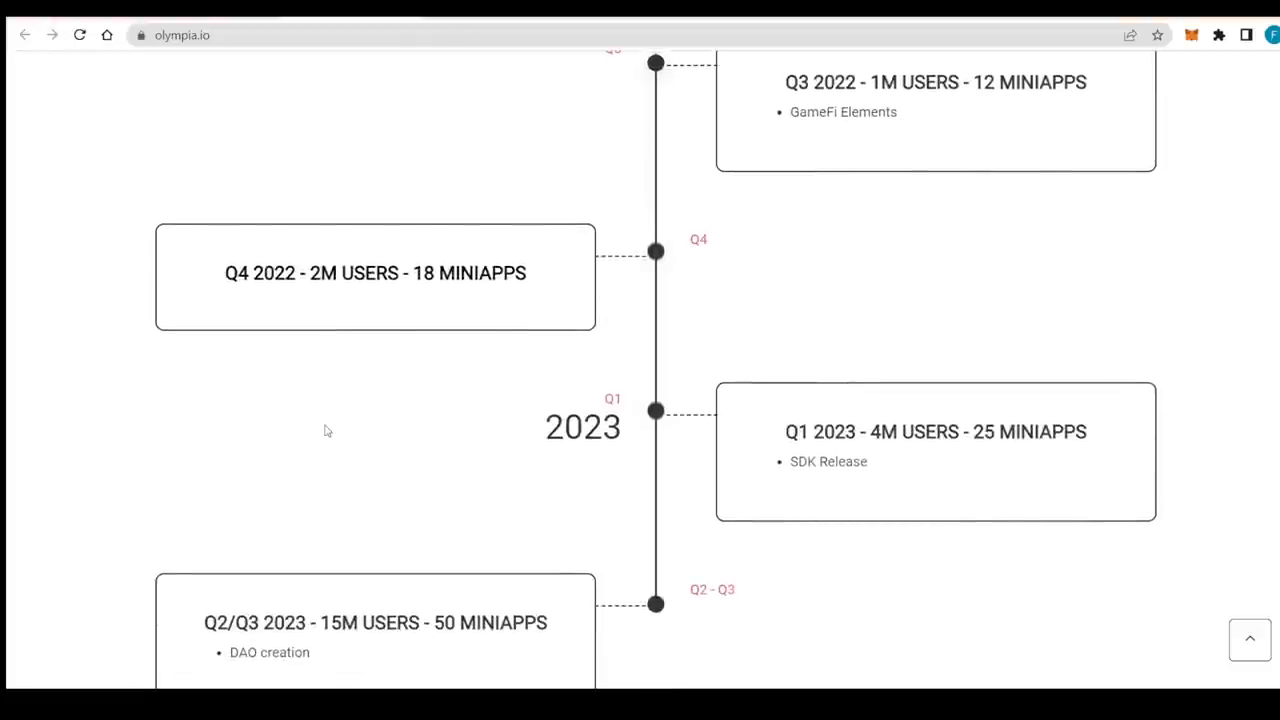
{"action": "mouse_move", "coordinate": [496, 590]}
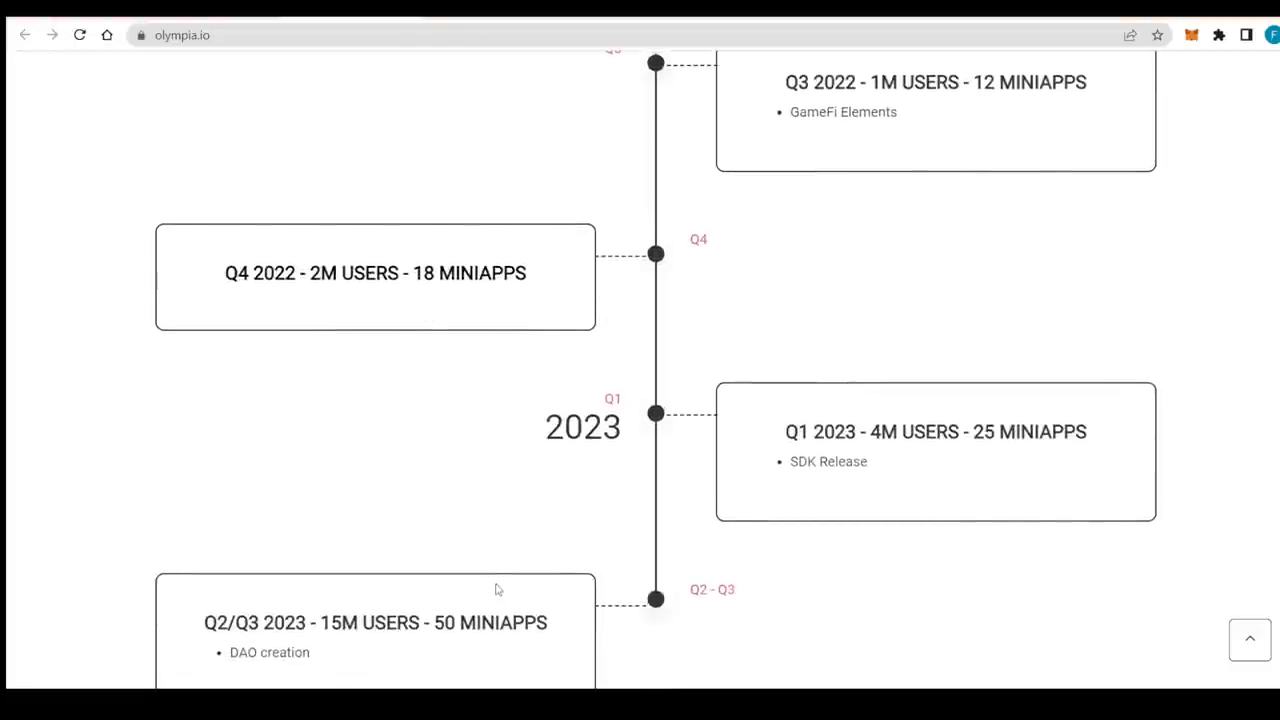
{"action": "scroll", "scroll_direction": "down", "scroll_amount": 3}
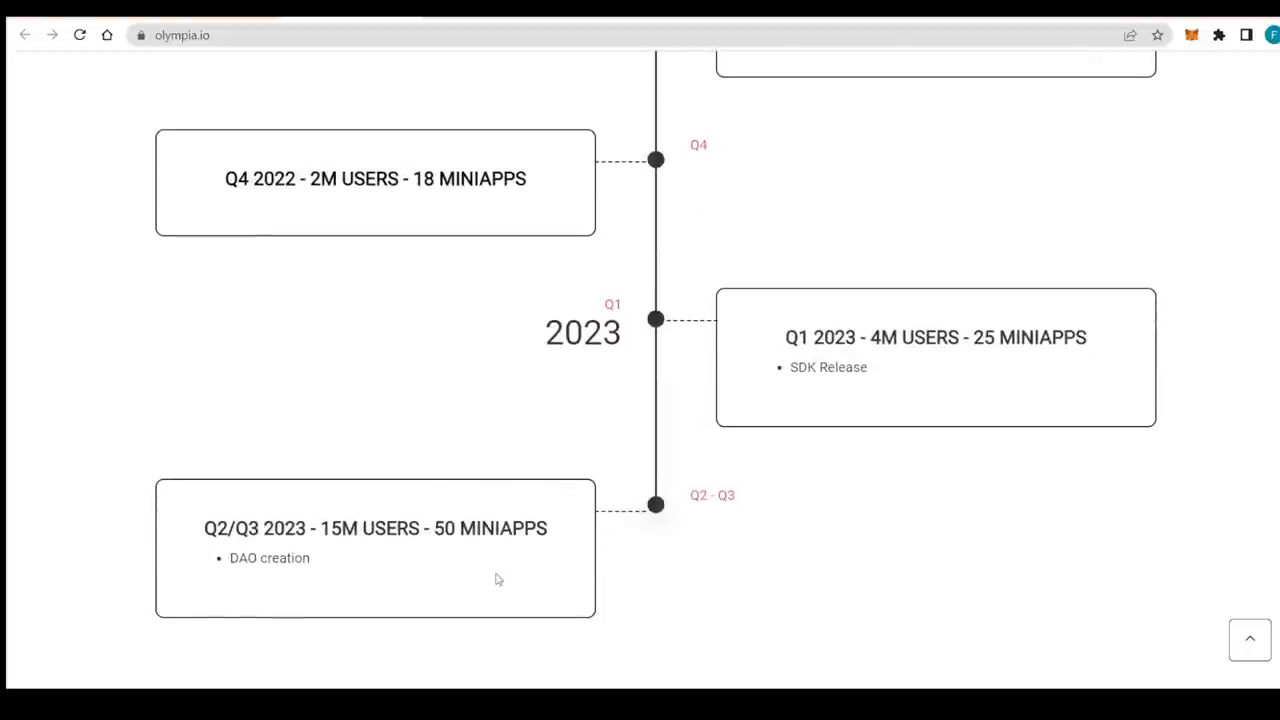
{"action": "scroll", "scroll_direction": "down", "scroll_amount": 3}
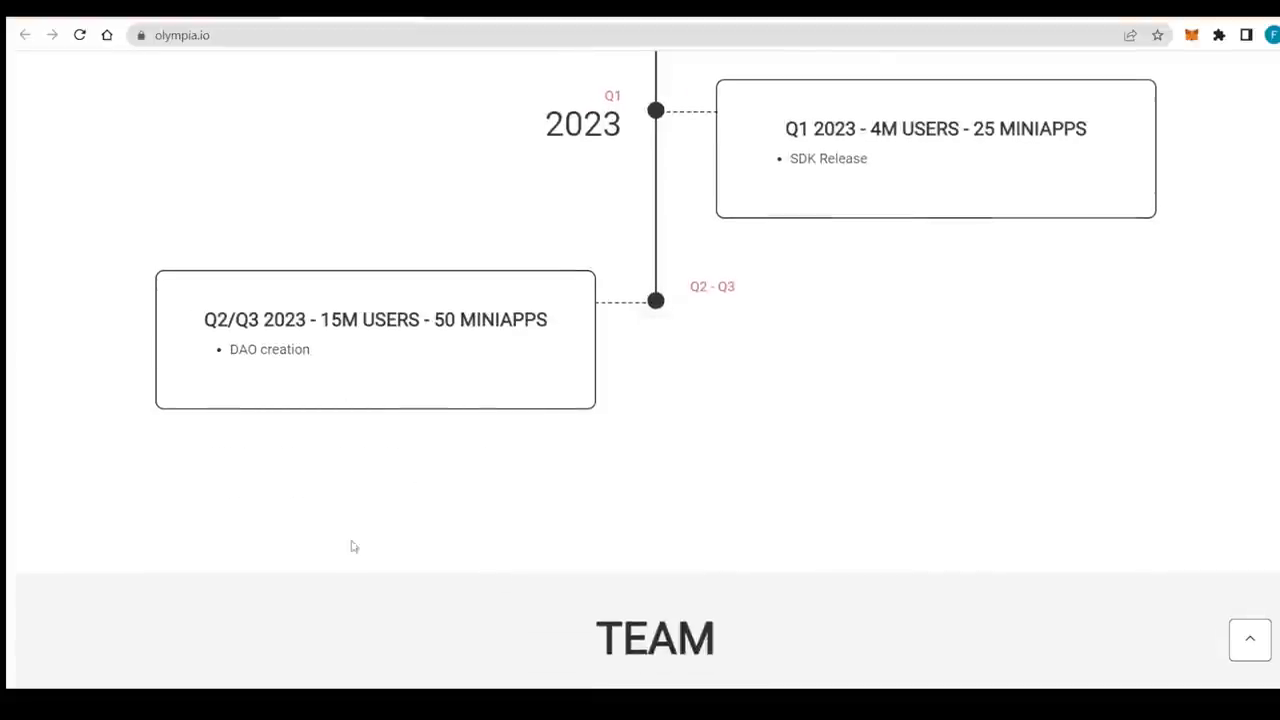
{"action": "mouse_move", "coordinate": [444, 404]}
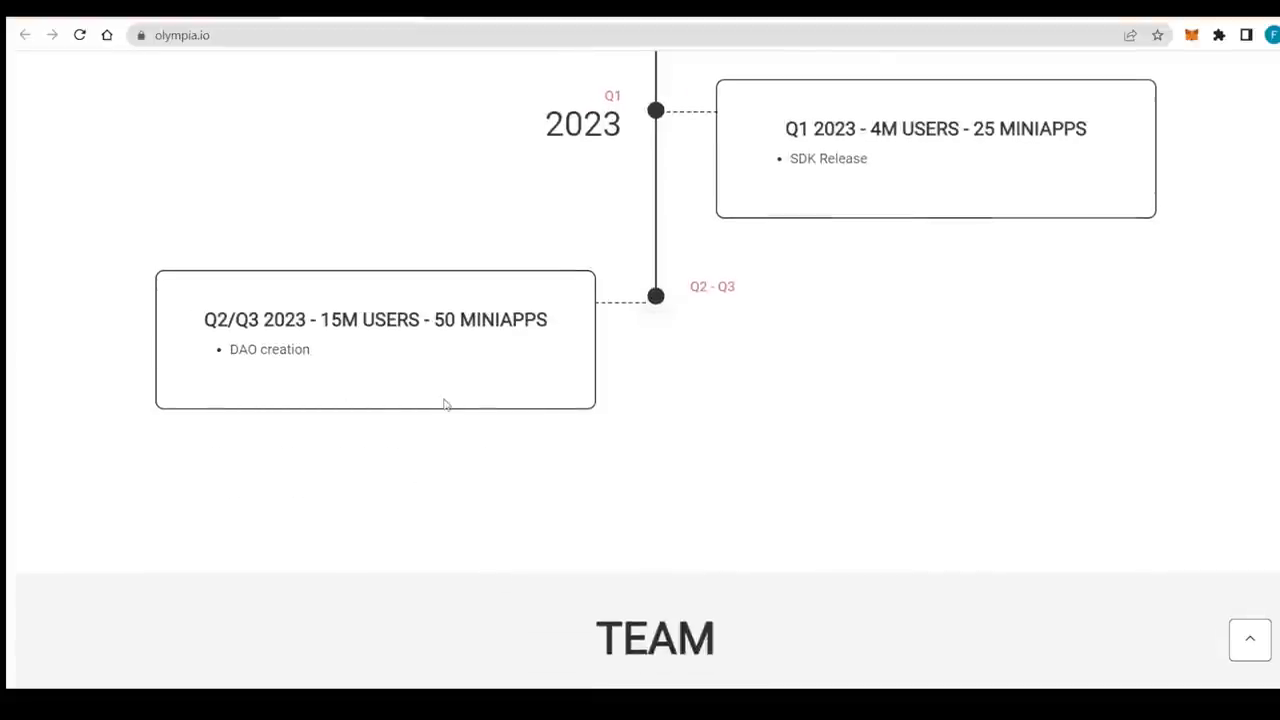
{"action": "mouse_move", "coordinate": [408, 456]}
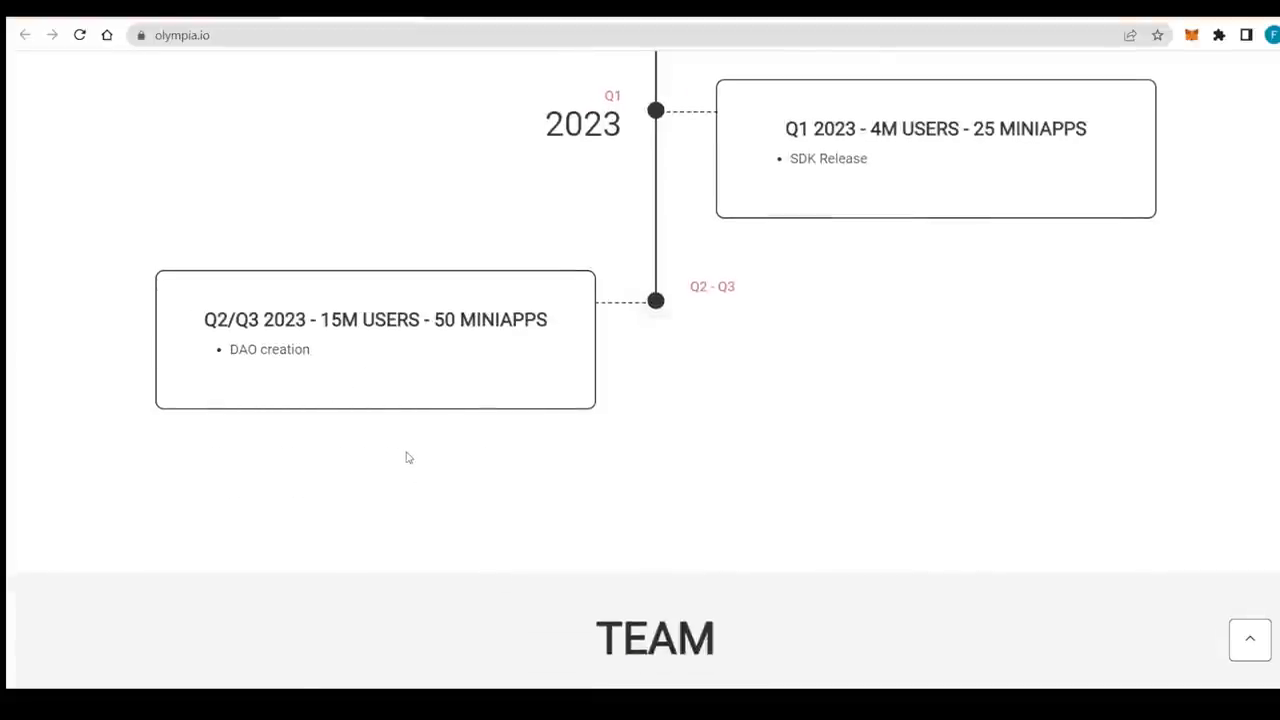
{"action": "scroll", "scroll_direction": "down", "scroll_amount": 3}
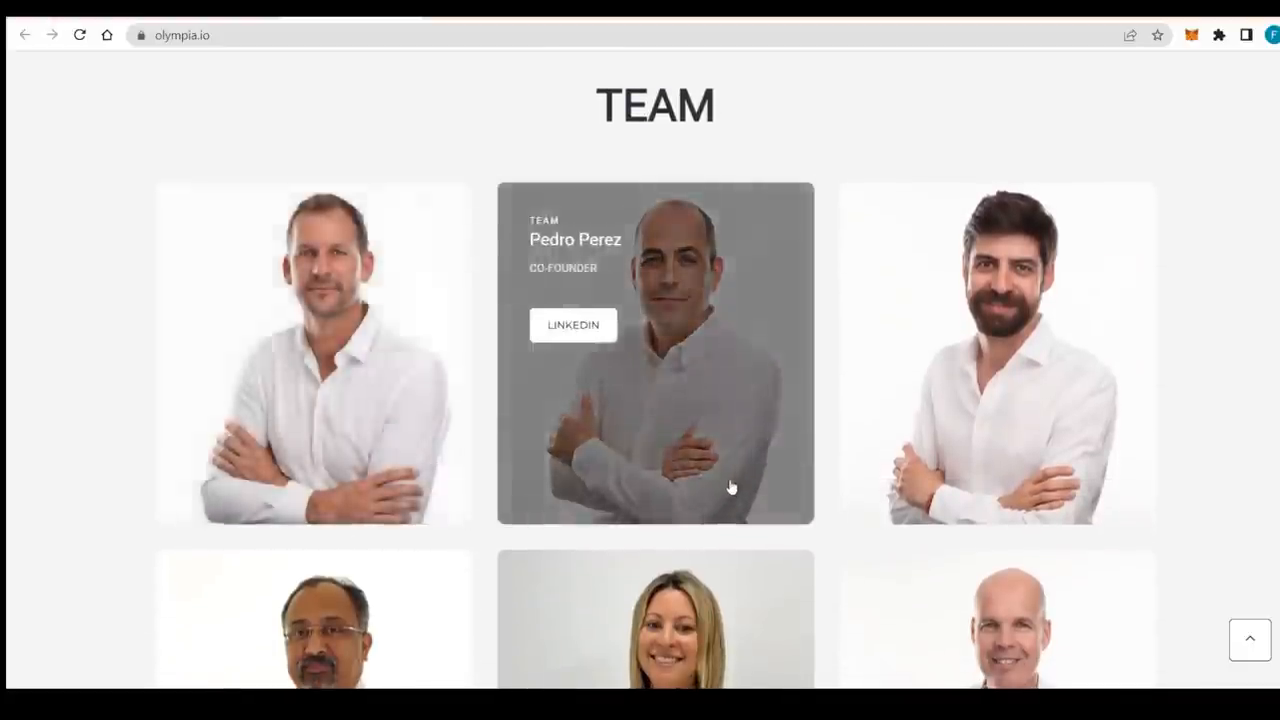
{"action": "scroll", "scroll_direction": "down", "scroll_amount": 3}
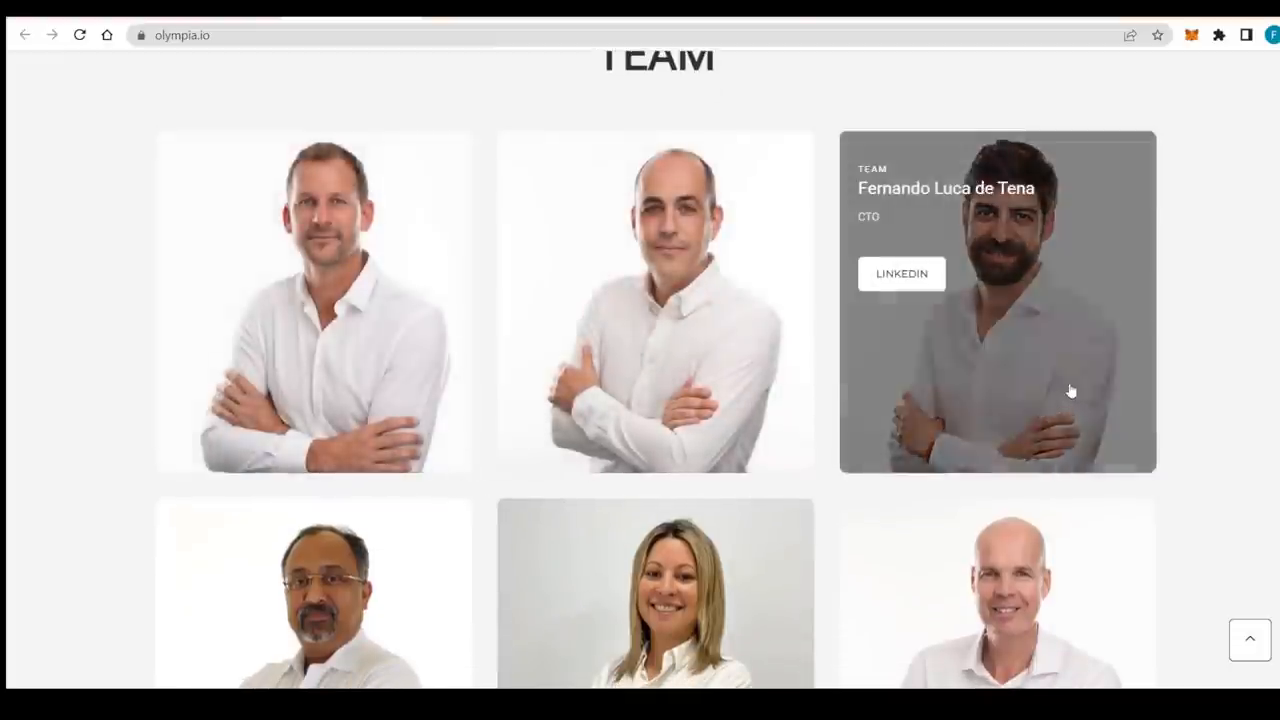
{"action": "scroll", "scroll_direction": "down", "scroll_amount": 3}
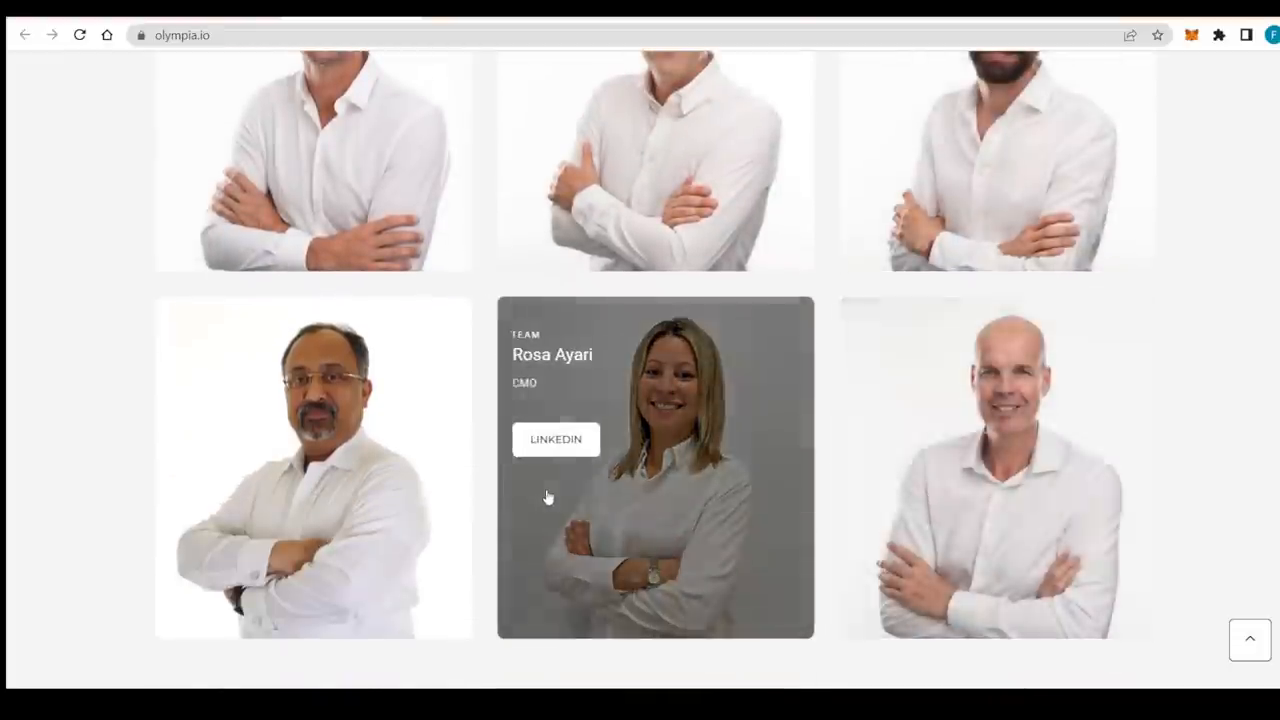
- Scroll past Advisors to the end of the Ambassadors grid with Goffin, Dumbuya and Inzerillo
{"action": "scroll", "scroll_direction": "down", "scroll_amount": 3}
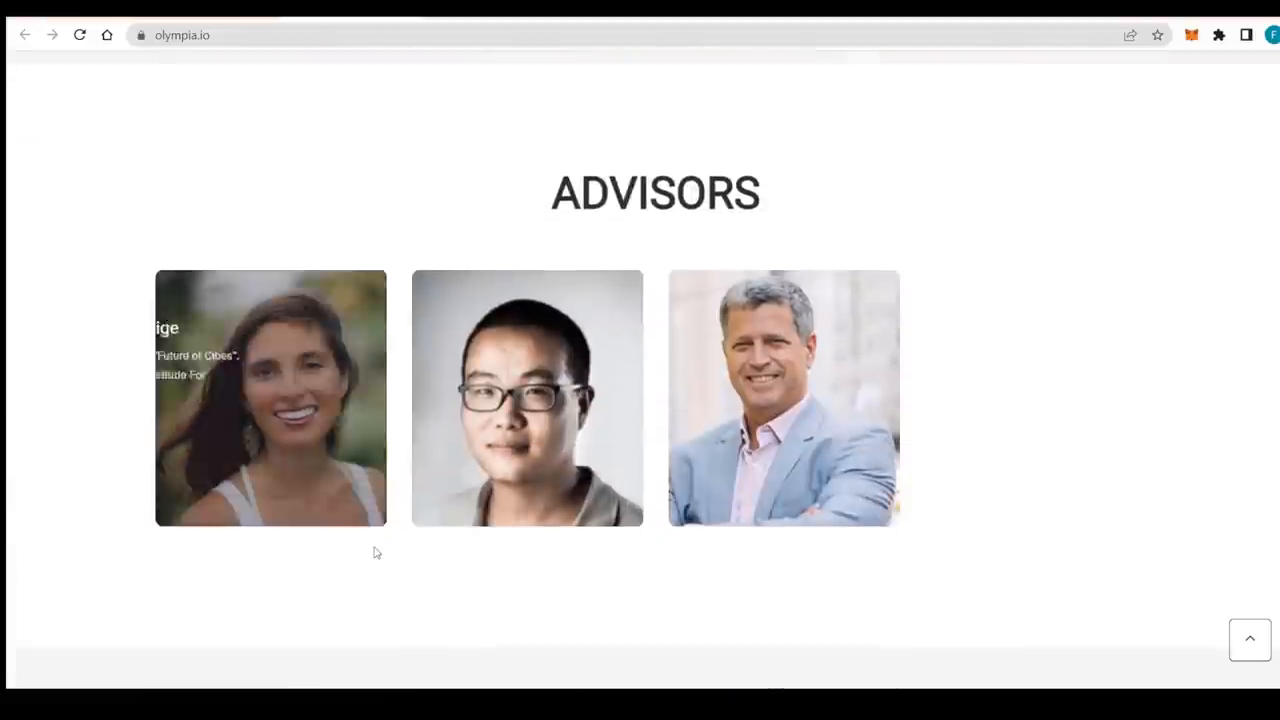
{"action": "scroll", "scroll_direction": "down", "scroll_amount": 3}
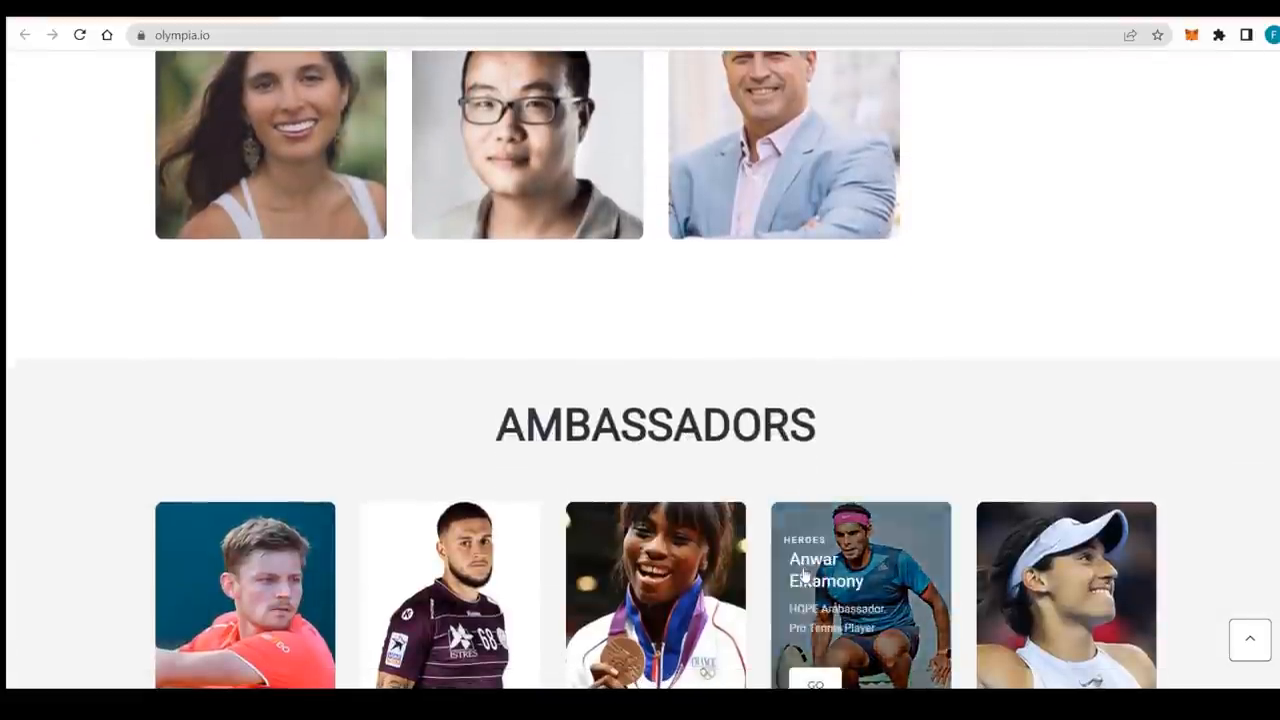
{"action": "scroll", "scroll_direction": "down", "scroll_amount": 3}
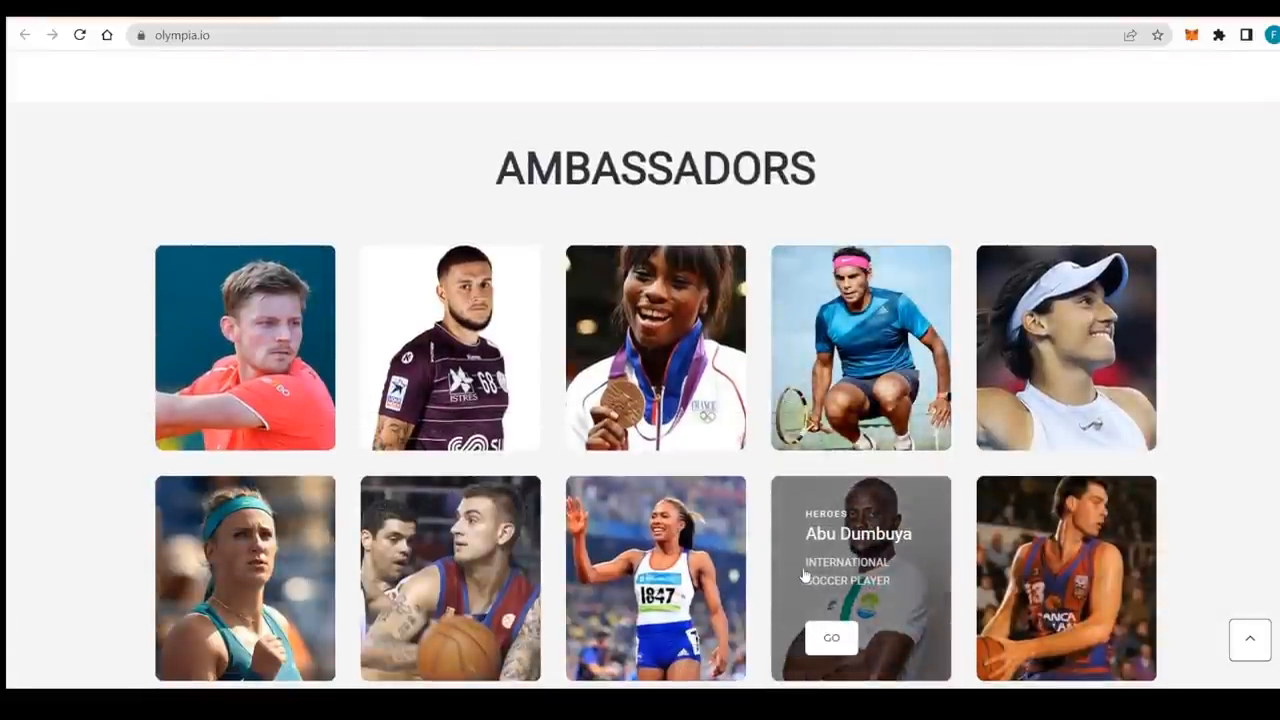
{"action": "scroll", "scroll_direction": "down", "scroll_amount": 3}
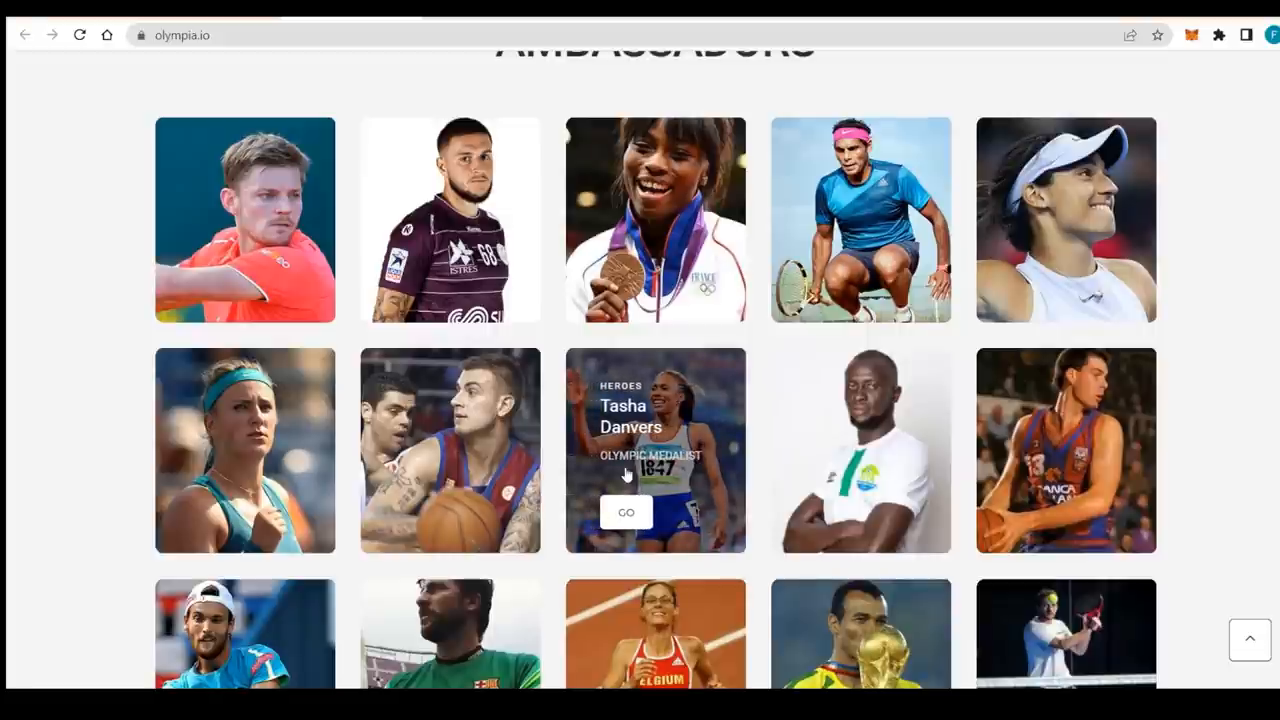
{"action": "mouse_move", "coordinate": [240, 210]}
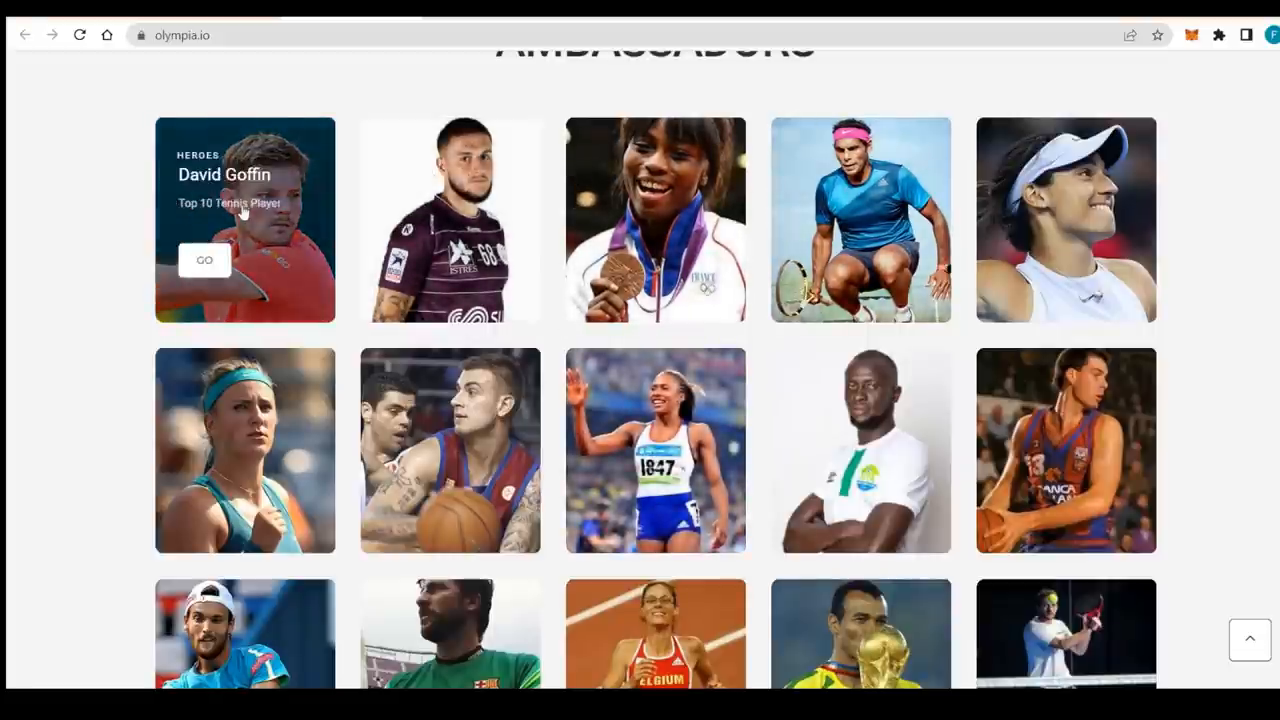
{"action": "scroll", "scroll_direction": "down", "scroll_amount": 3}
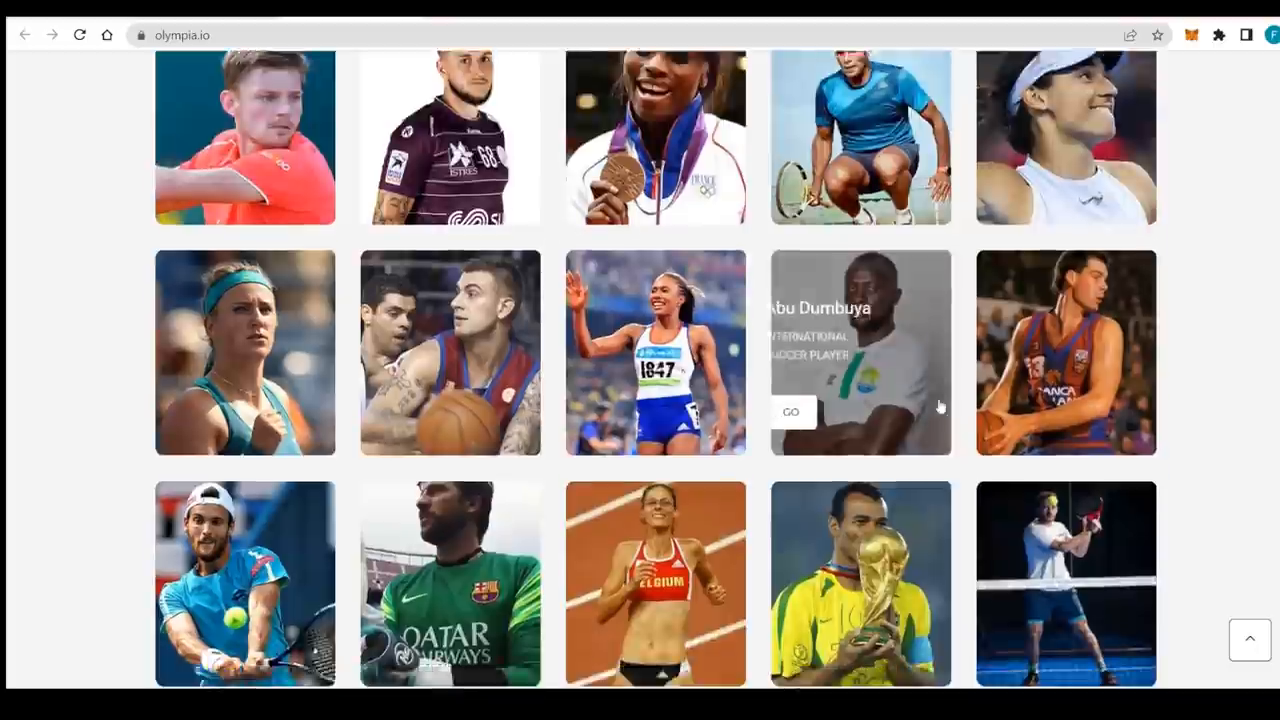
{"action": "scroll", "scroll_direction": "down", "scroll_amount": 3}
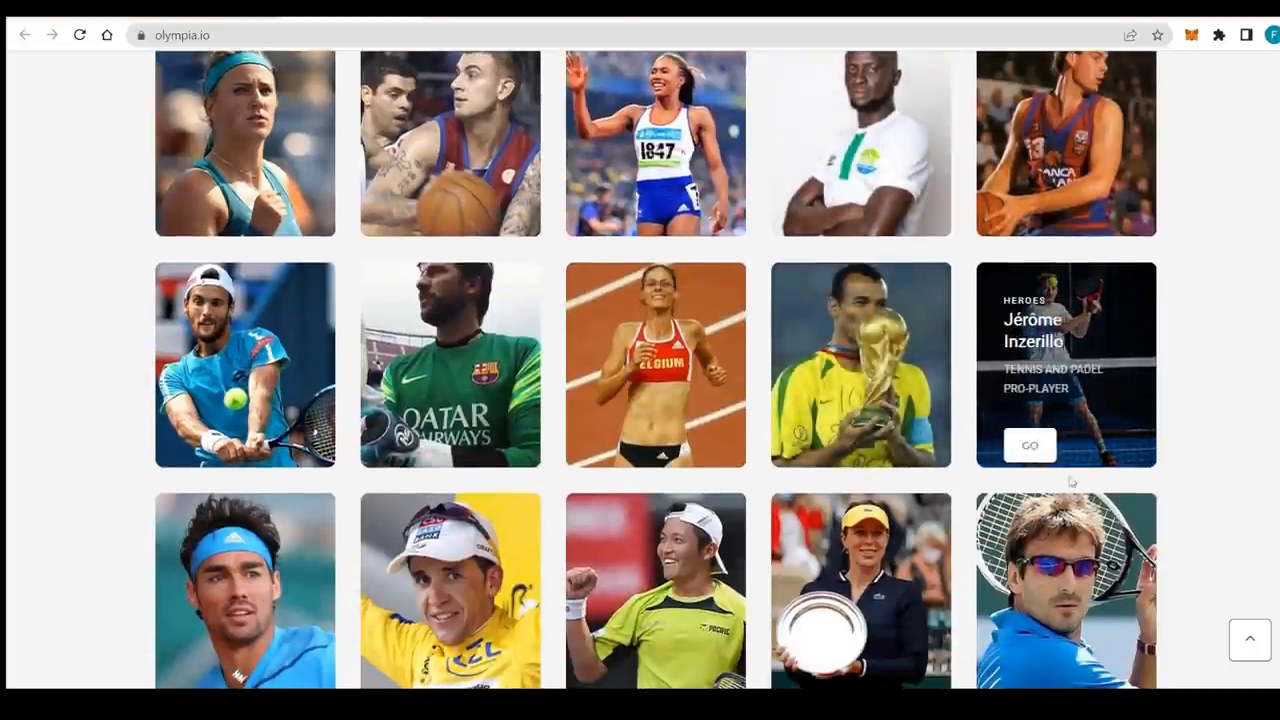
{"action": "scroll", "scroll_direction": "down", "scroll_amount": 3}
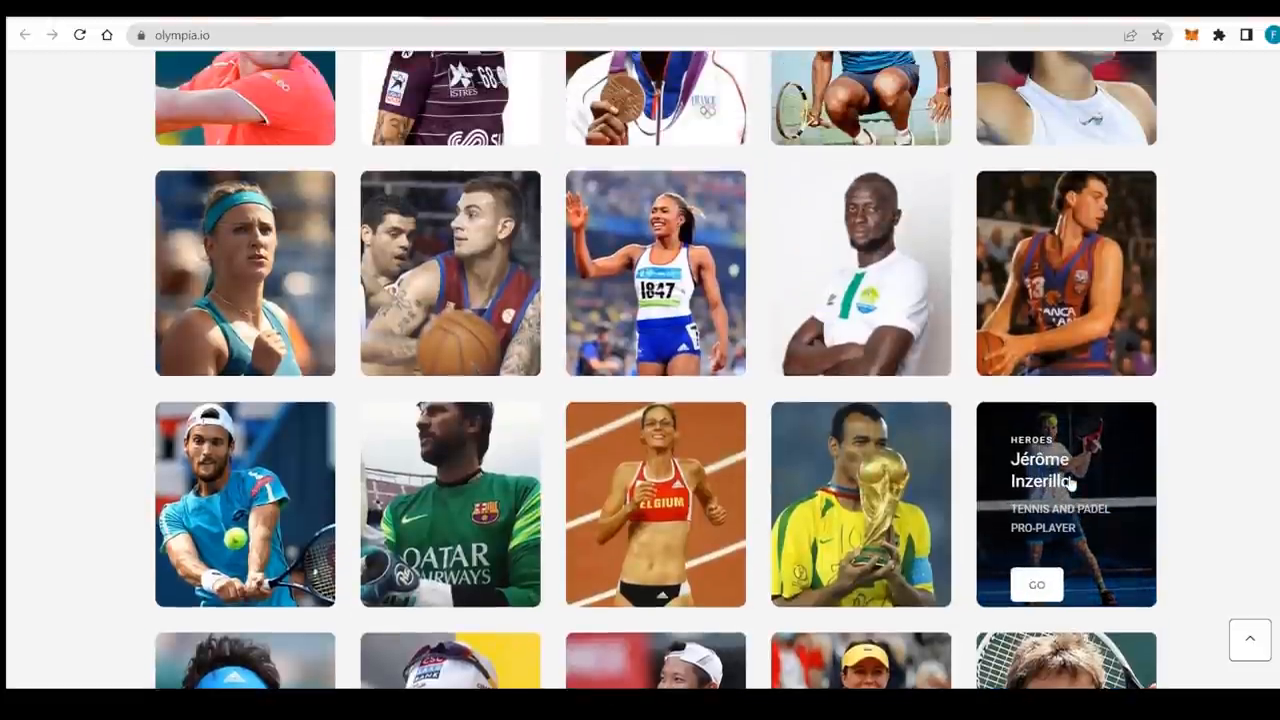
{"action": "scroll", "scroll_direction": "down", "scroll_amount": 3}
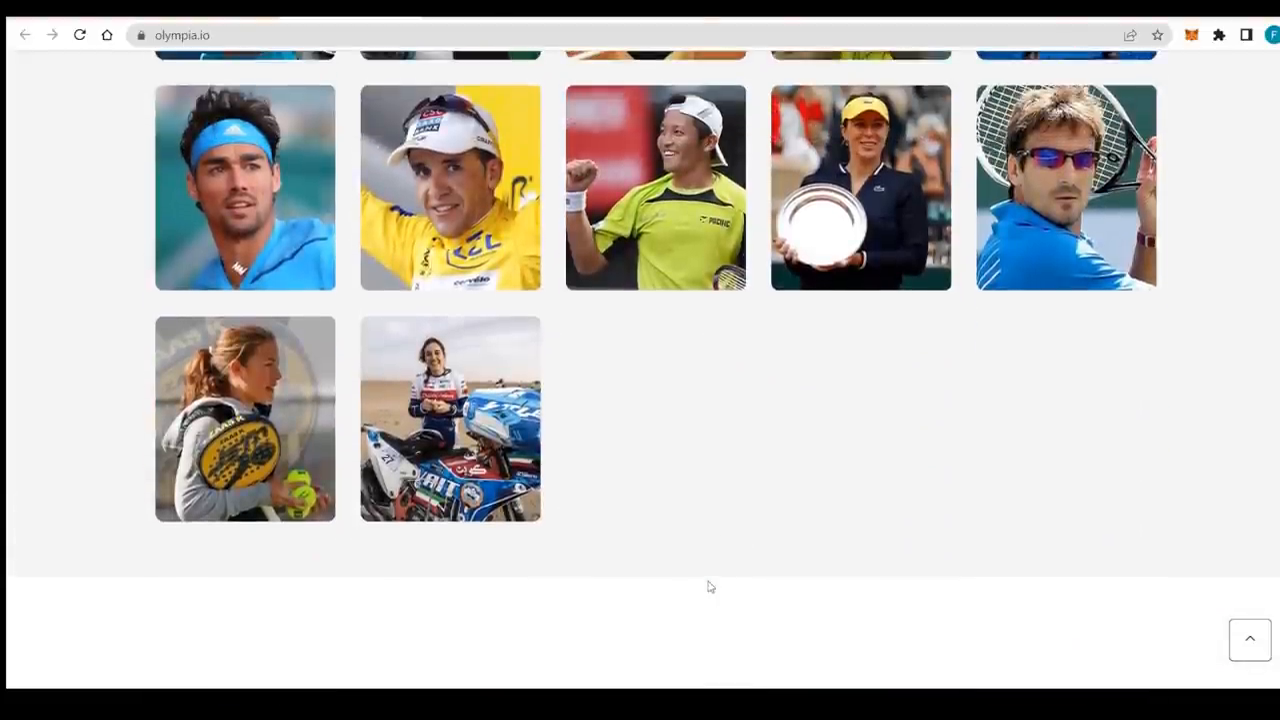
- Scroll into the Partners logo grid starting from Xion
{"action": "scroll", "scroll_direction": "down", "scroll_amount": 3}
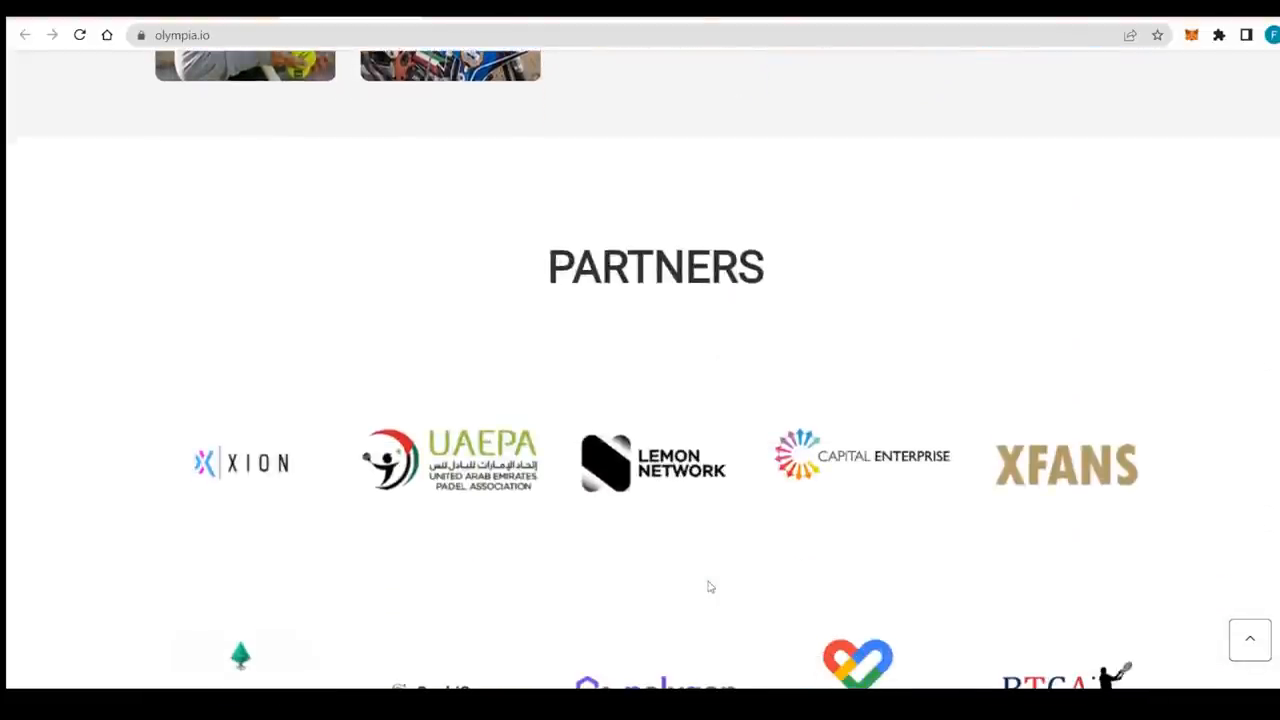
{"action": "scroll", "scroll_direction": "down", "scroll_amount": 3}
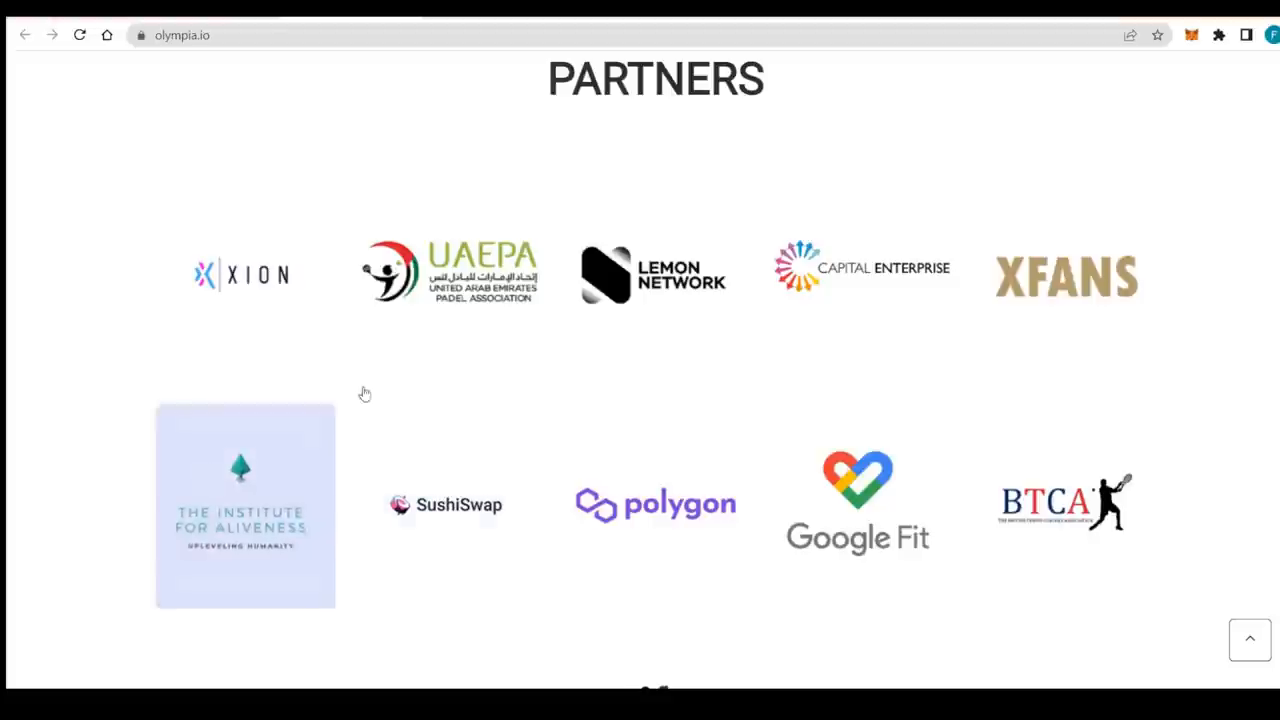
{"action": "scroll", "scroll_direction": "down", "scroll_amount": 3}
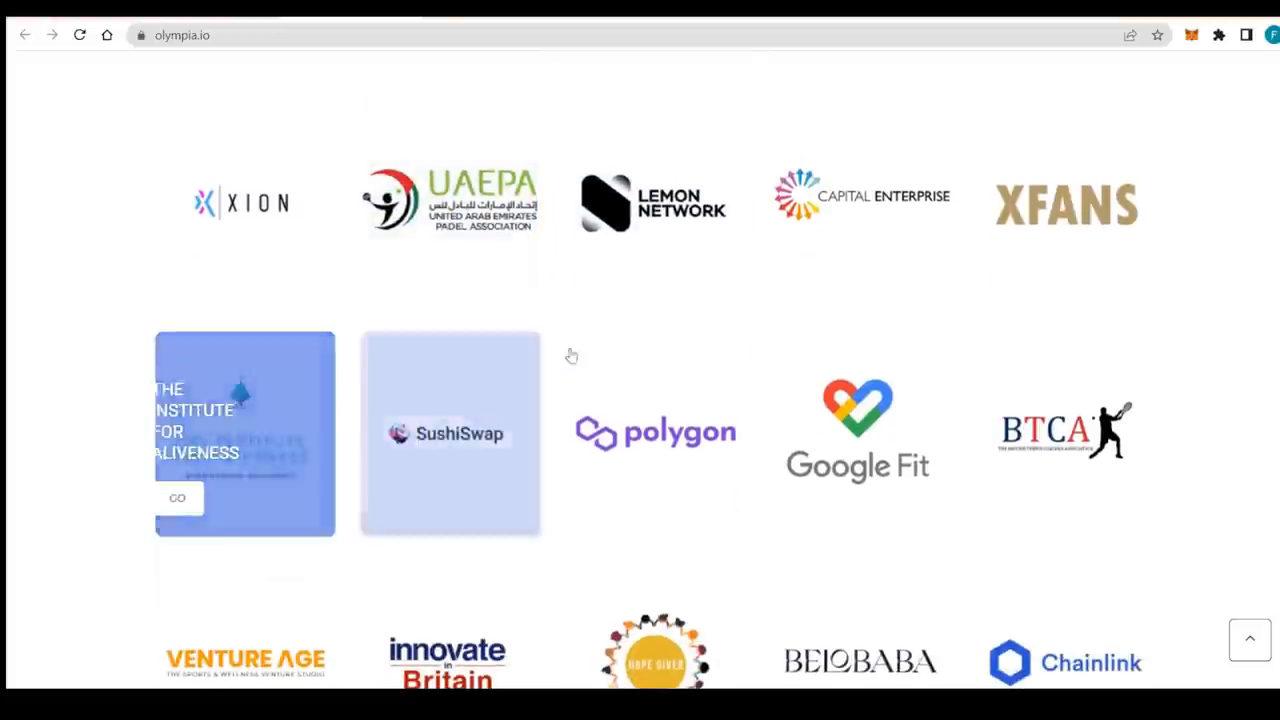
{"action": "scroll", "scroll_direction": "down", "scroll_amount": 3}
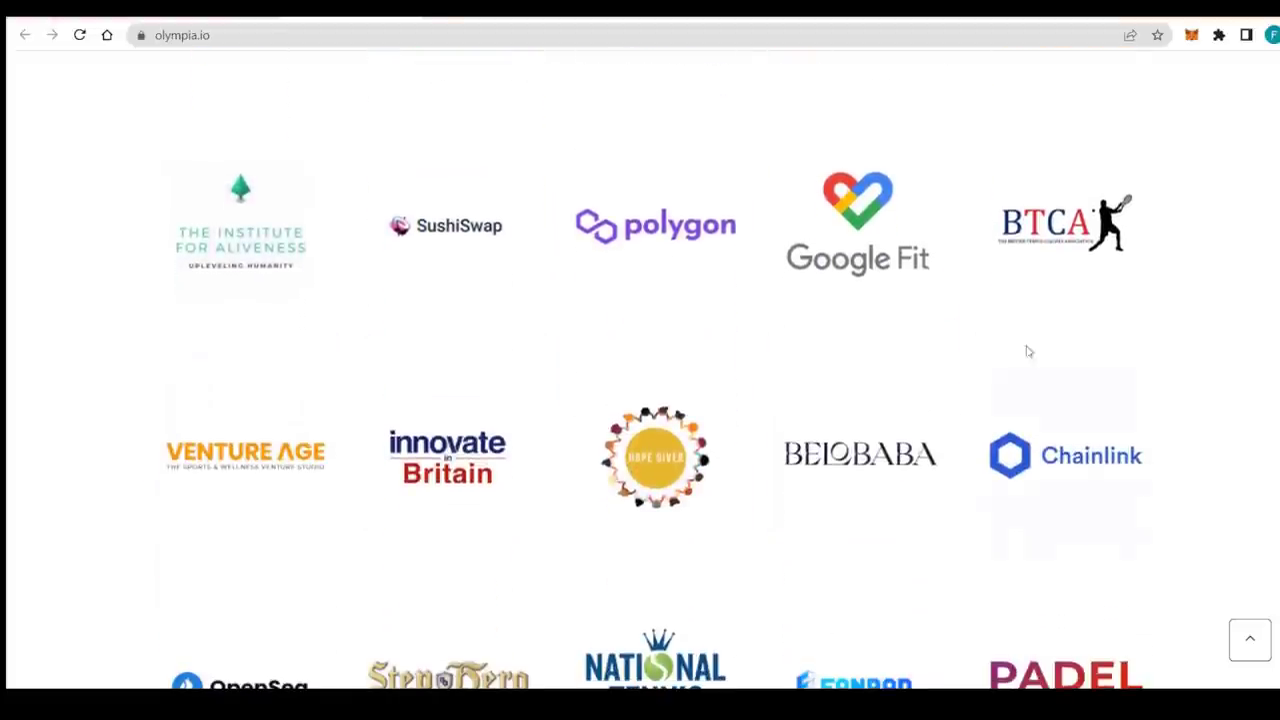
{"action": "scroll", "scroll_direction": "down", "scroll_amount": 3}
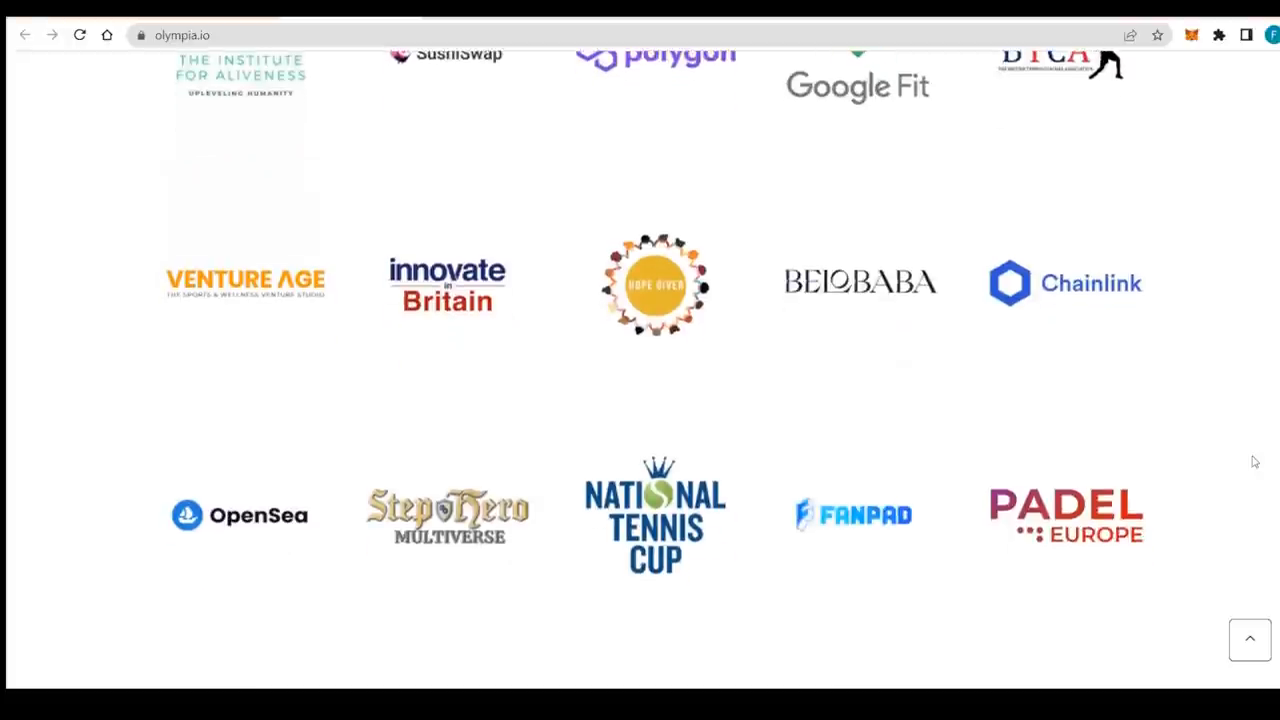
{"action": "mouse_move", "coordinate": [860, 282]}
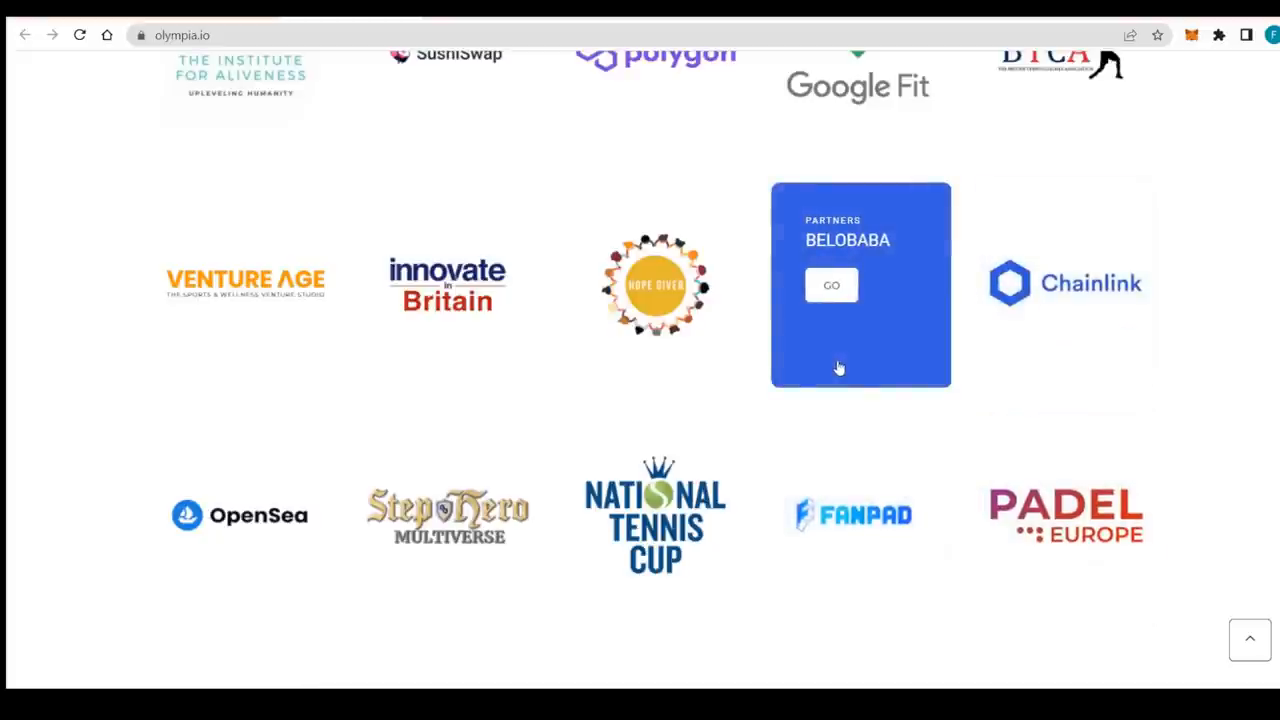
{"action": "mouse_move", "coordinate": [900, 356]}
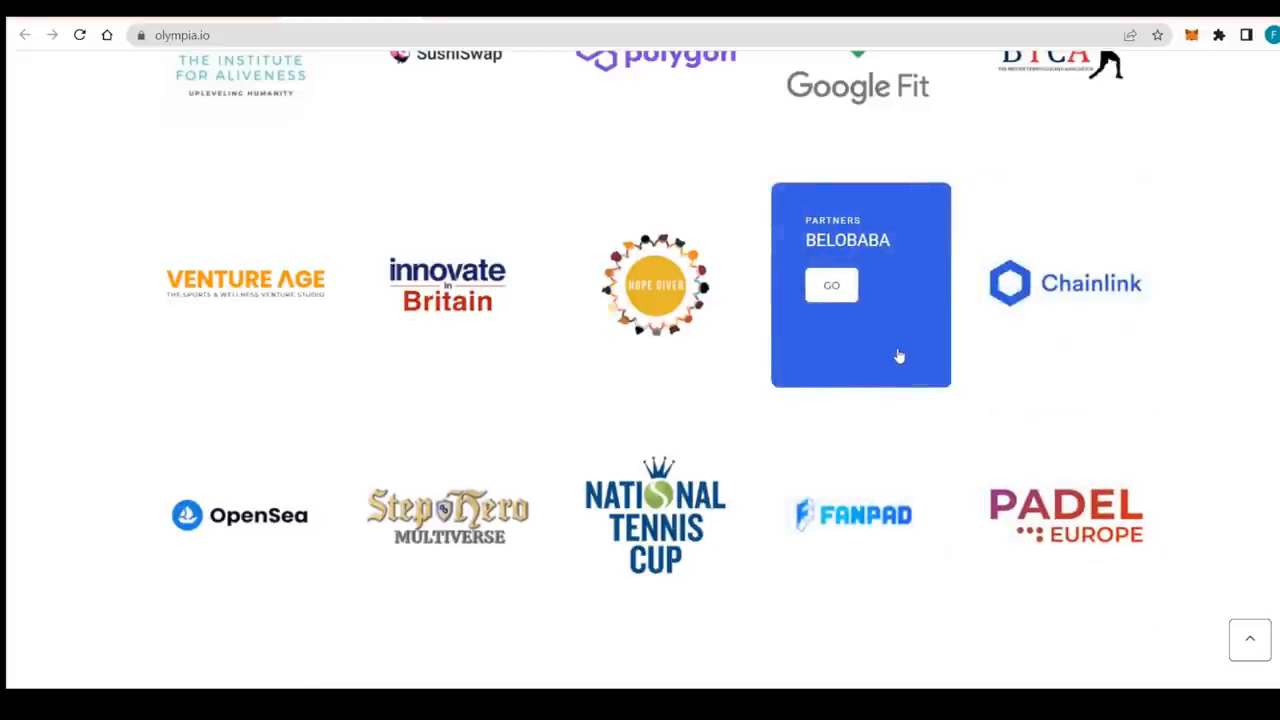
{"action": "mouse_move", "coordinate": [844, 16]}
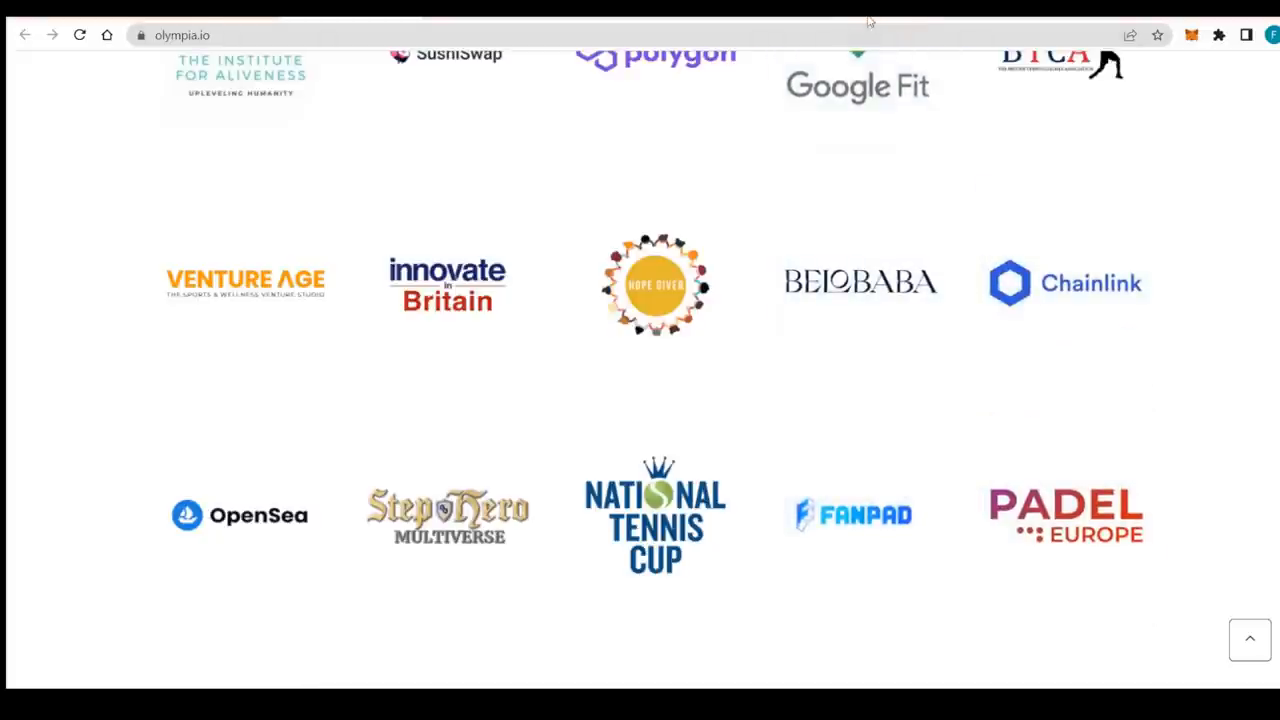
- Browse the remaining partner rows down to Apple Health above the footer's Go To and About Us
{"action": "left_click", "coordinate": [860, 282]}
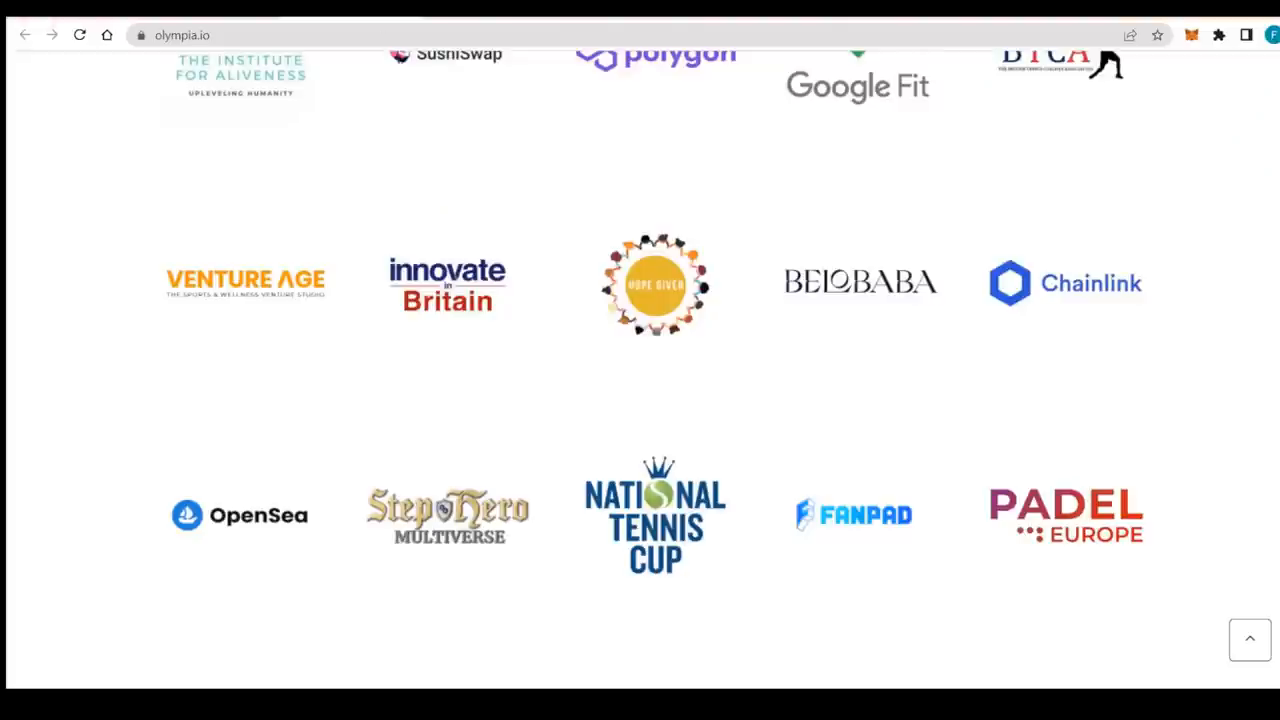
{"action": "scroll", "scroll_direction": "up", "scroll_amount": 3}
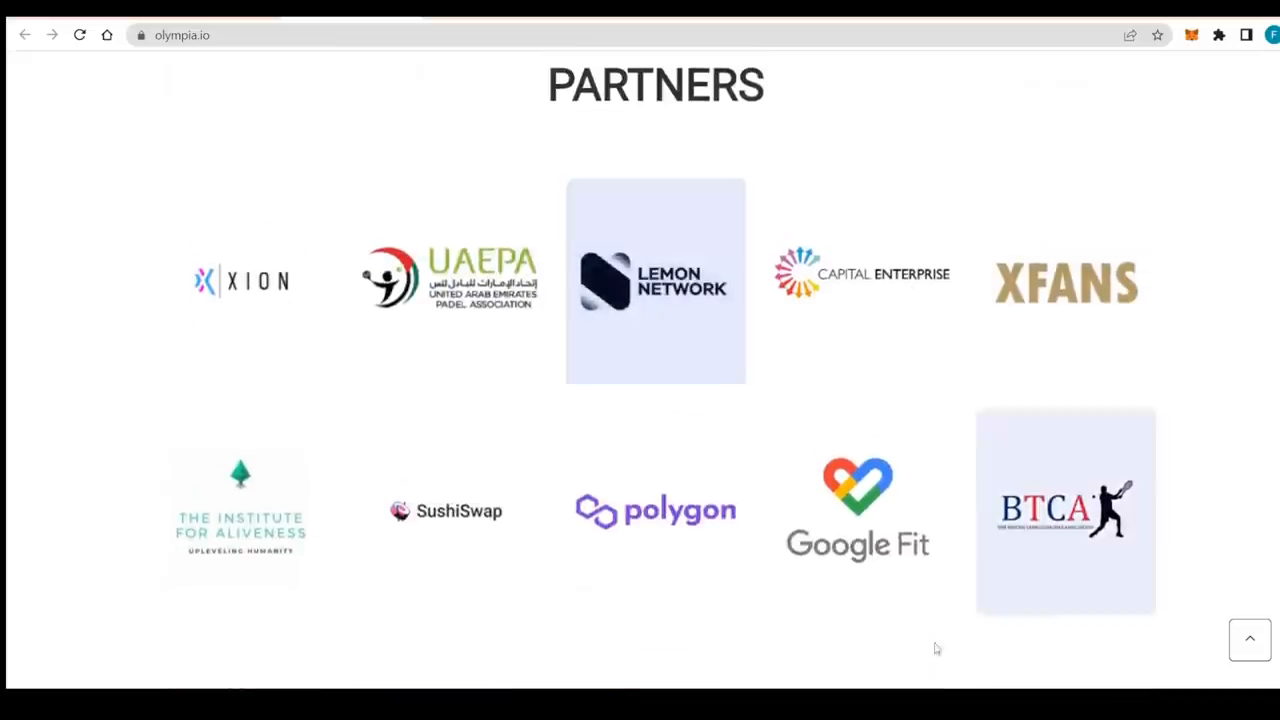
{"action": "scroll", "scroll_direction": "down", "scroll_amount": 3}
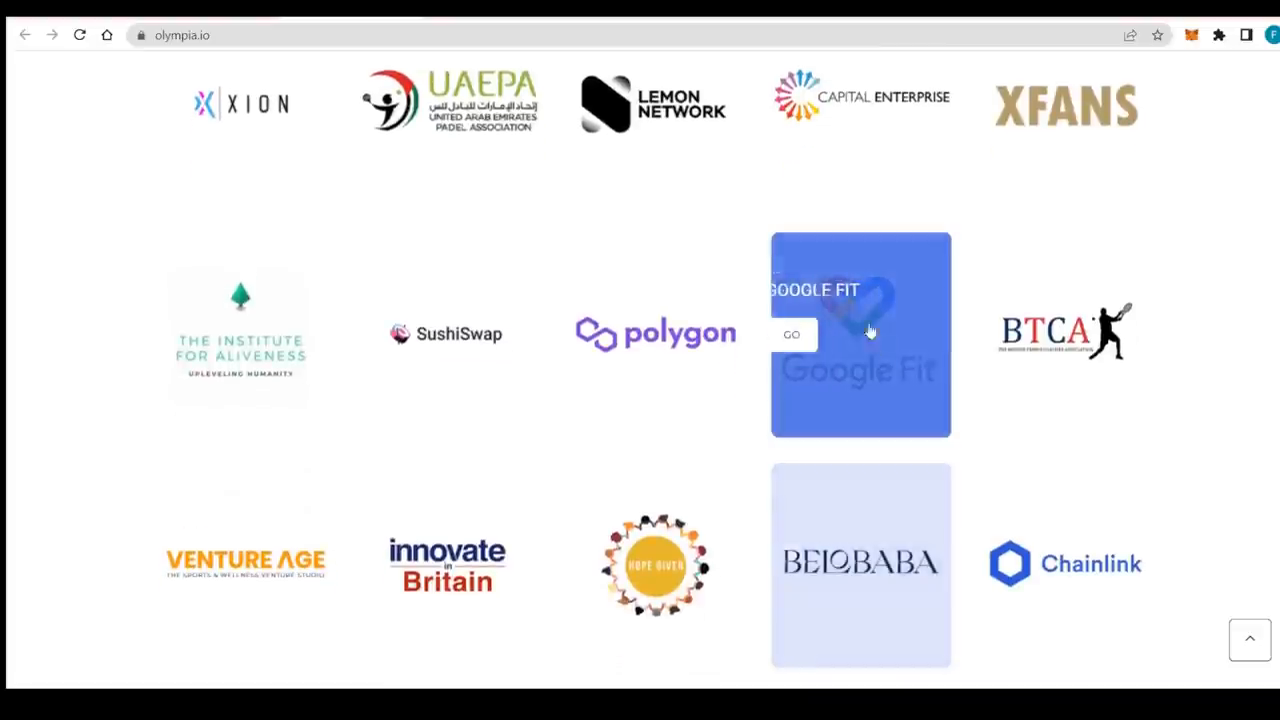
{"action": "scroll", "scroll_direction": "down", "scroll_amount": 3}
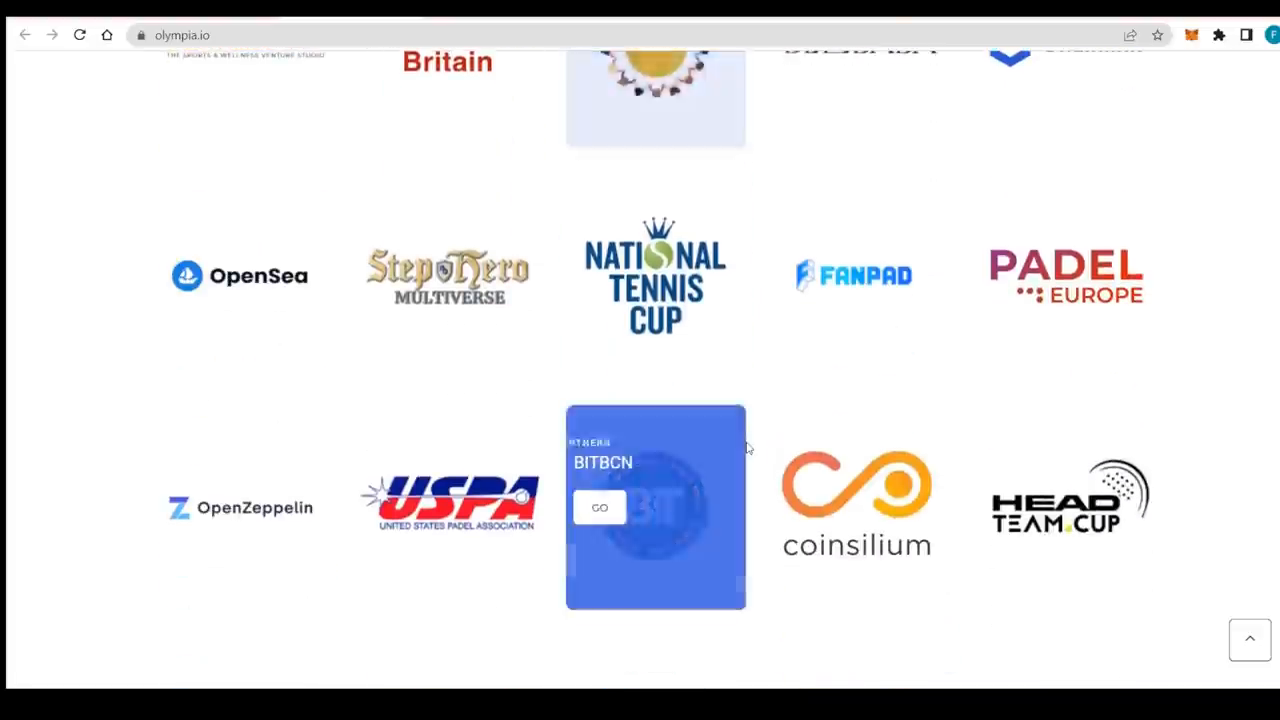
{"action": "scroll", "scroll_direction": "down", "scroll_amount": 3}
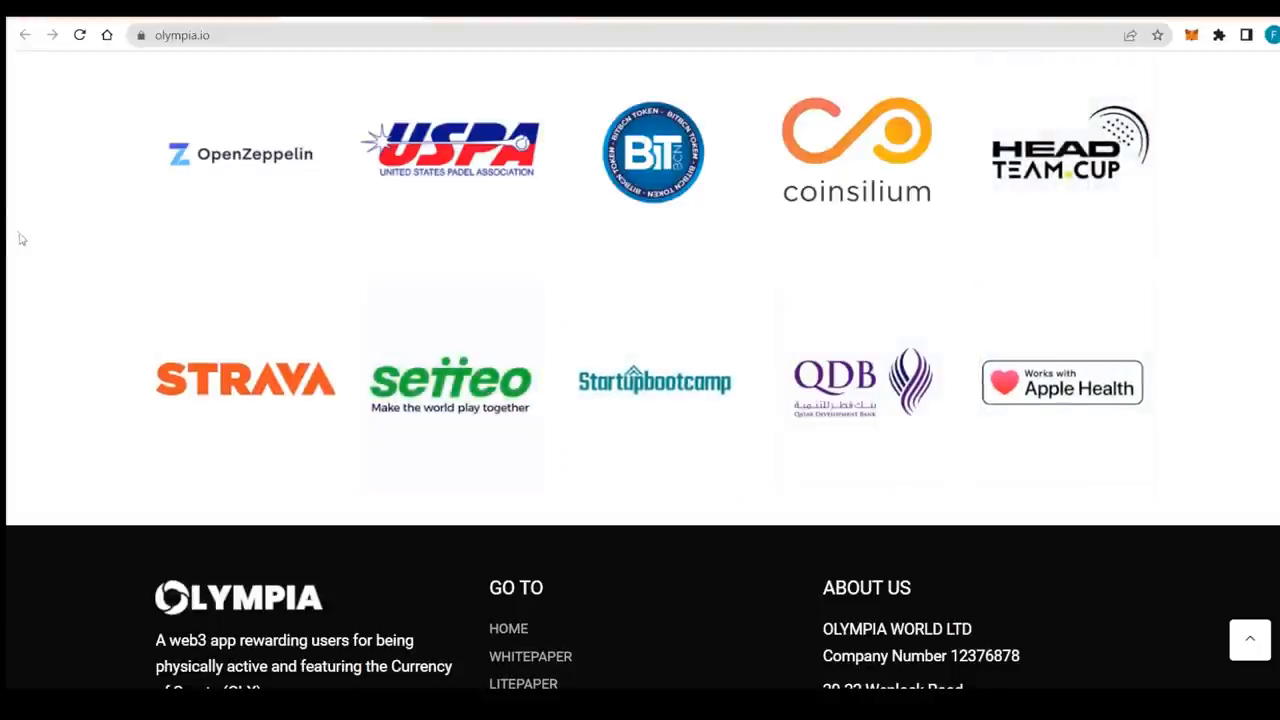
{"action": "scroll", "scroll_direction": "down", "scroll_amount": 3}
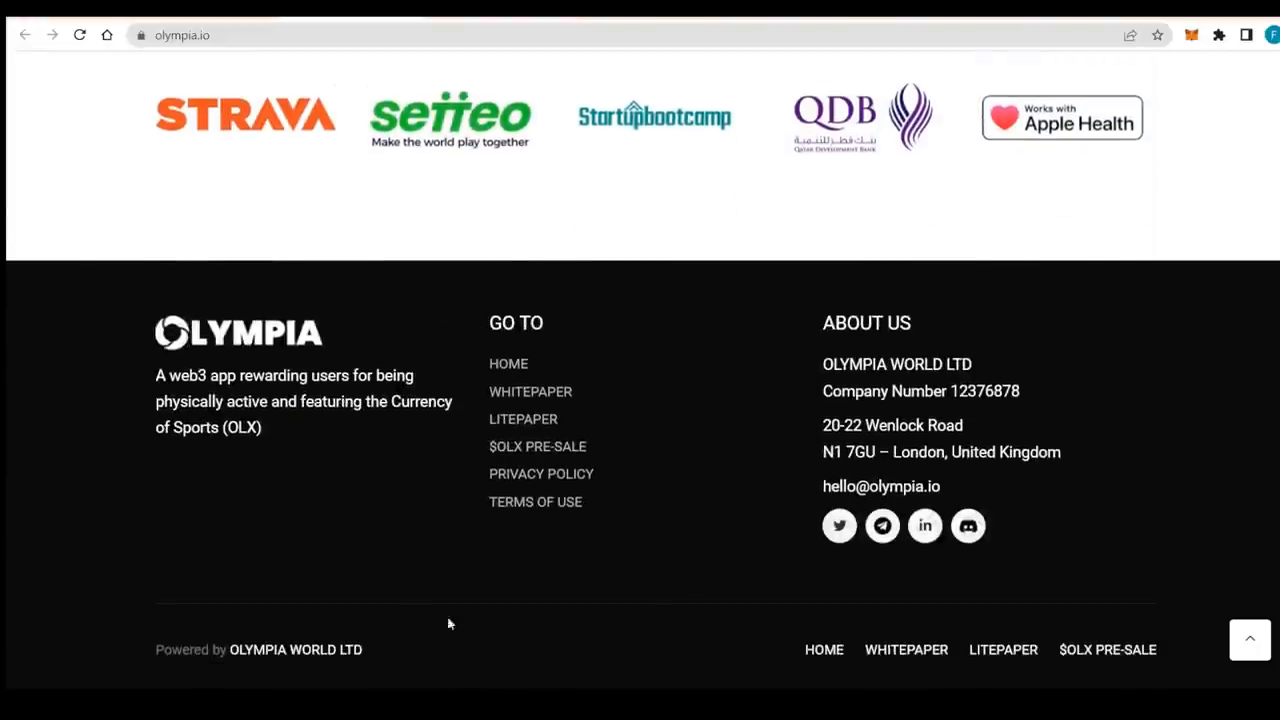
{"action": "mouse_move", "coordinate": [558, 462]}
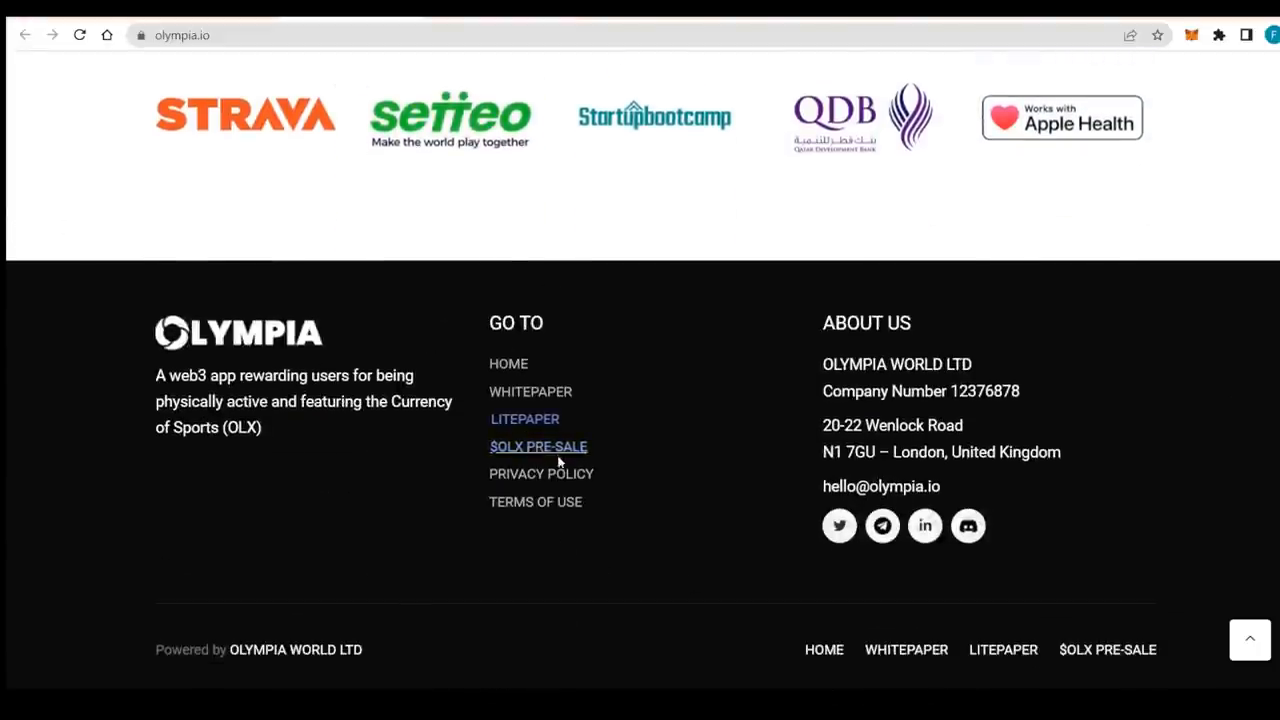
{"action": "mouse_move", "coordinate": [568, 280]}
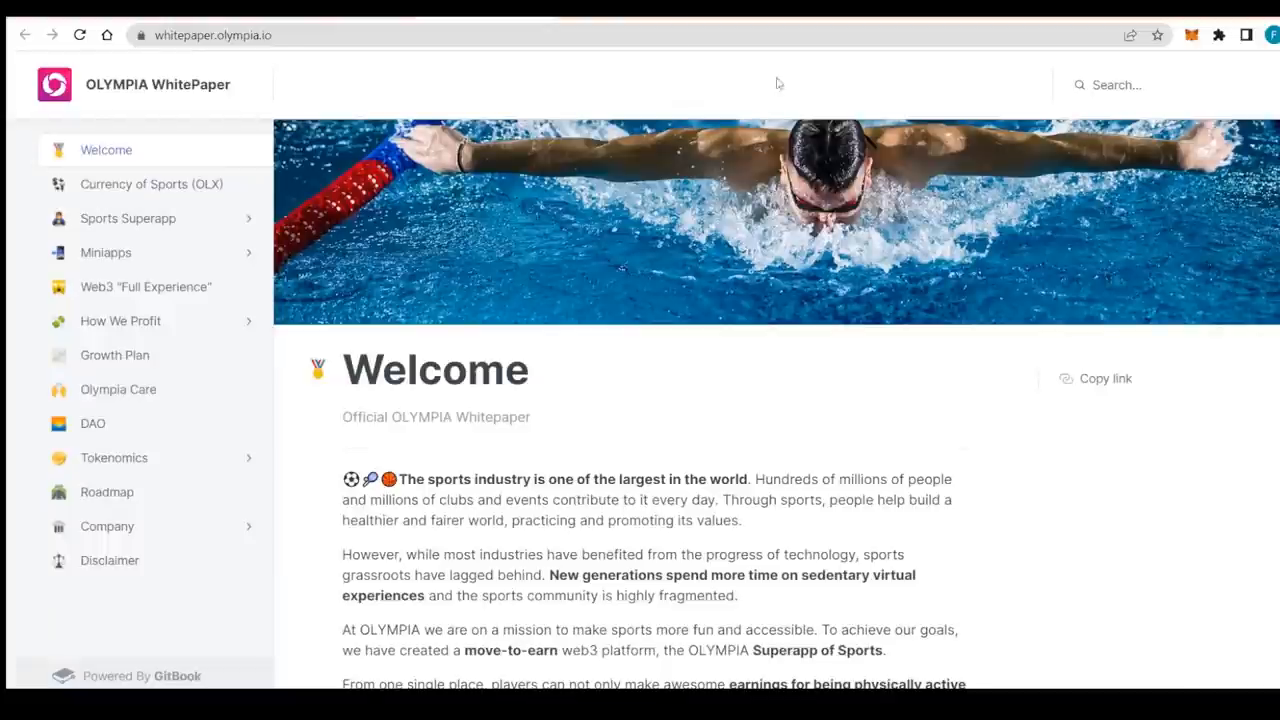
{"action": "mouse_move", "coordinate": [468, 188]}
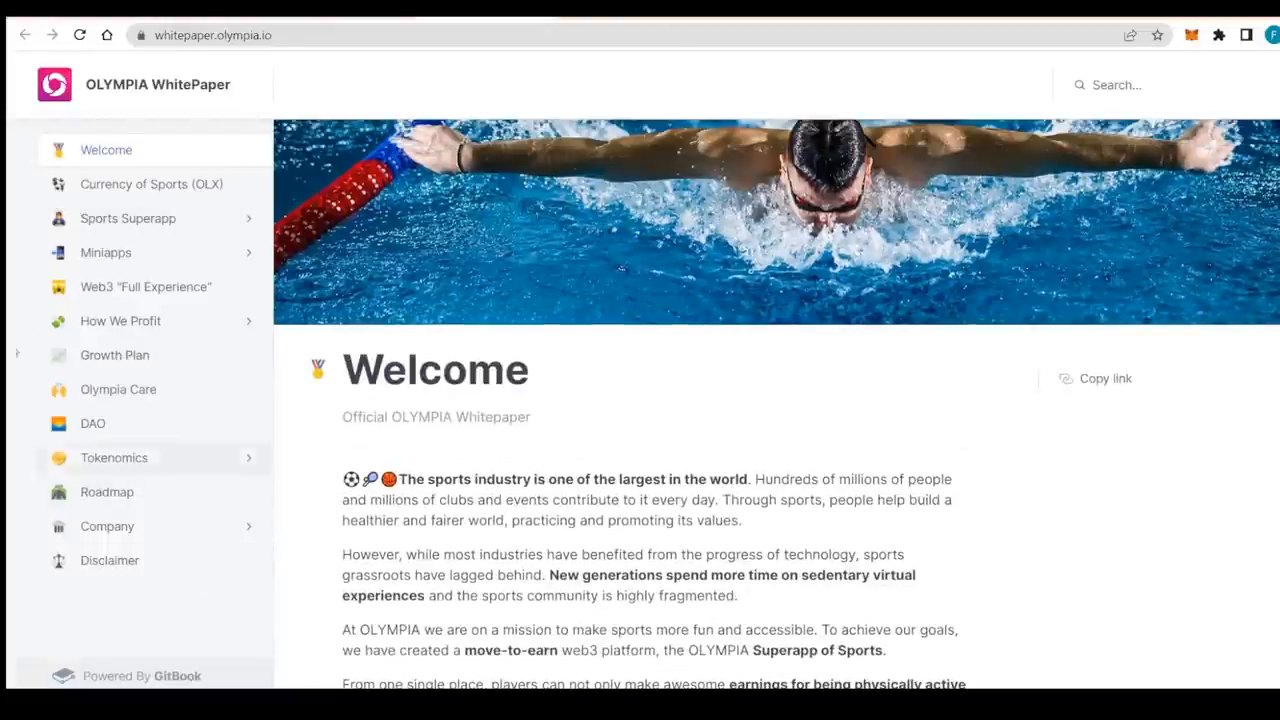
{"action": "mouse_move", "coordinate": [132, 384]}
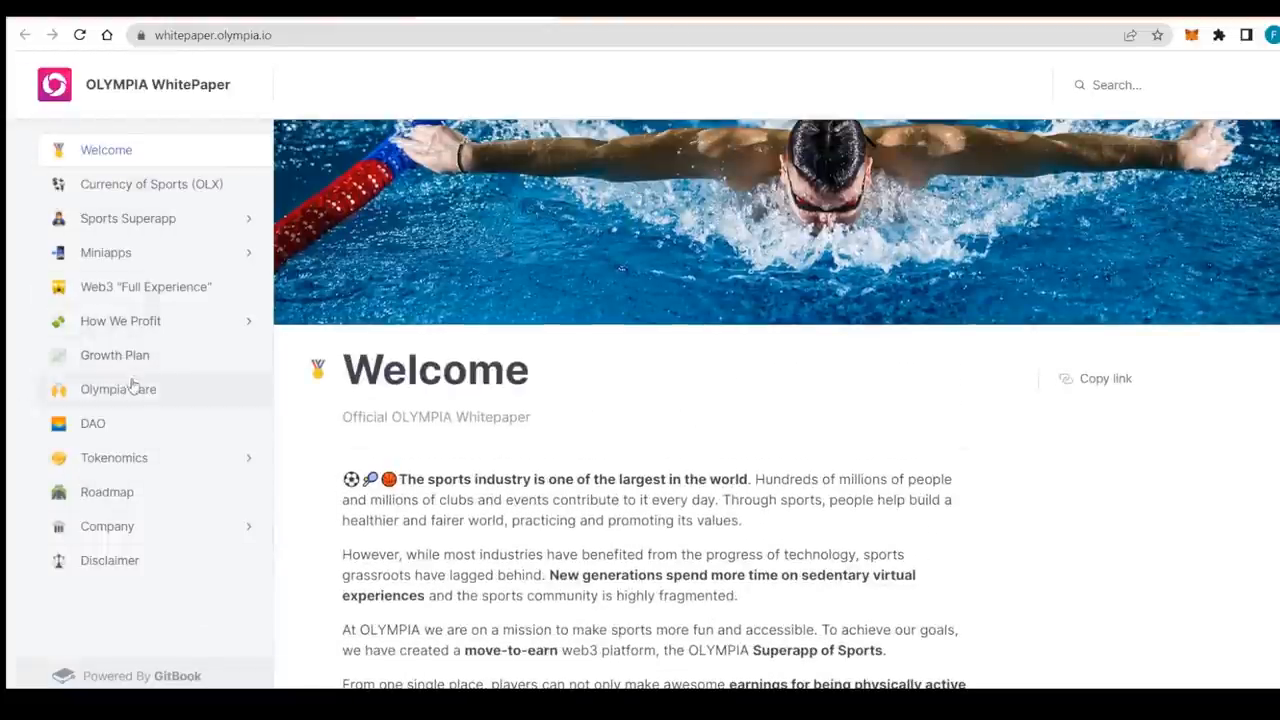
{"action": "mouse_move", "coordinate": [48, 492]}
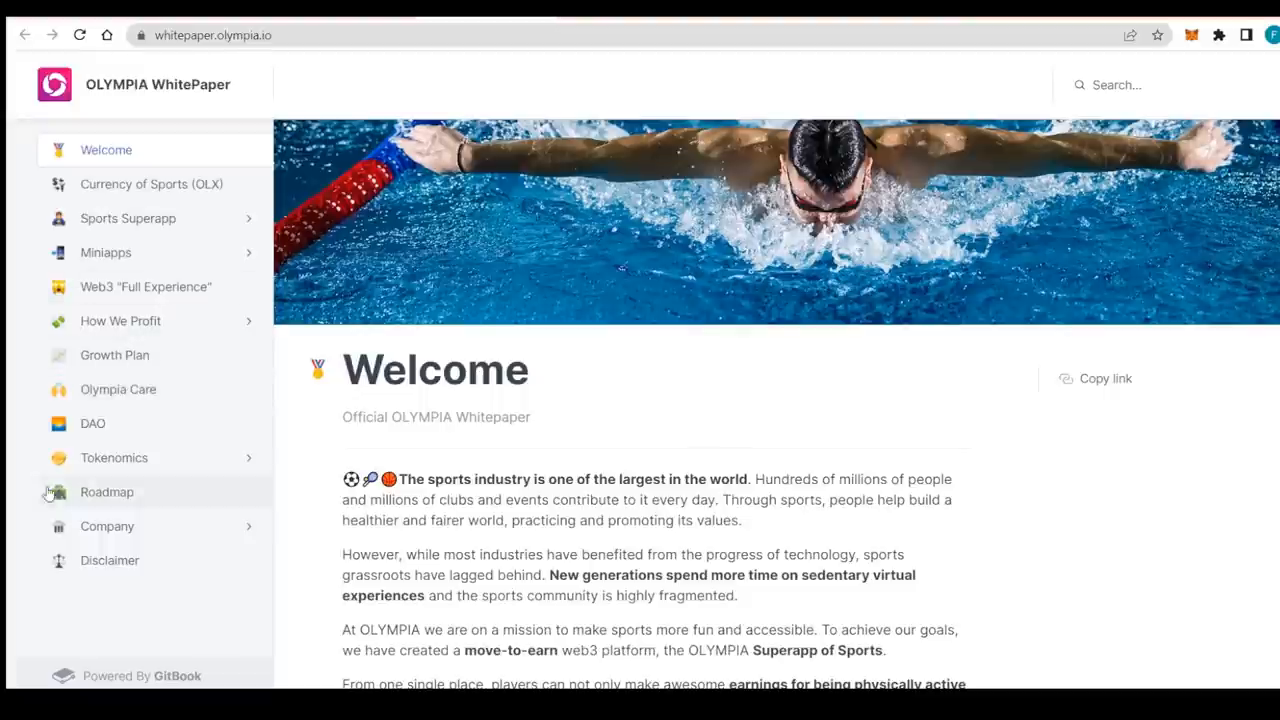
{"action": "mouse_move", "coordinate": [200, 496]}
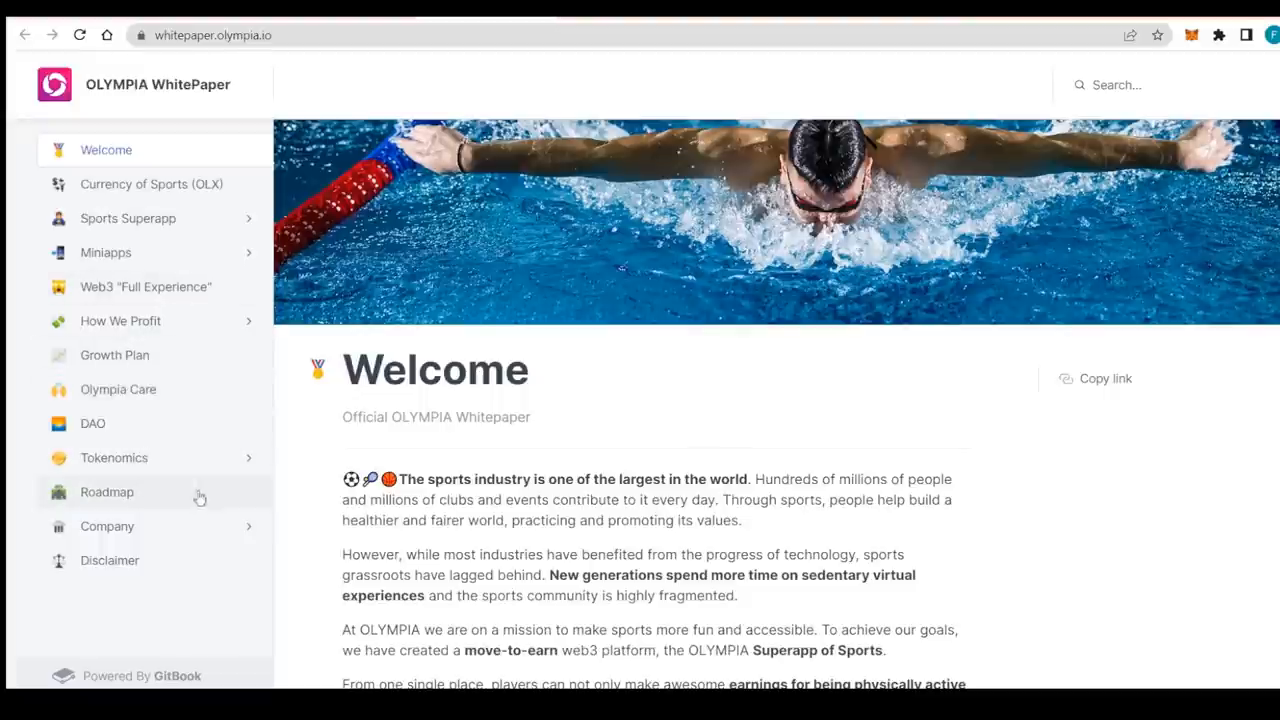
- Read the whitepaper Welcome page down to the 'Welcome to the Olympia World' quote and back
{"action": "scroll", "scroll_direction": "down", "scroll_amount": 3}
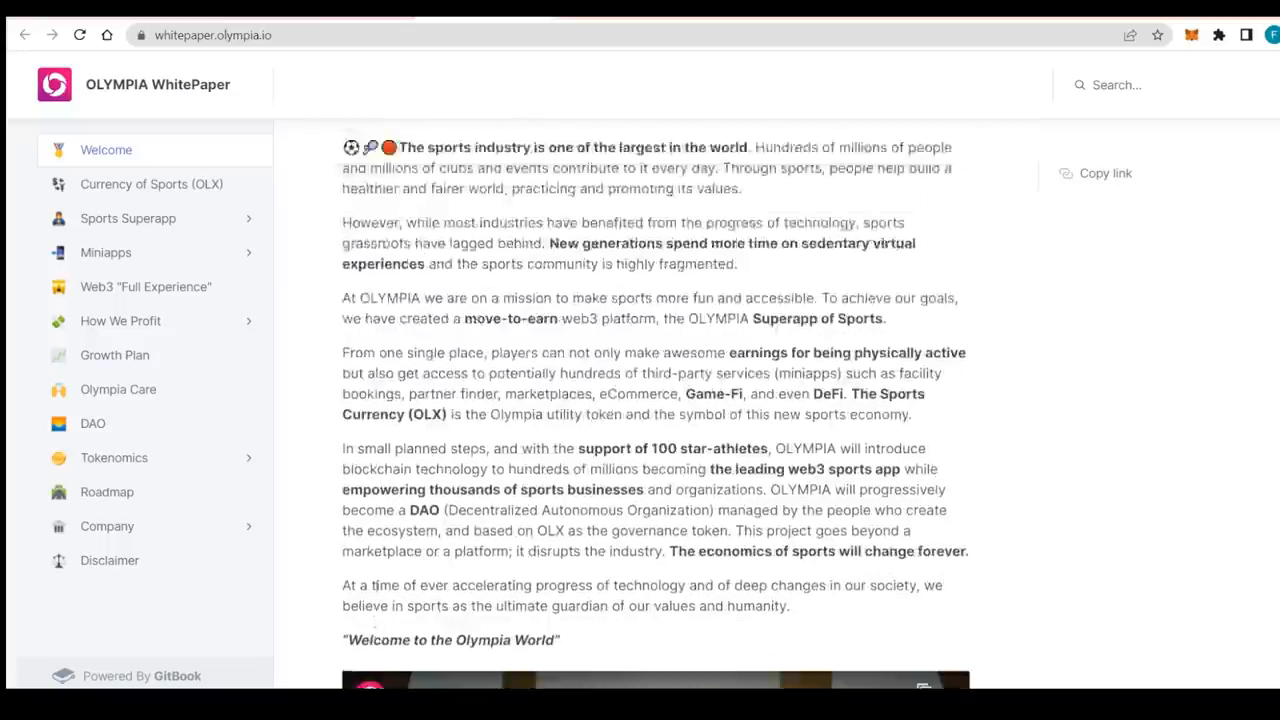
{"action": "scroll", "scroll_direction": "up", "scroll_amount": 3}
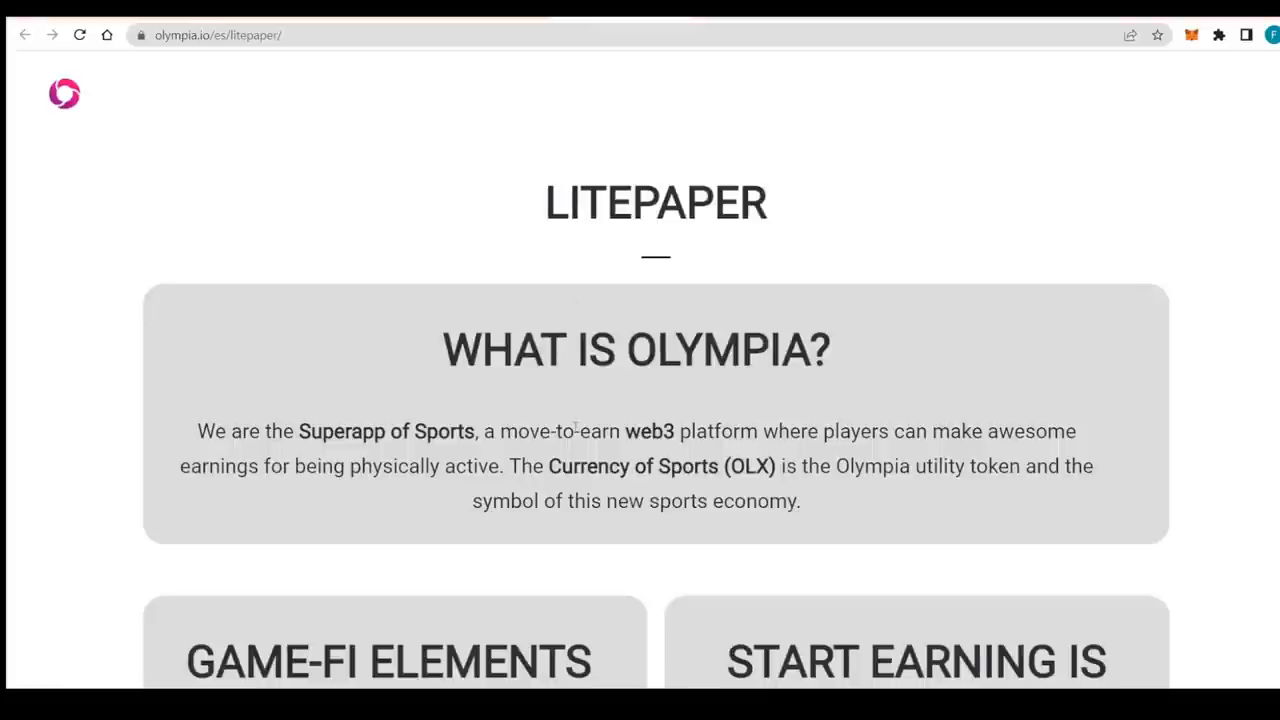
- Scroll the Litepaper through Vision, athletes and $OLX down to Token Distribution and Token Release
{"action": "scroll", "scroll_direction": "down", "scroll_amount": 3}
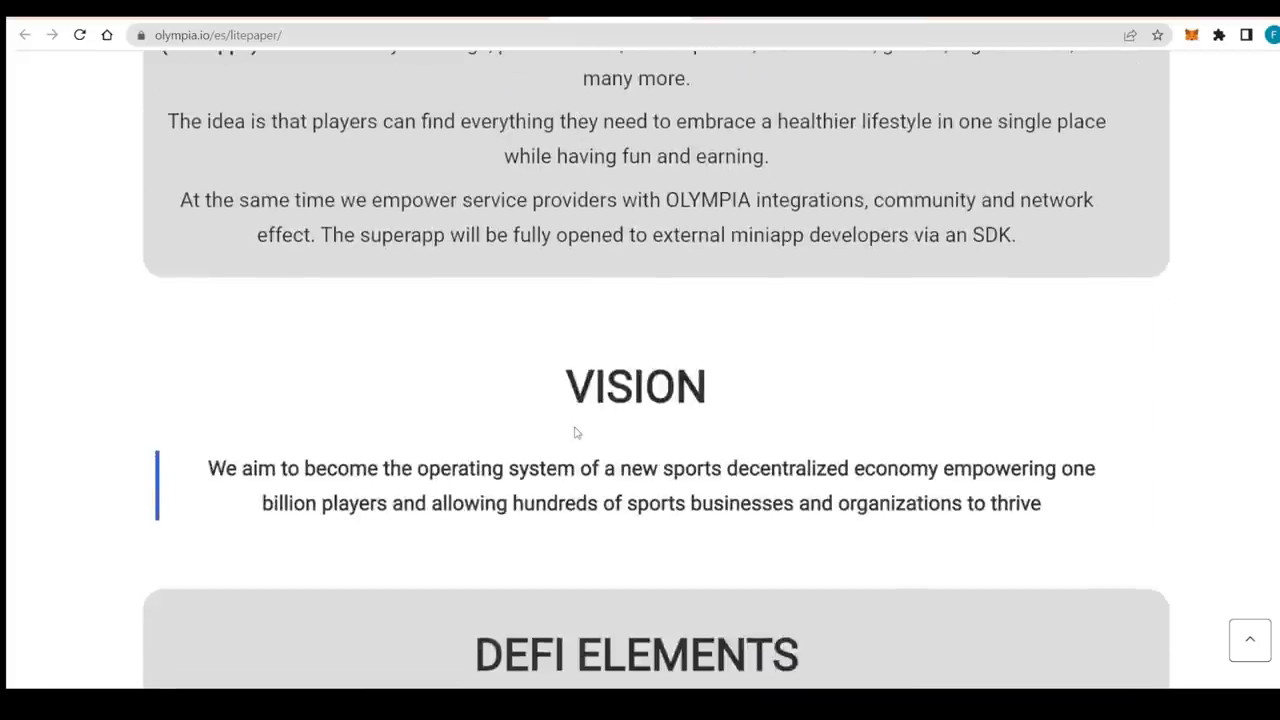
{"action": "scroll", "scroll_direction": "down", "scroll_amount": 3}
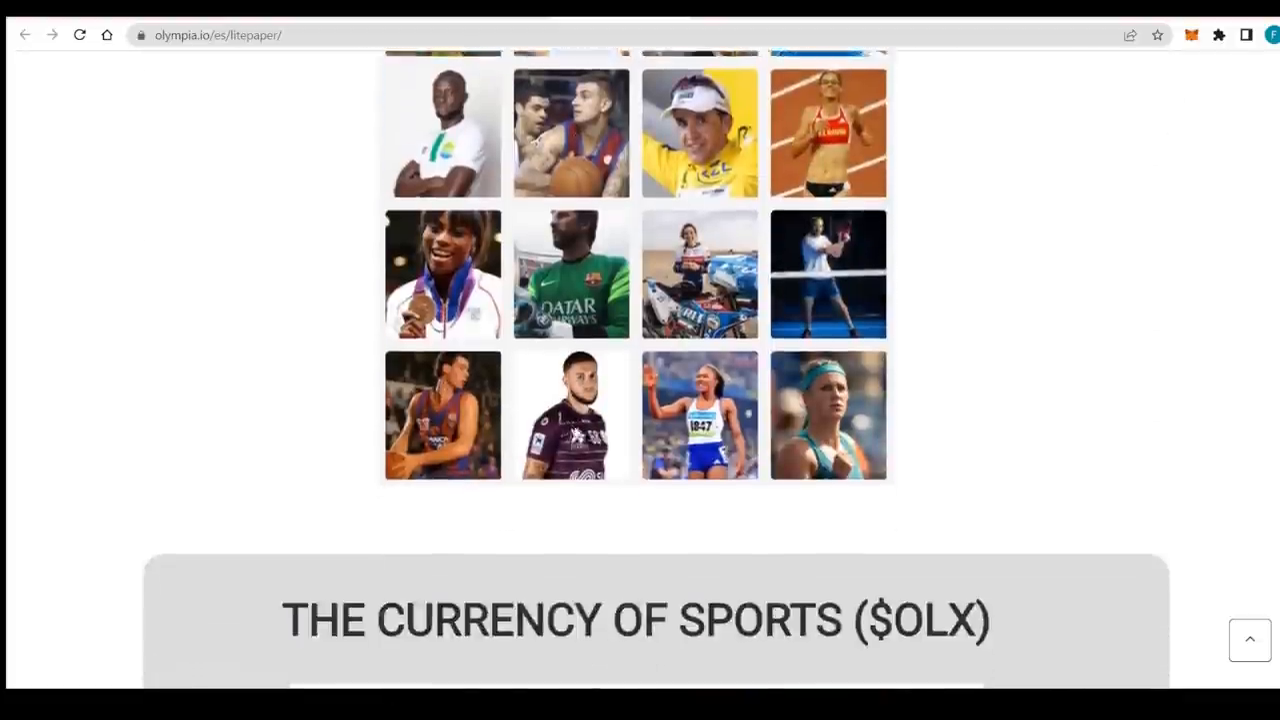
{"action": "scroll", "scroll_direction": "down", "scroll_amount": 3}
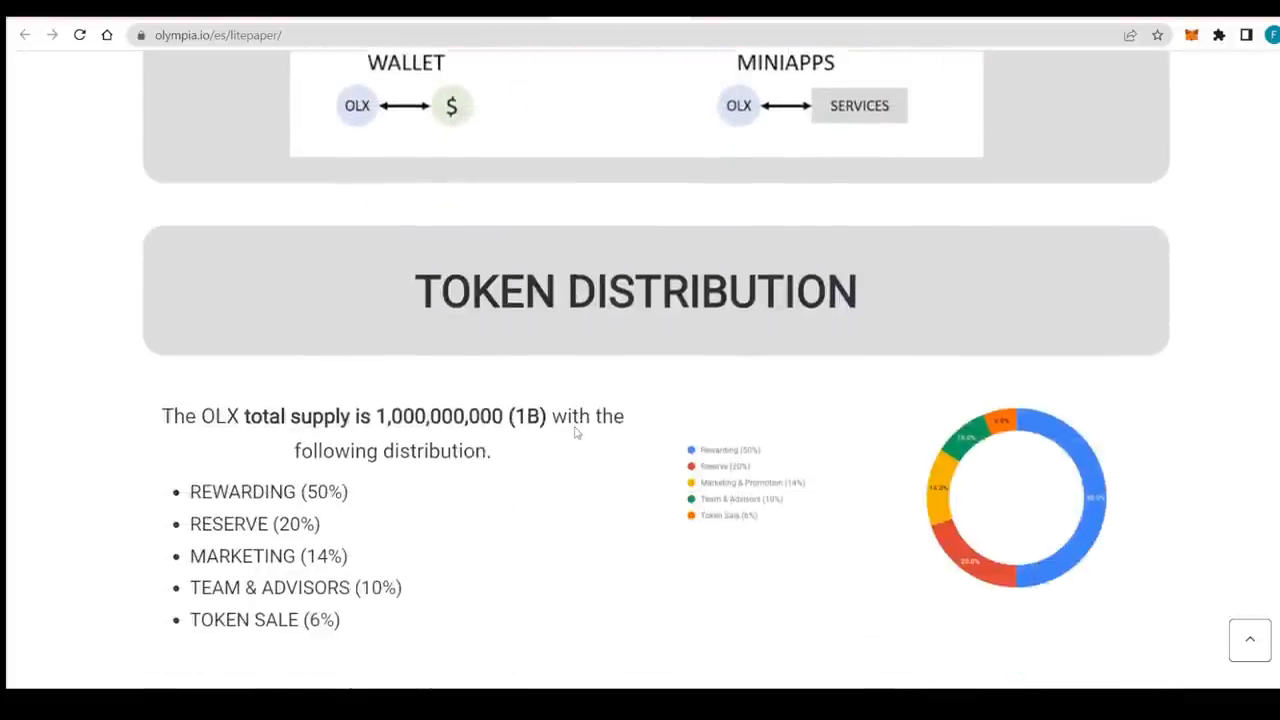
{"action": "scroll", "scroll_direction": "down", "scroll_amount": 3}
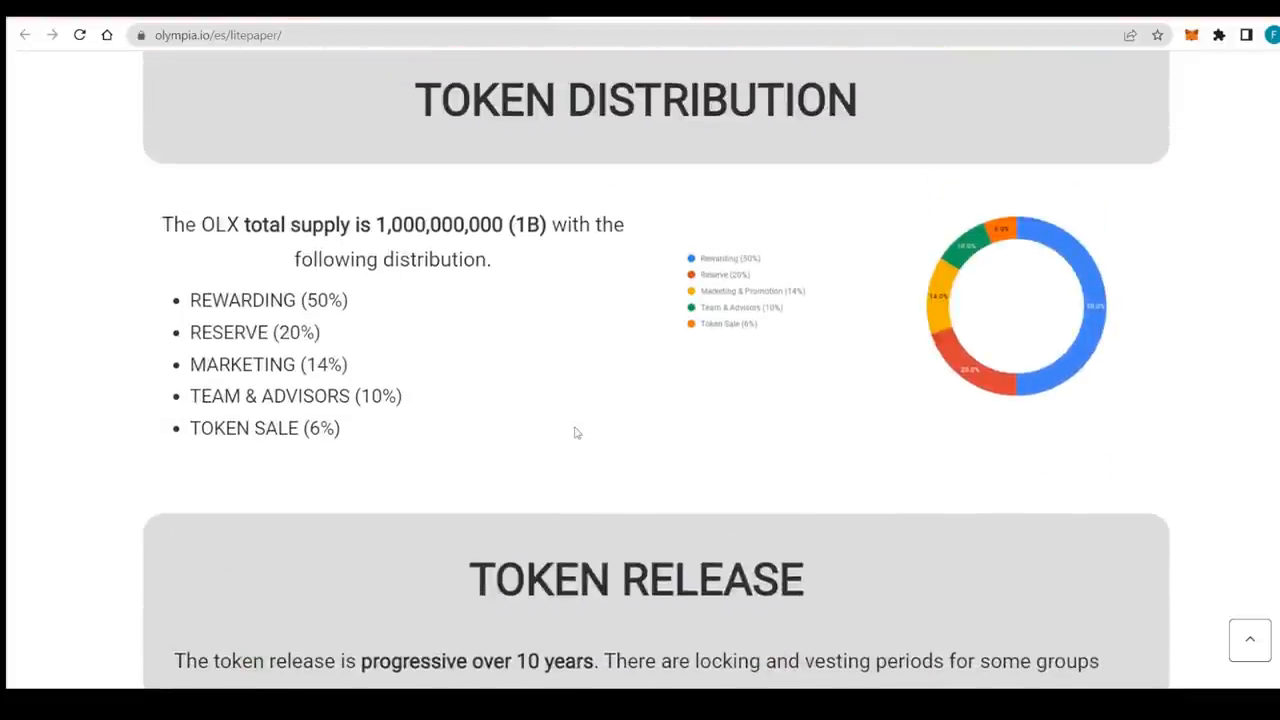
{"action": "scroll", "scroll_direction": "down", "scroll_amount": 3}
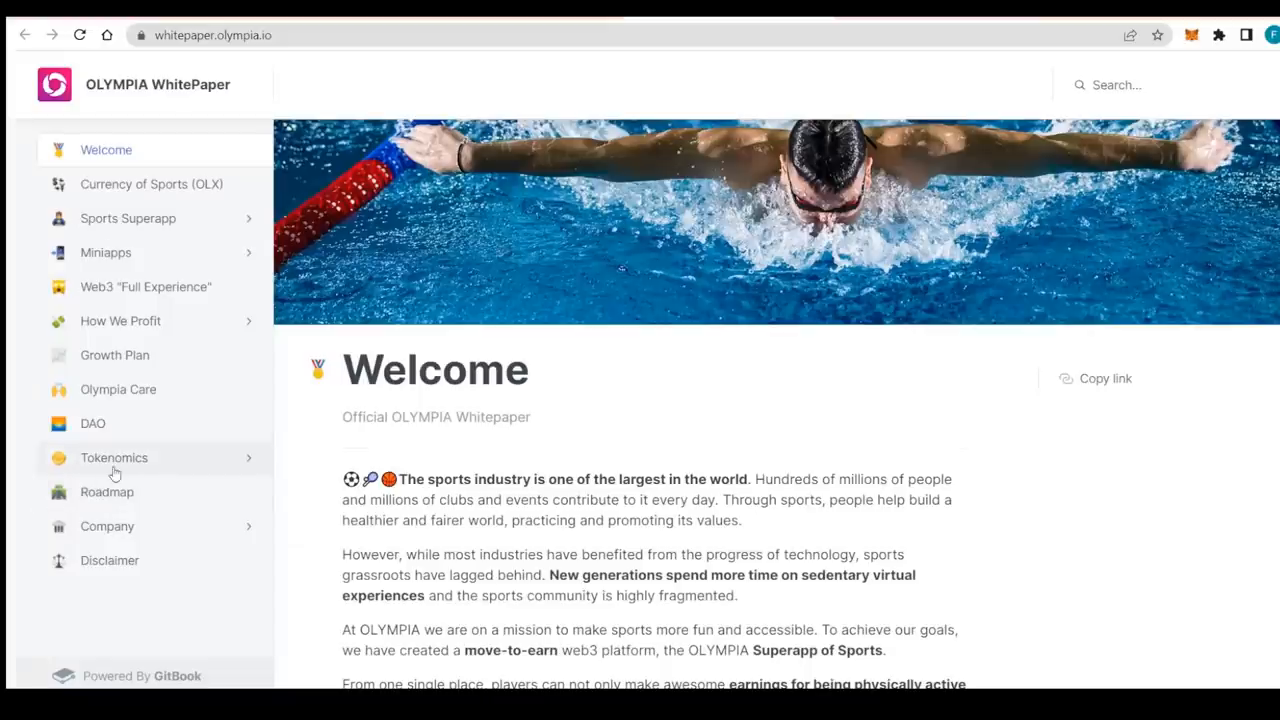
- Navigate via Tokenomics and Blockchain to the Token Distribution page and view the 1B OLX donut chart
{"action": "left_click", "coordinate": [112, 456]}
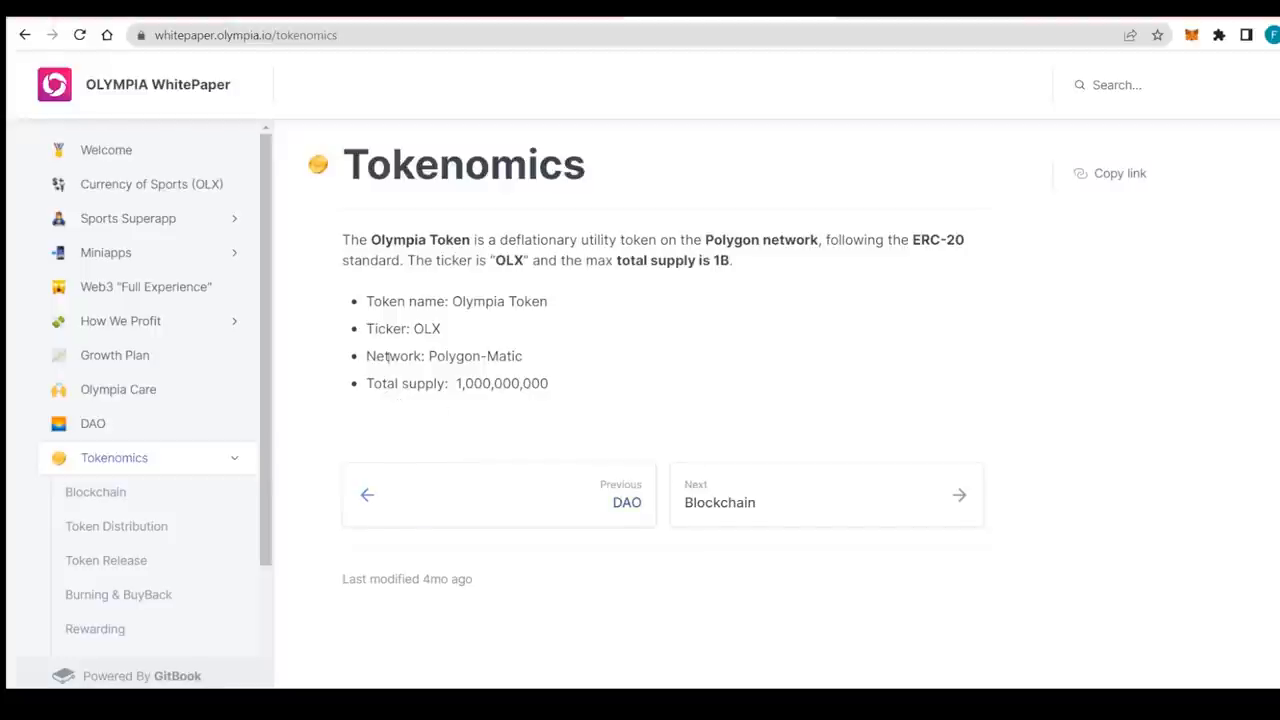
{"action": "left_click", "coordinate": [796, 496]}
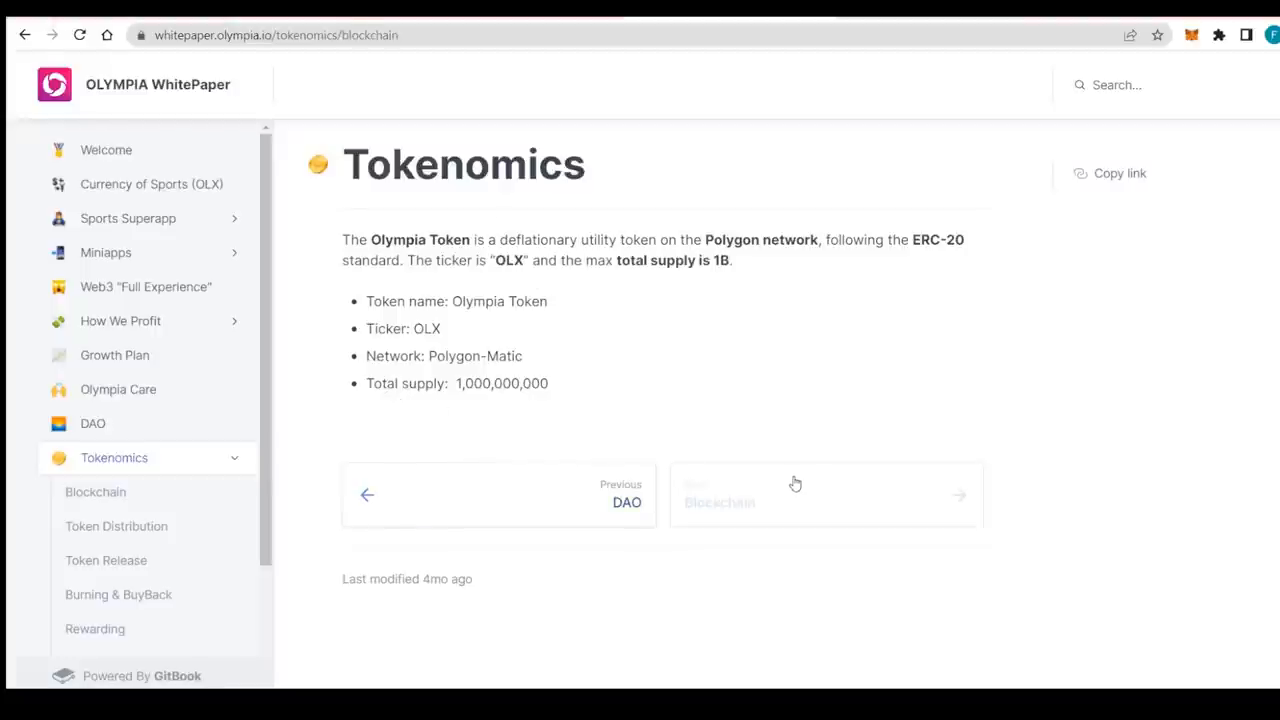
{"action": "left_click", "coordinate": [96, 492]}
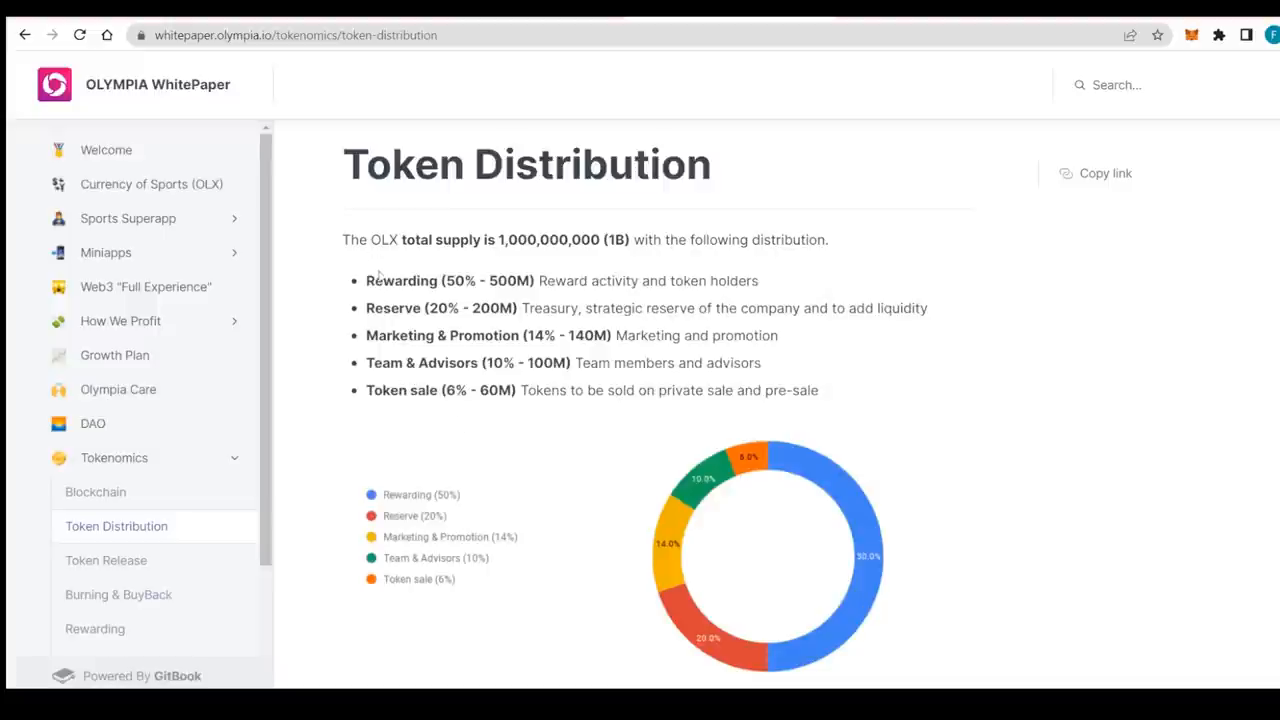
{"action": "scroll", "scroll_direction": "down", "scroll_amount": 3}
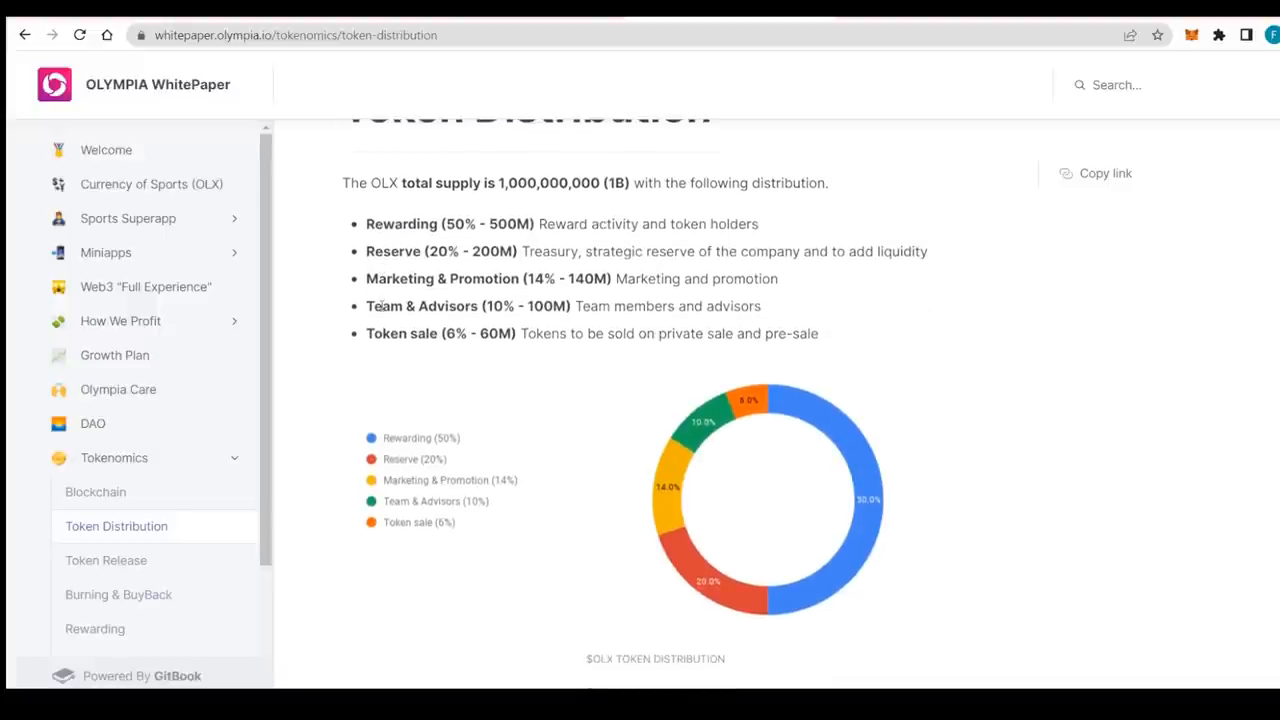
{"action": "scroll", "scroll_direction": "down", "scroll_amount": 3}
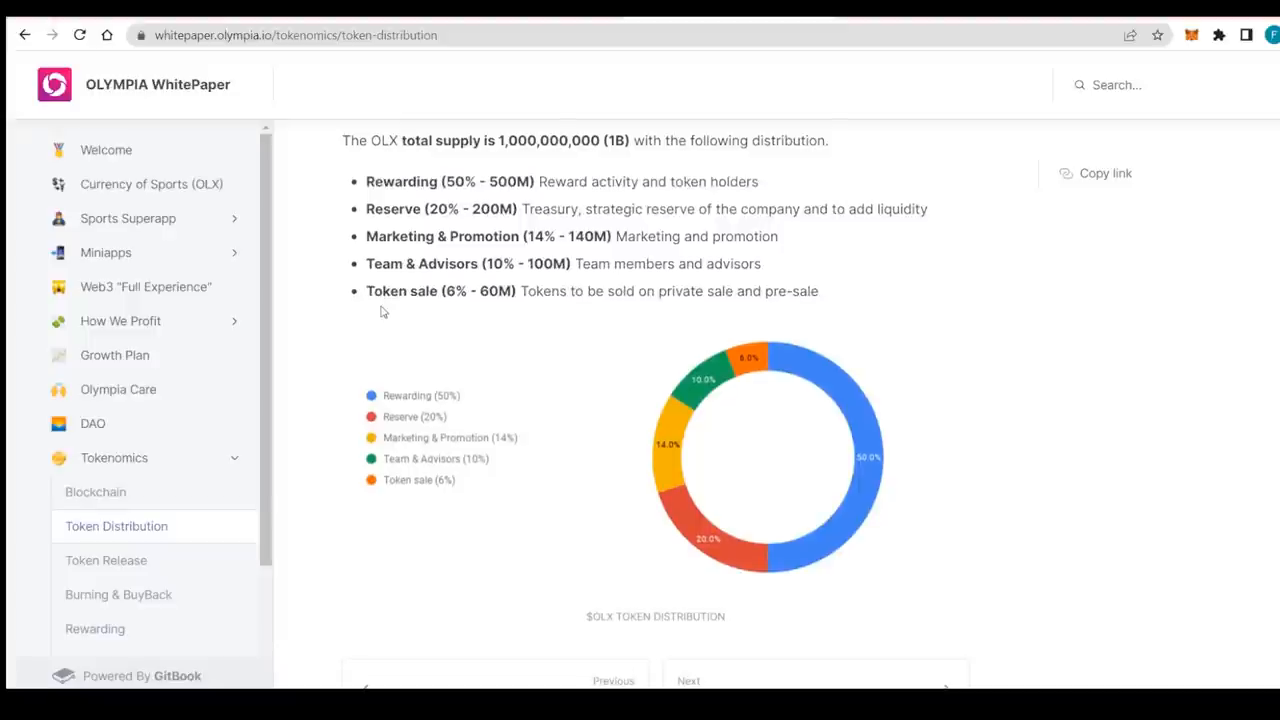
{"action": "mouse_move", "coordinate": [464, 310]}
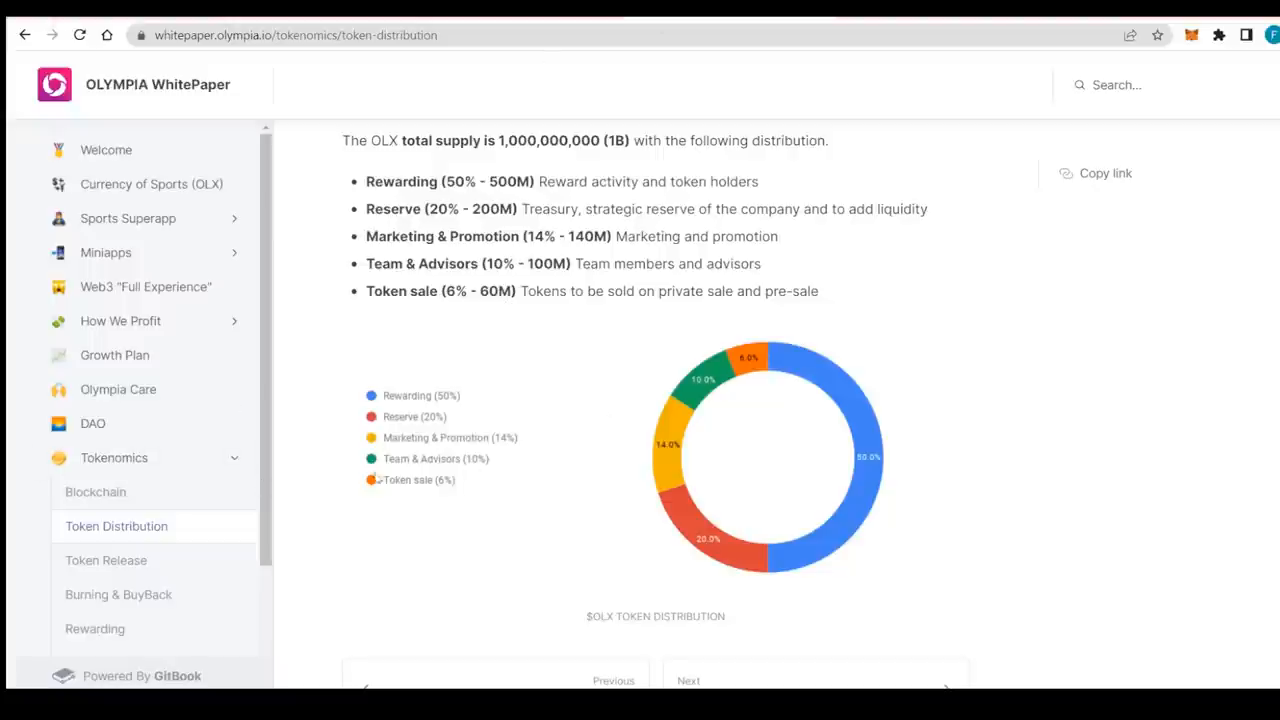
{"action": "mouse_move", "coordinate": [394, 480]}
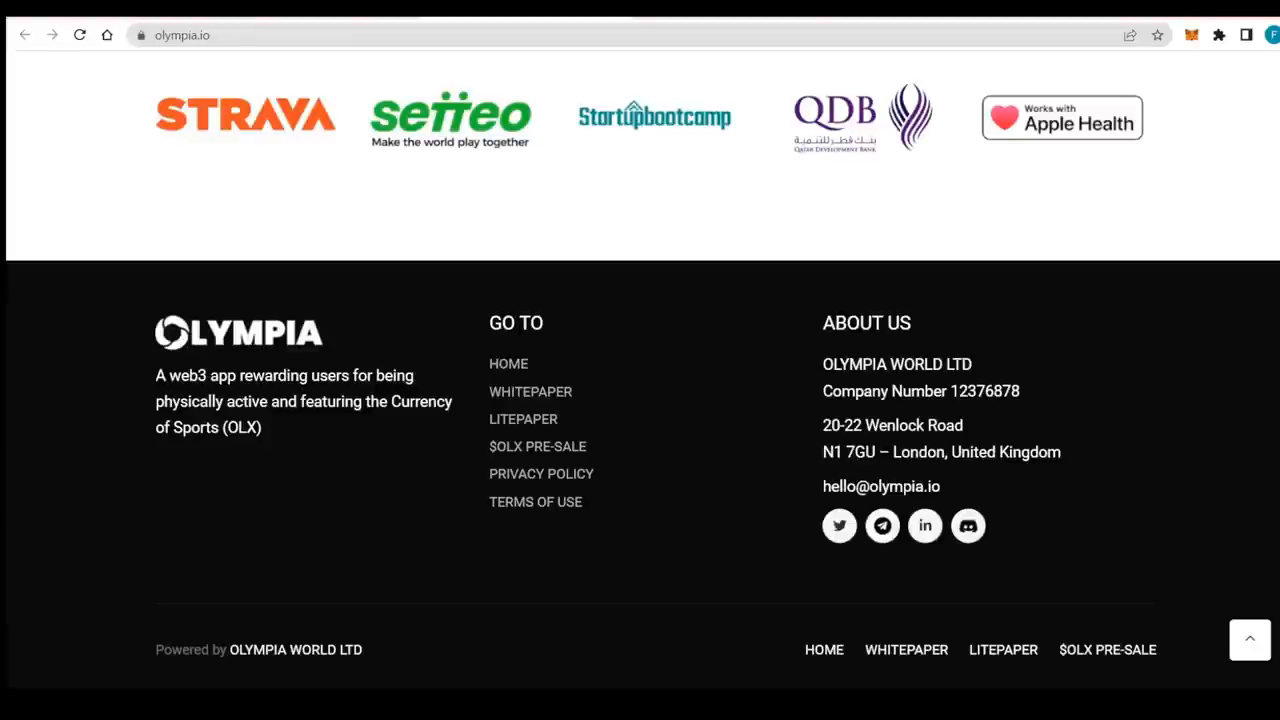
{"action": "mouse_move", "coordinate": [1040, 548]}
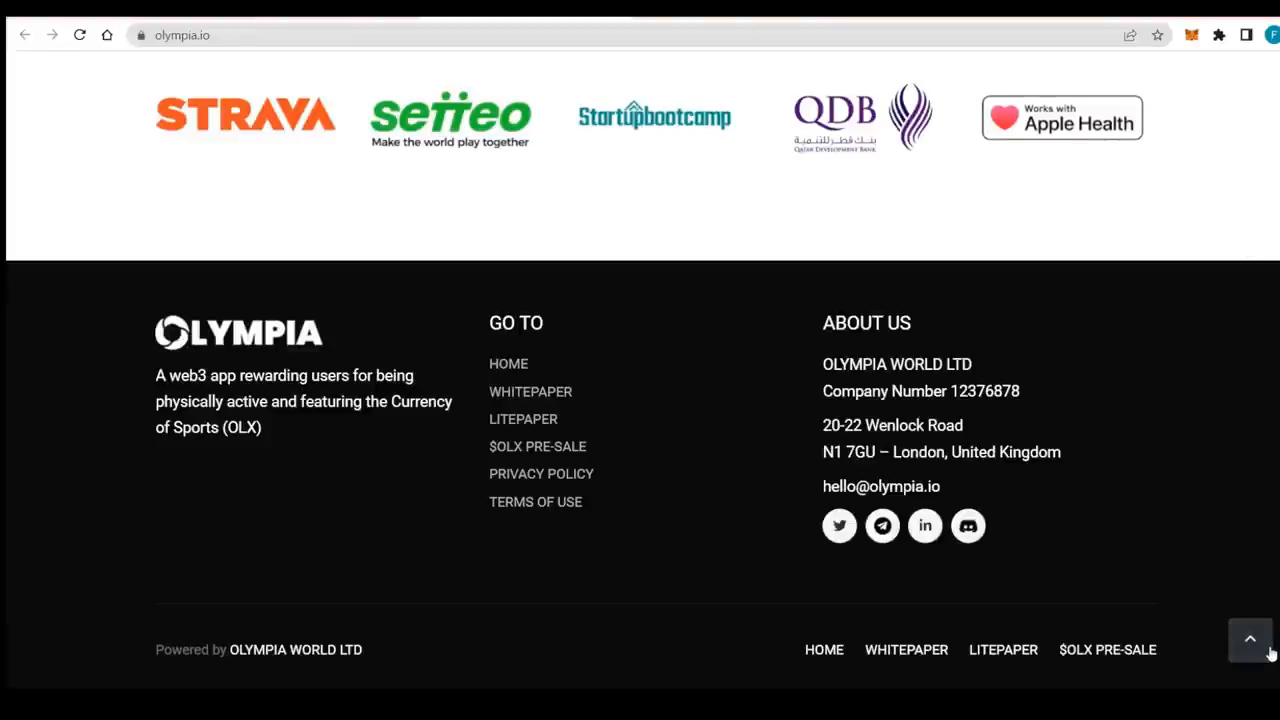
- Return the olympia.io homepage to its top showing the Move-to-Earn Sports Superapp heading
{"action": "left_click", "coordinate": [1248, 640]}
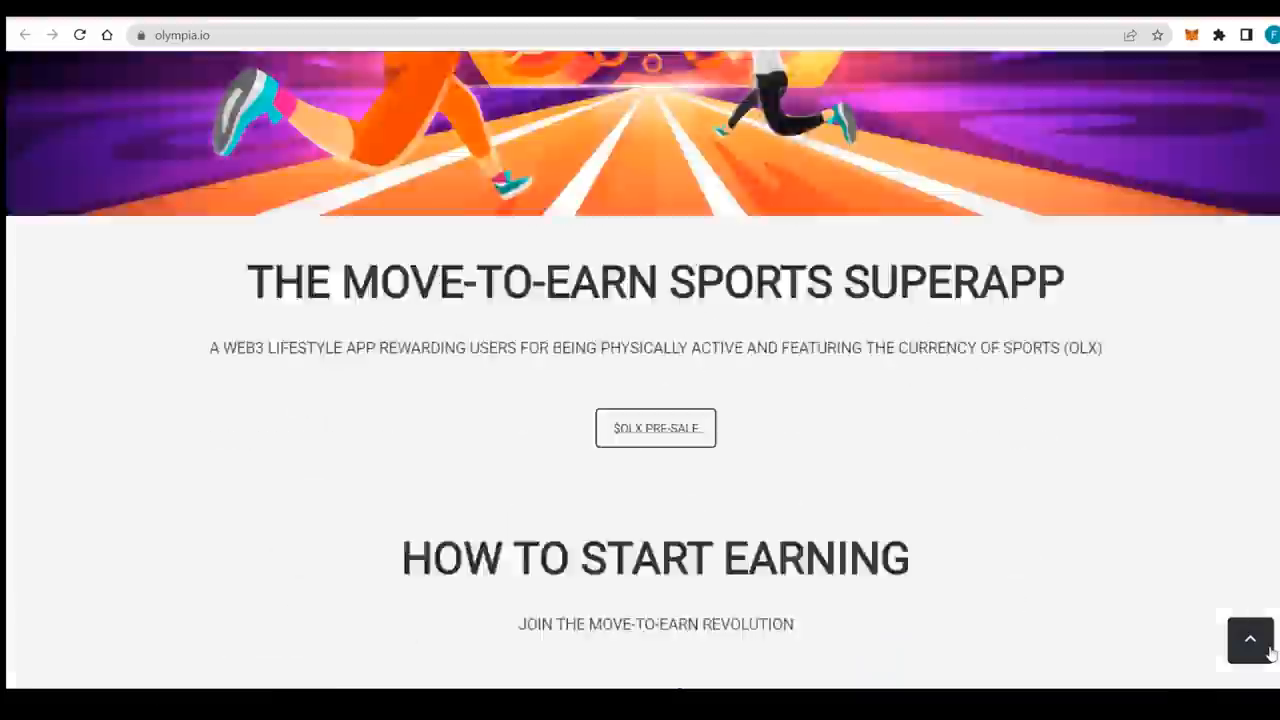